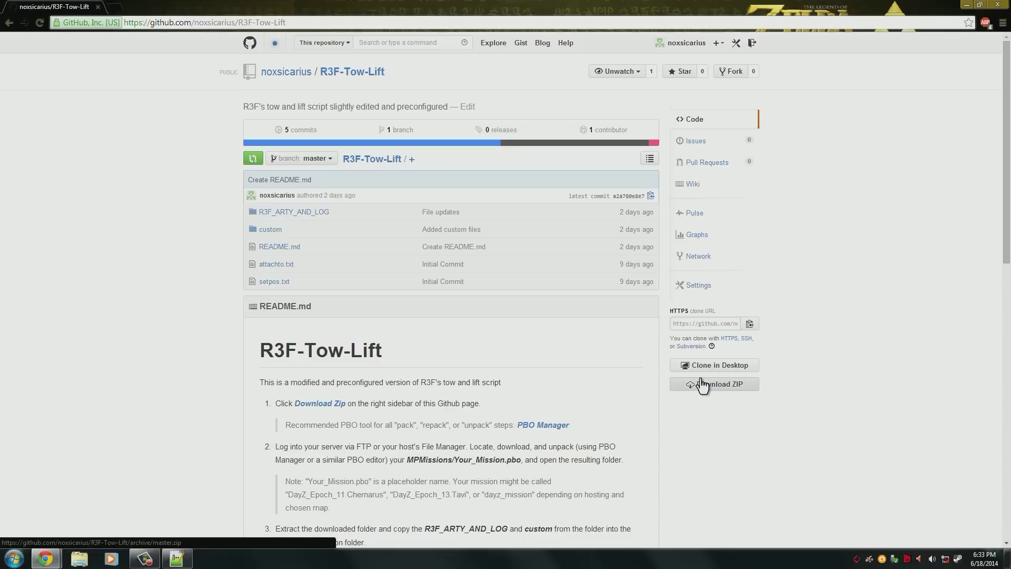
mouse_move(713, 384)
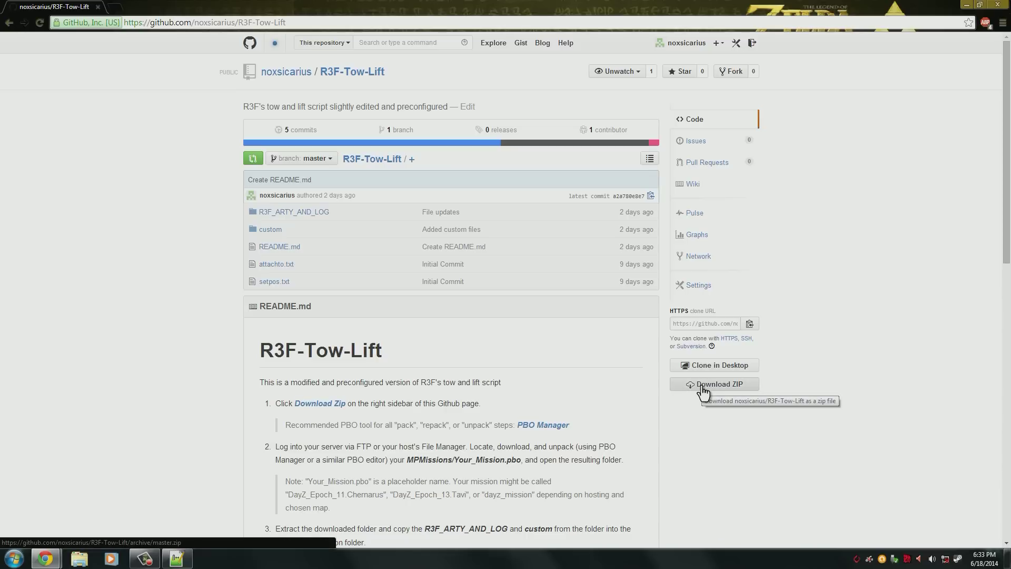
Download the R3F-Tow-Lift repository from GitHub as a ZIP archive
click(718, 384)
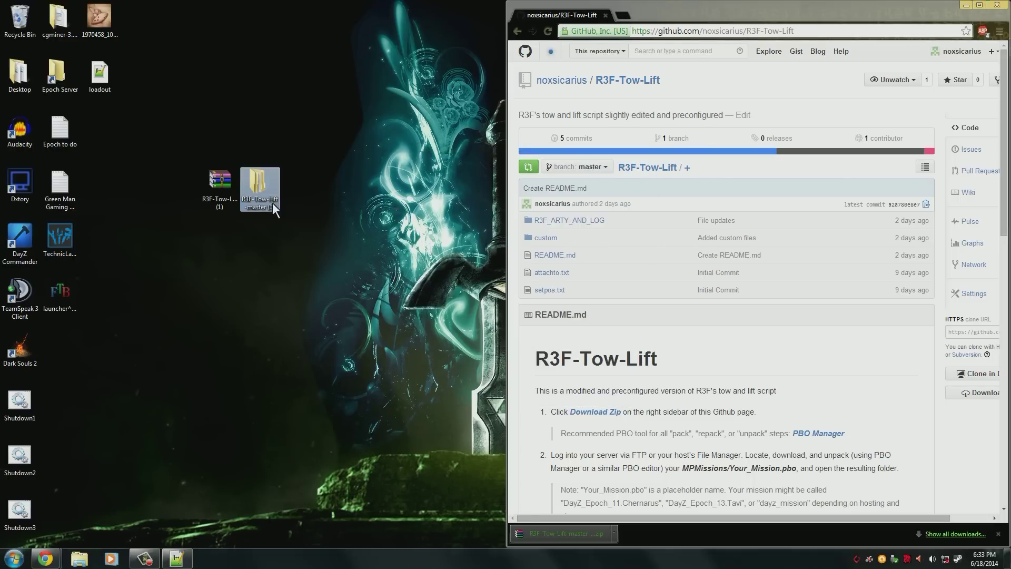
mouse_move(259, 193)
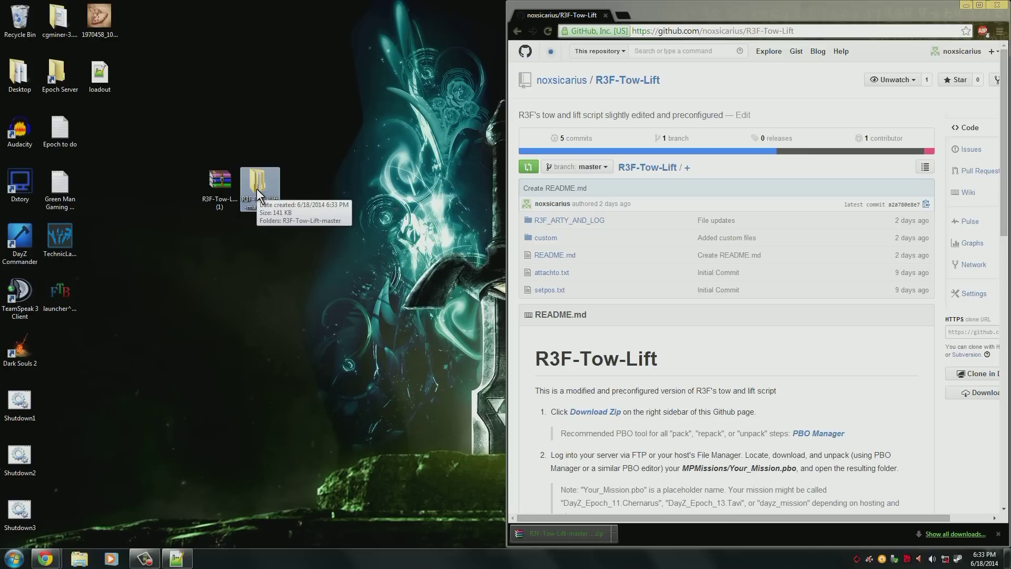
Open the extracted R3F-Tow-Lift-master folder beside the Epoch Server Battleye folder
double_click(259, 183)
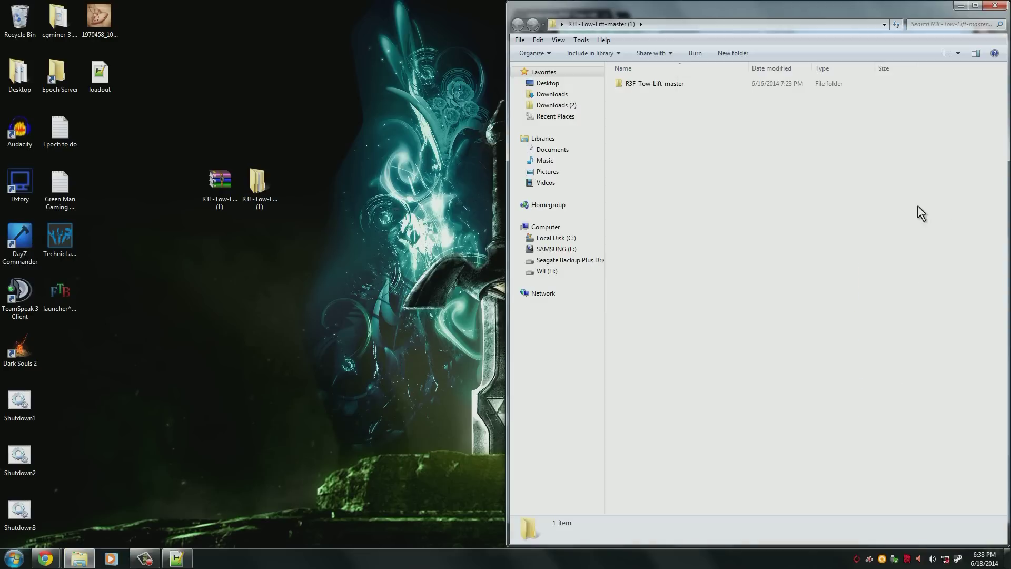
click(59, 72)
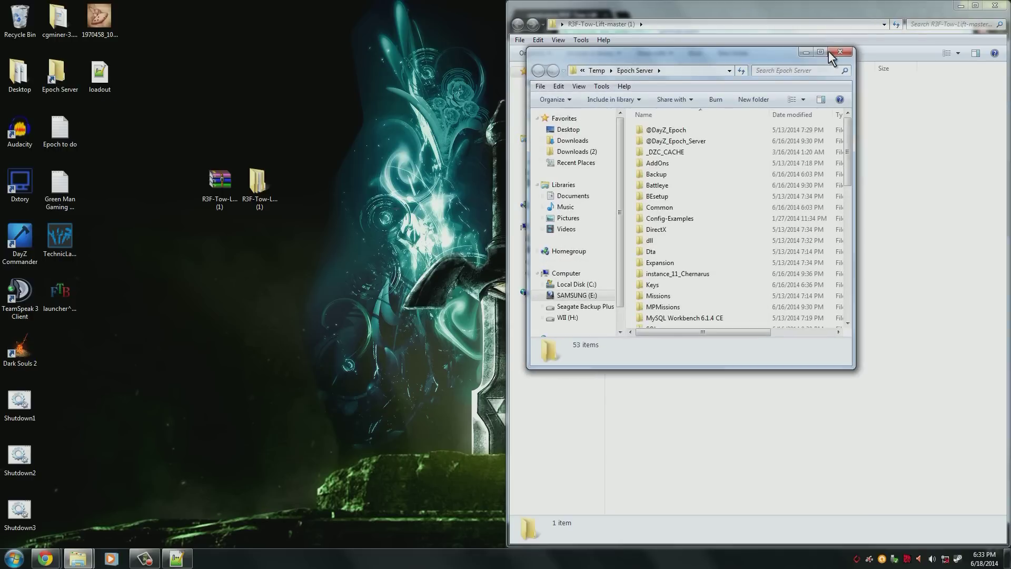
click(820, 52)
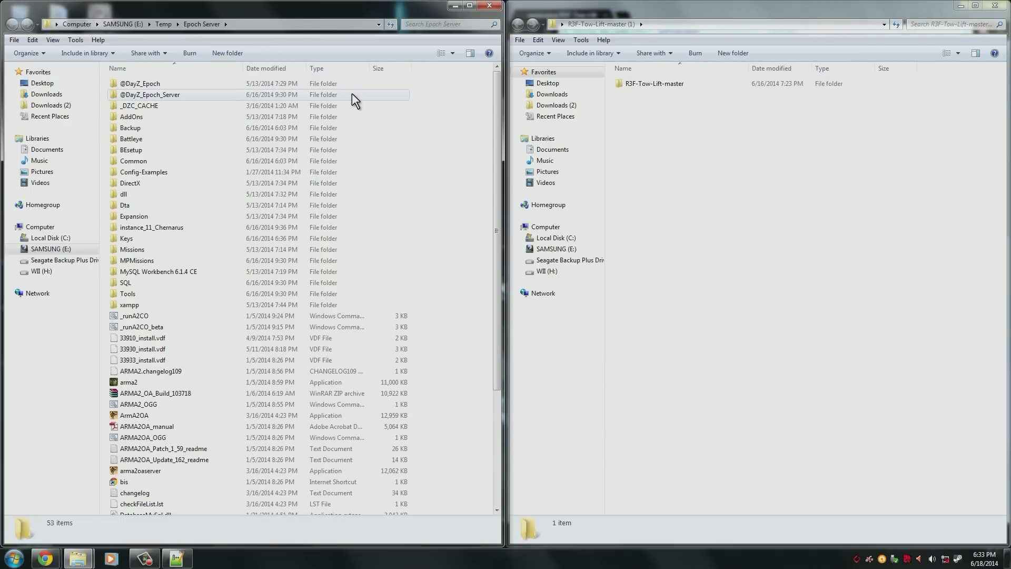
click(132, 138)
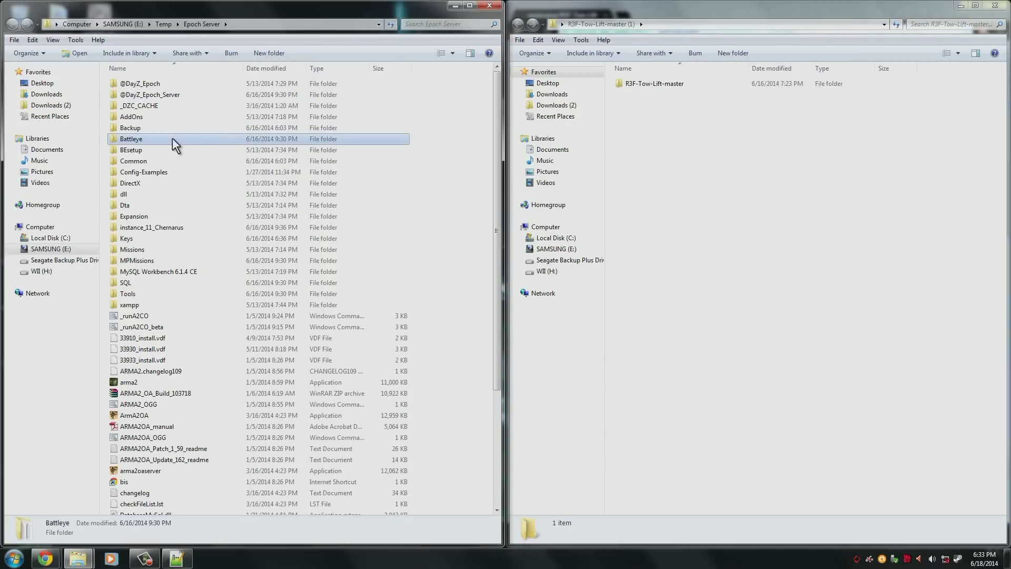
mouse_move(181, 140)
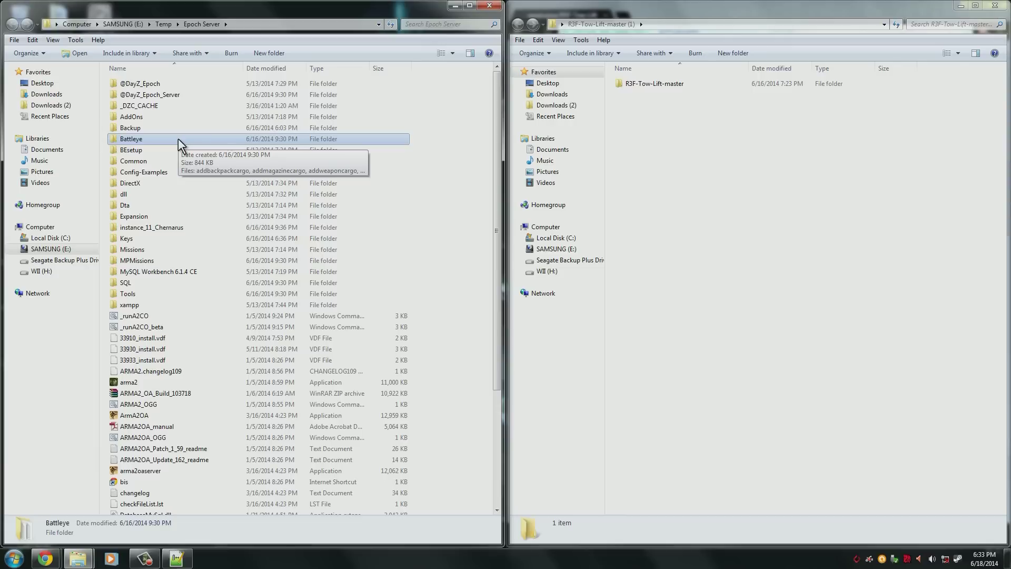
mouse_move(250, 304)
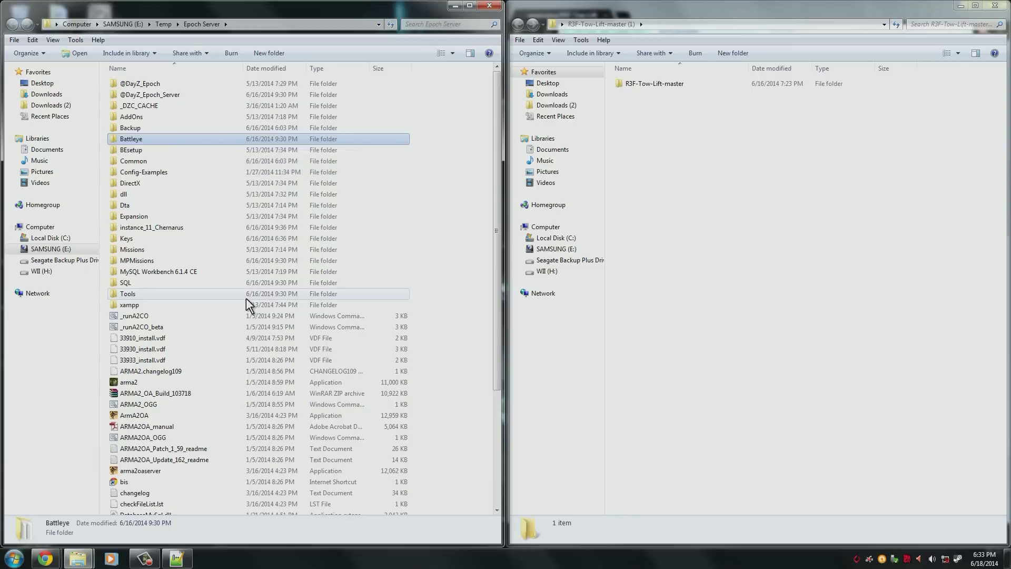
double_click(131, 139)
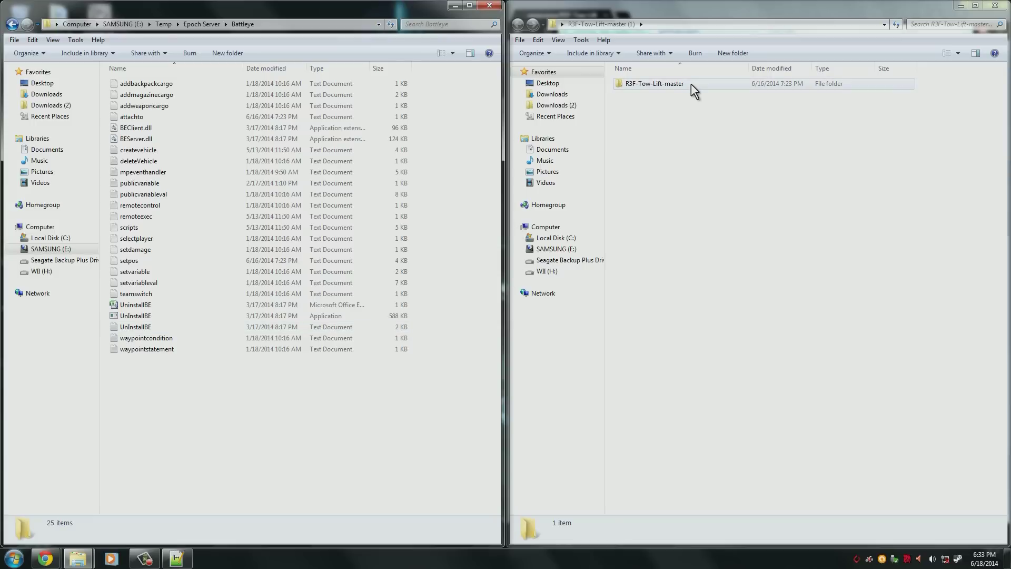
double_click(654, 83)
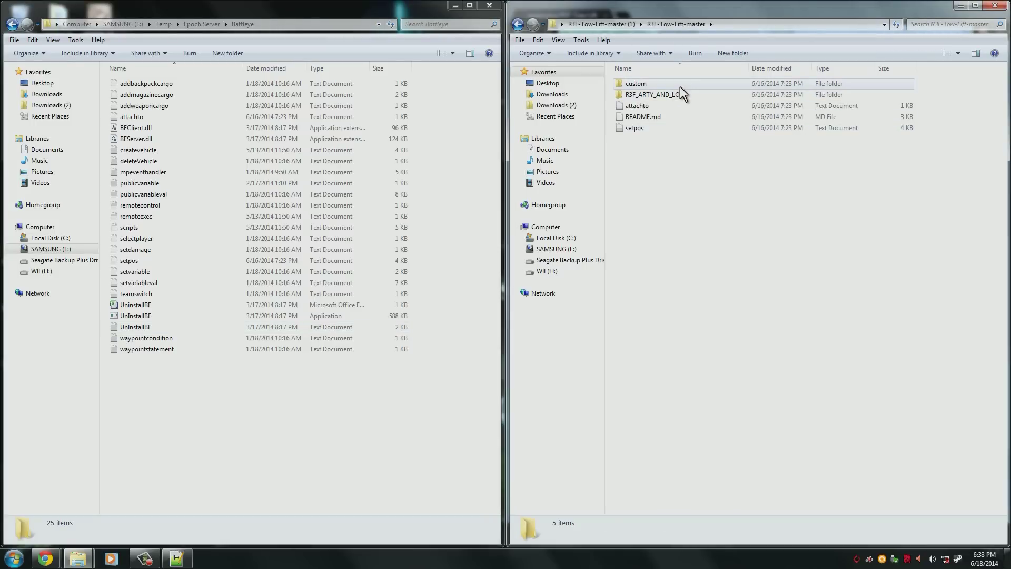
Copy attachto and setpos into Battleye, replacing the existing files
click(636, 105)
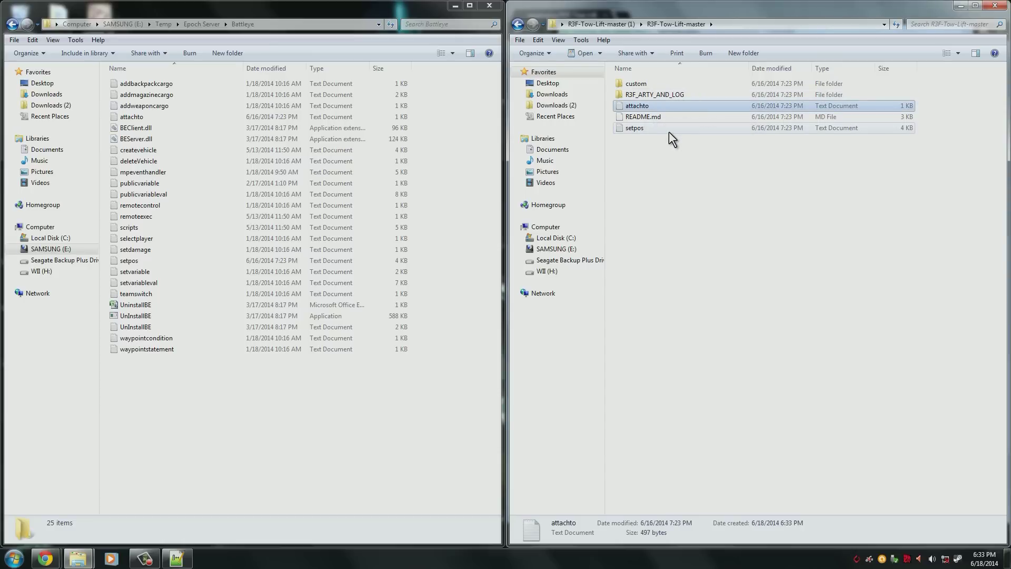
click(634, 127)
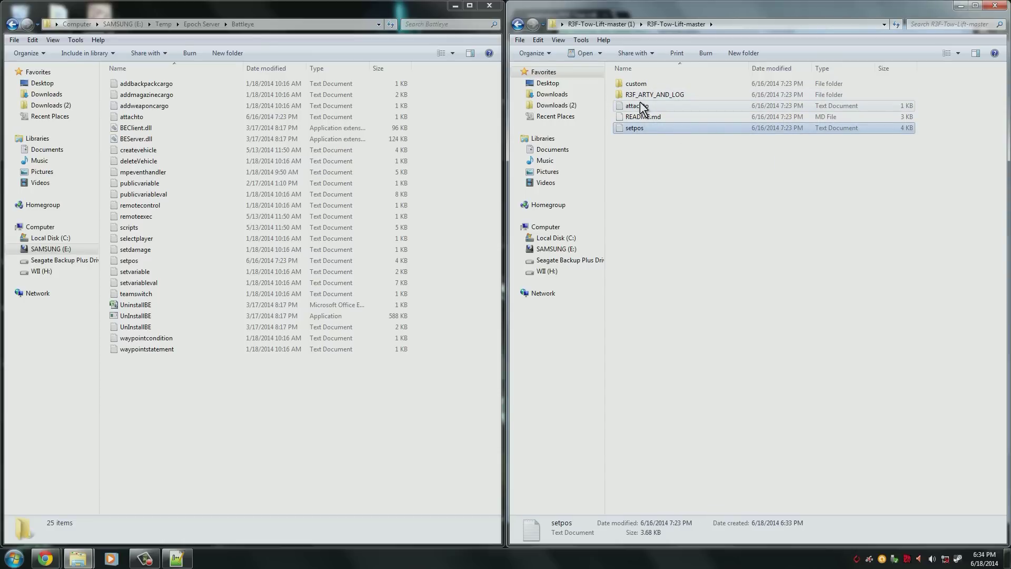
right_click(635, 106)
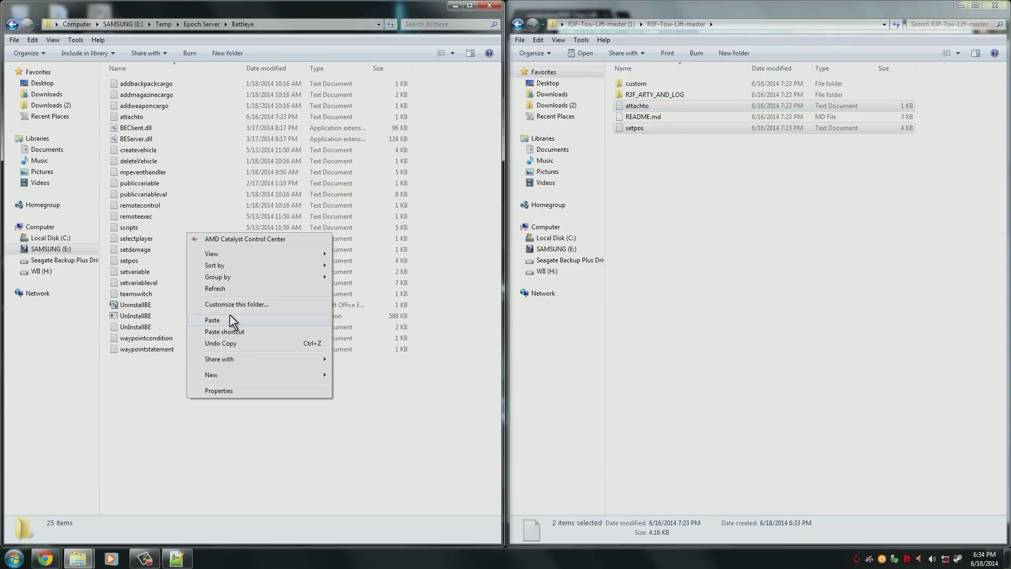
click(212, 320)
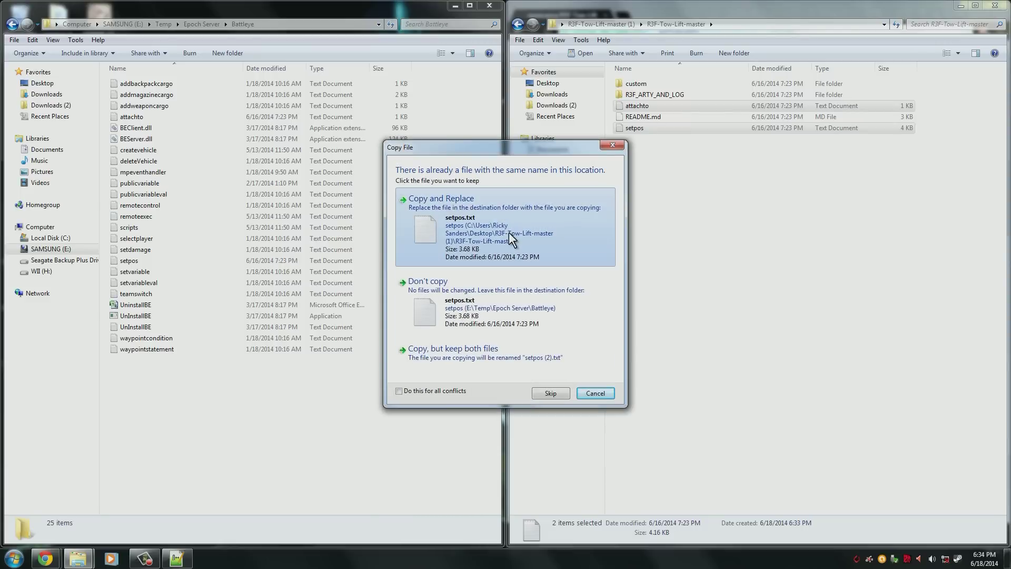
click(440, 198)
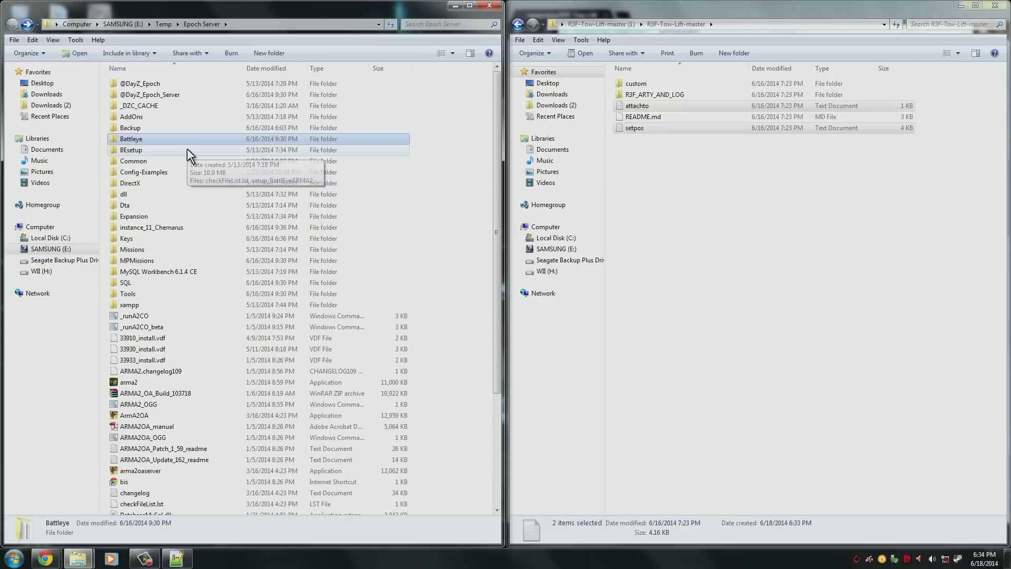
mouse_move(193, 242)
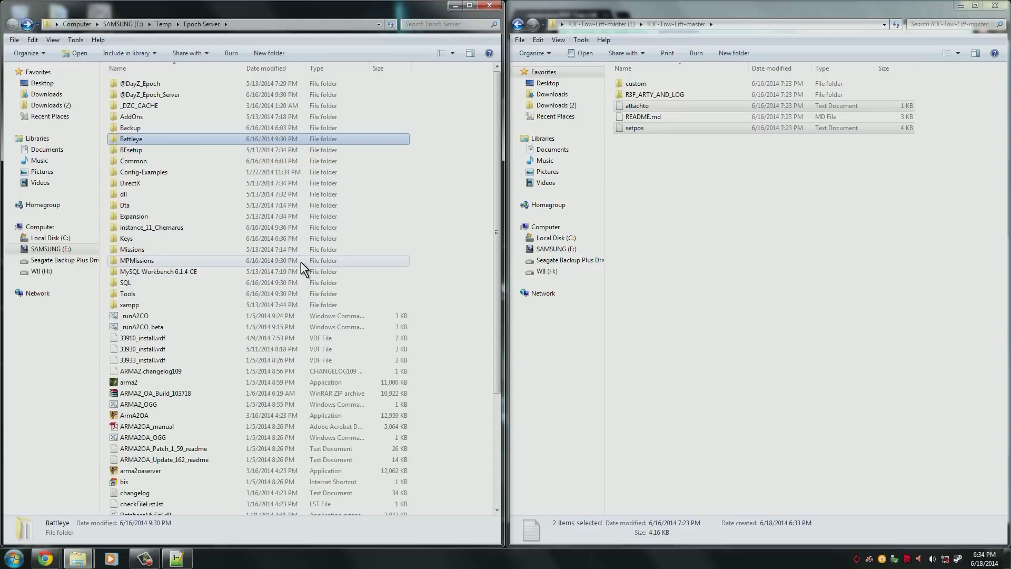
mouse_move(166, 270)
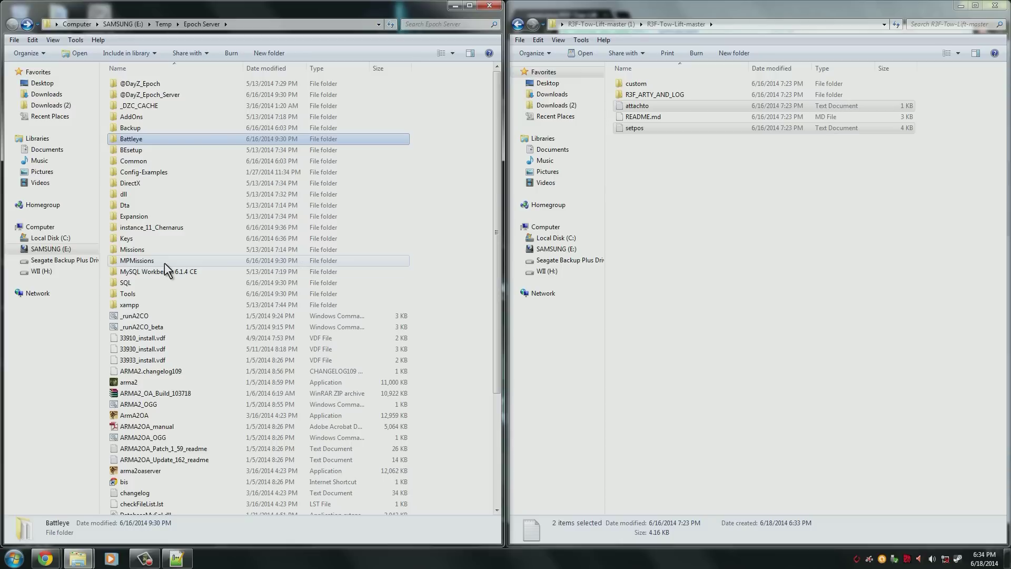
Open MPMissions > DayZ_Epoch_11.Chernarus and copy R3F_ARTY_AND_LOG into it
double_click(136, 259)
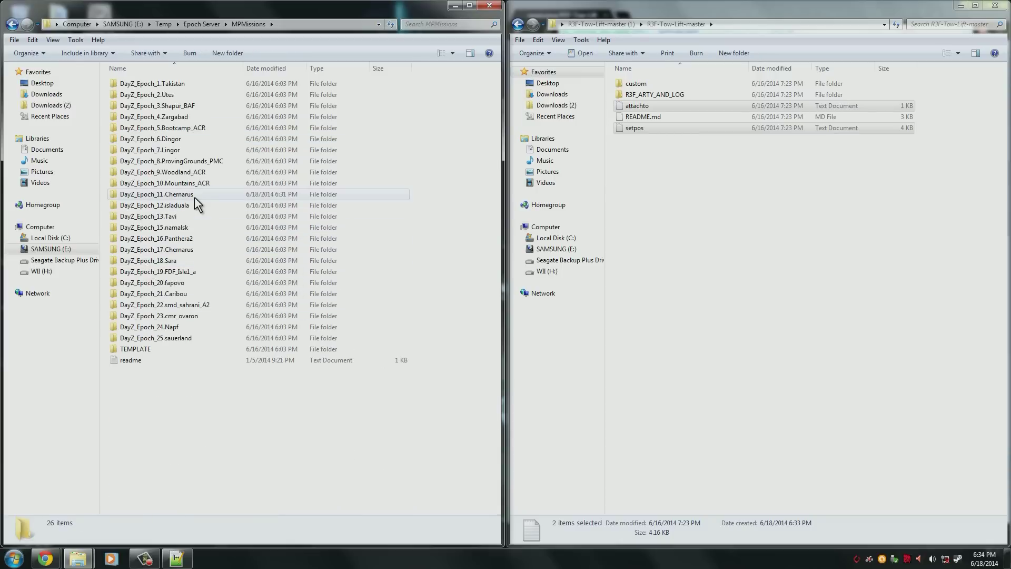
click(157, 194)
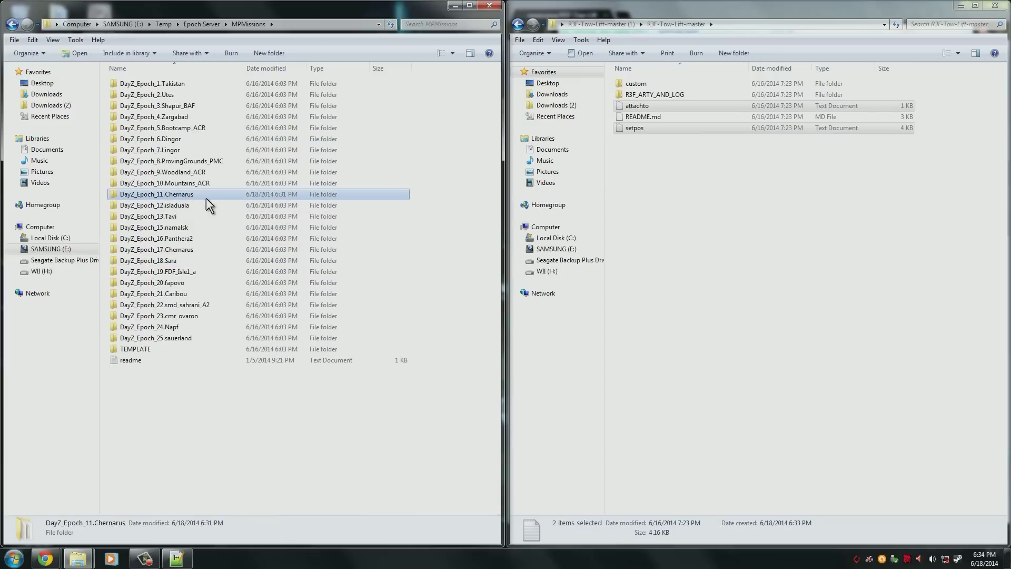
mouse_move(271, 188)
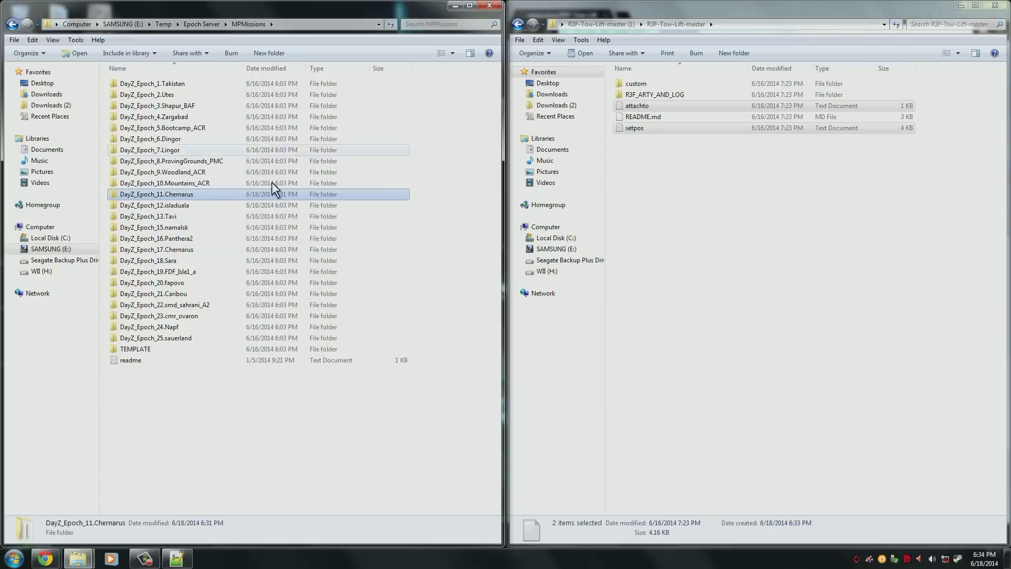
mouse_move(203, 201)
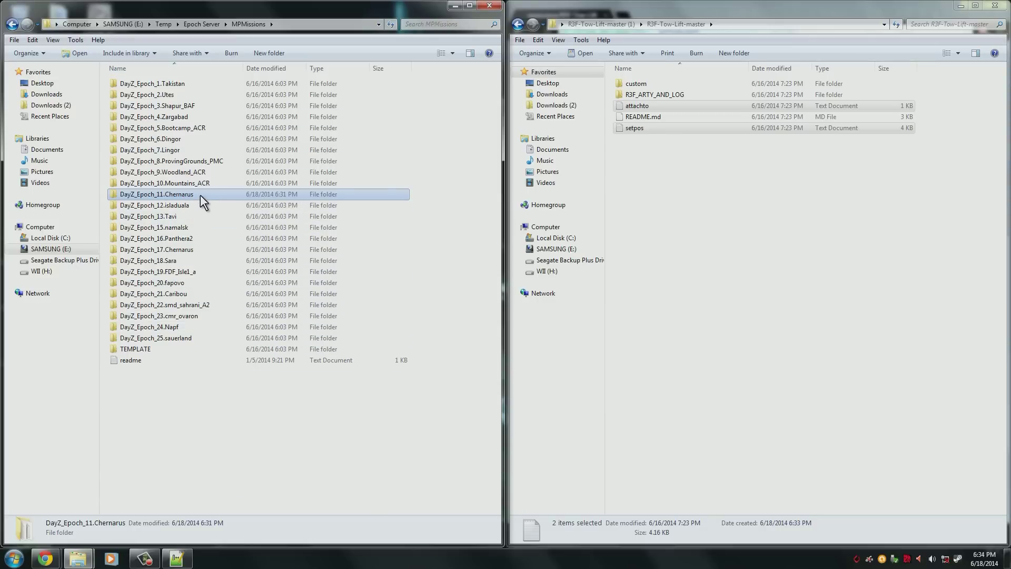
double_click(155, 194)
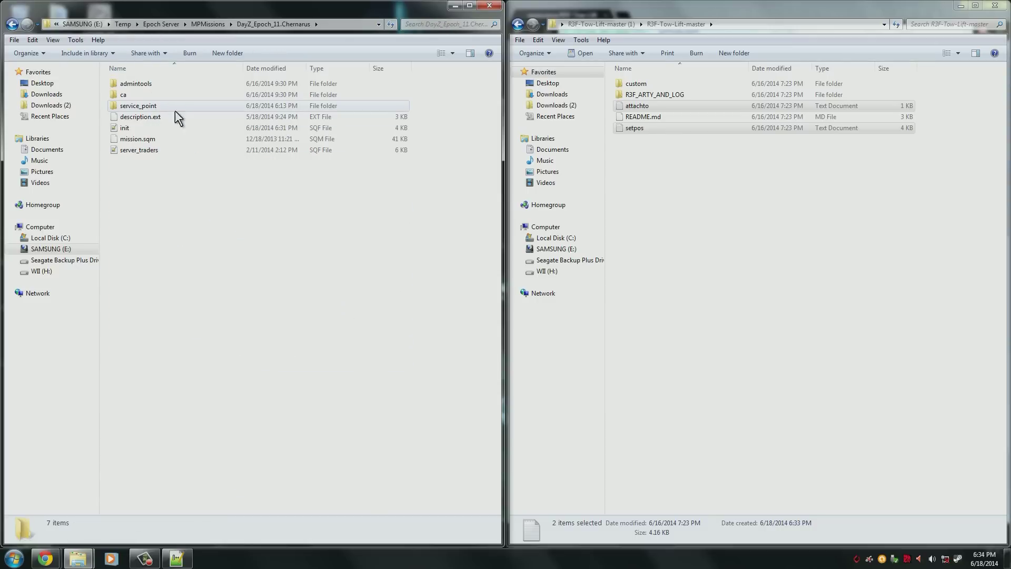
click(655, 94)
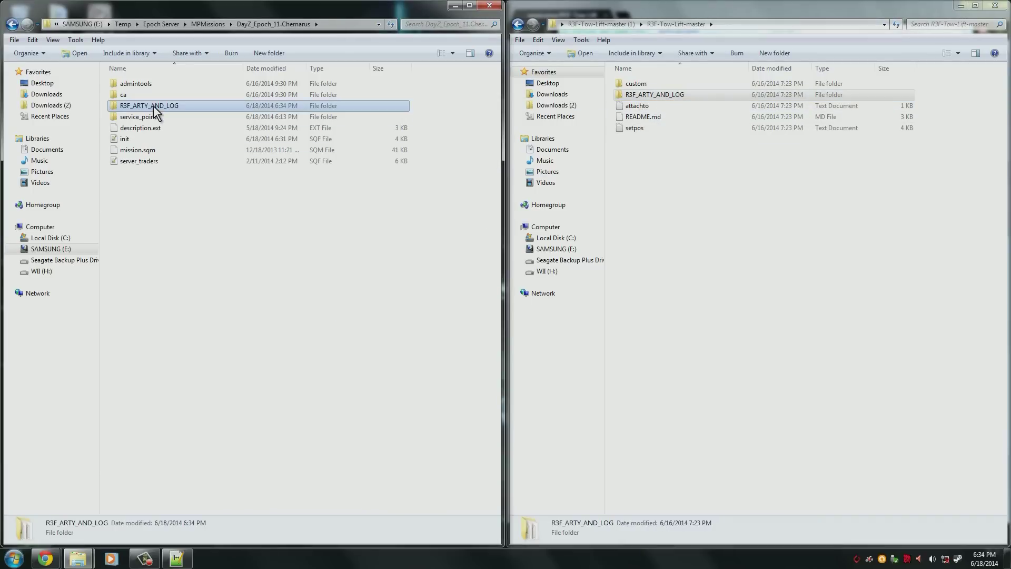
mouse_move(149, 106)
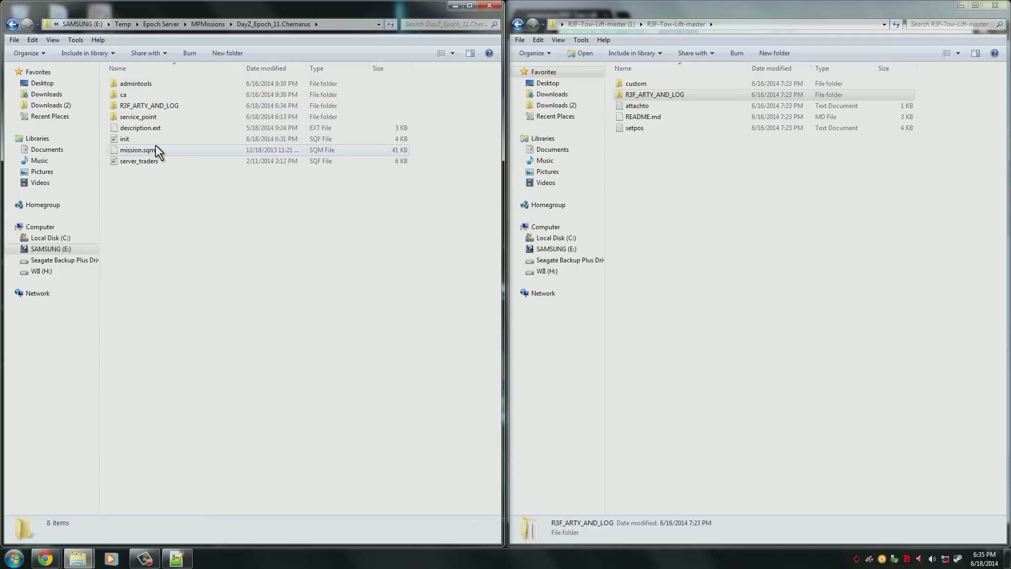
mouse_move(124, 139)
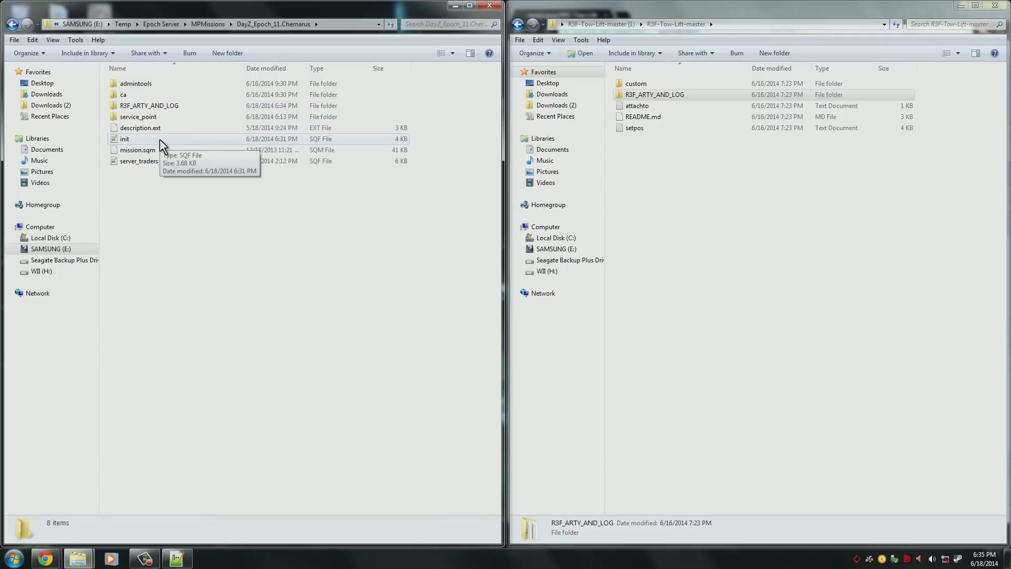
Open init.sqf and paste the README's three-line //Tow and lift snippet at its end
double_click(123, 139)
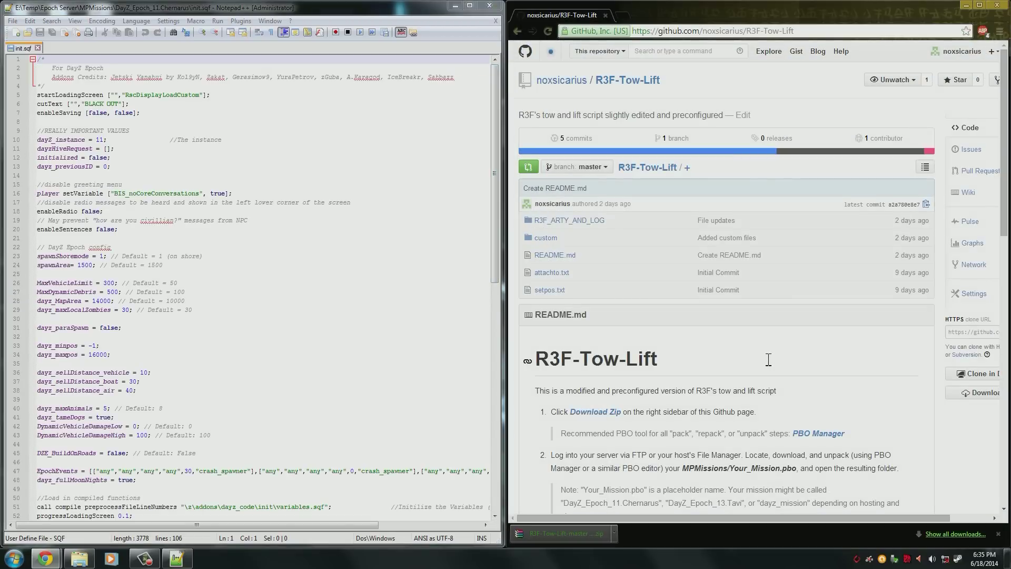
scroll(down, 3)
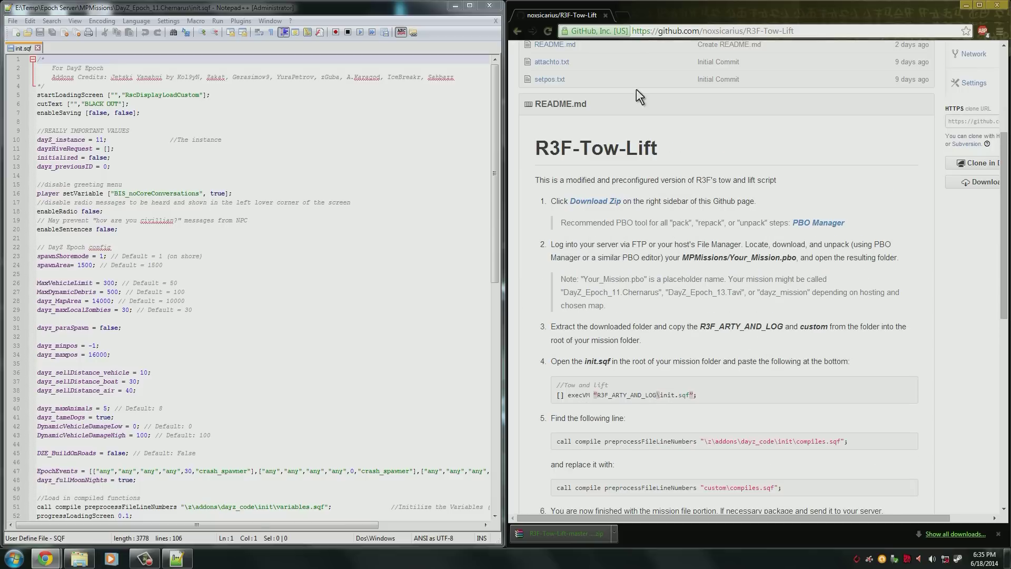
mouse_move(807, 338)
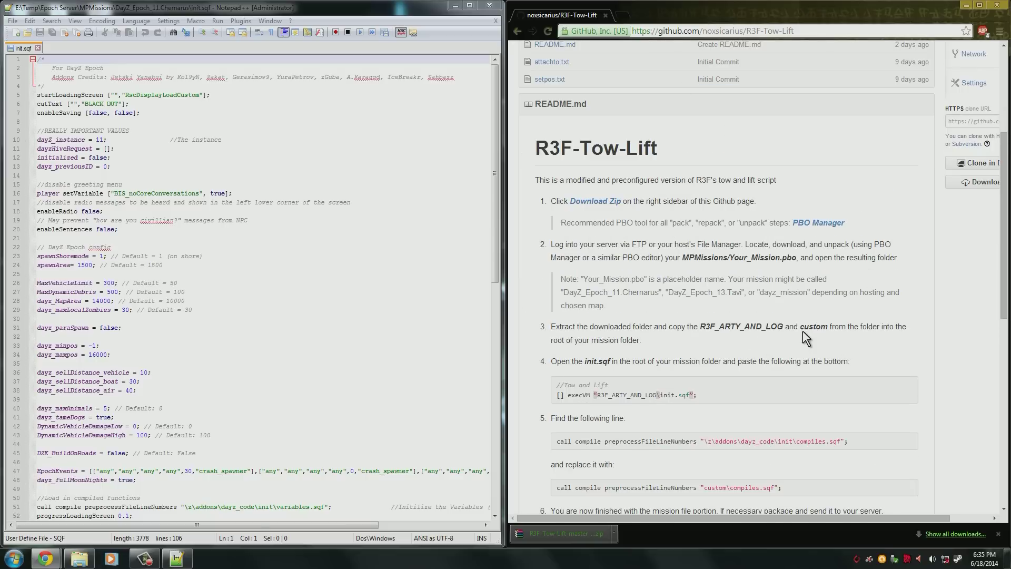
scroll(down, 3)
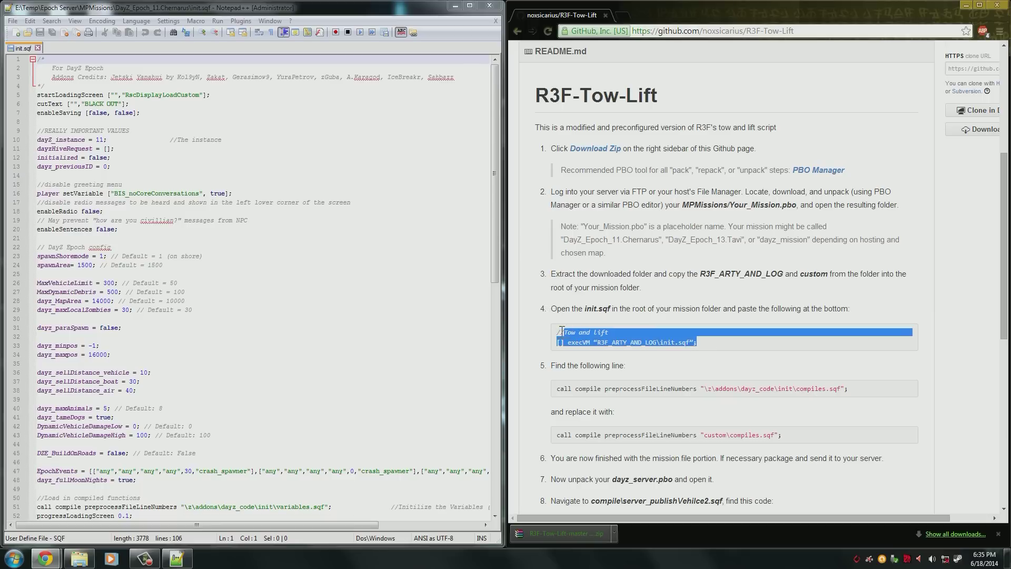
right_click(625, 339)
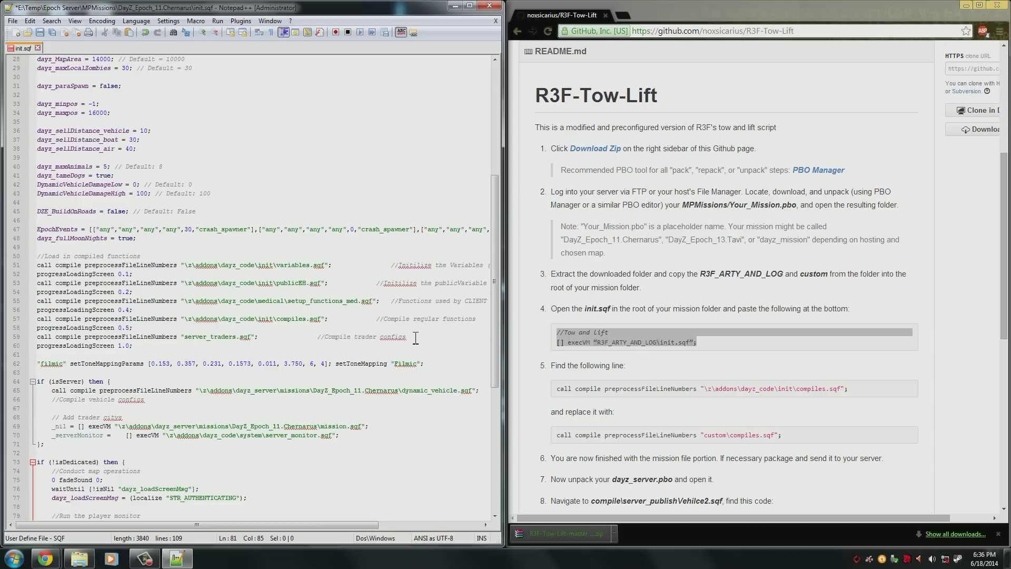
mouse_move(268, 334)
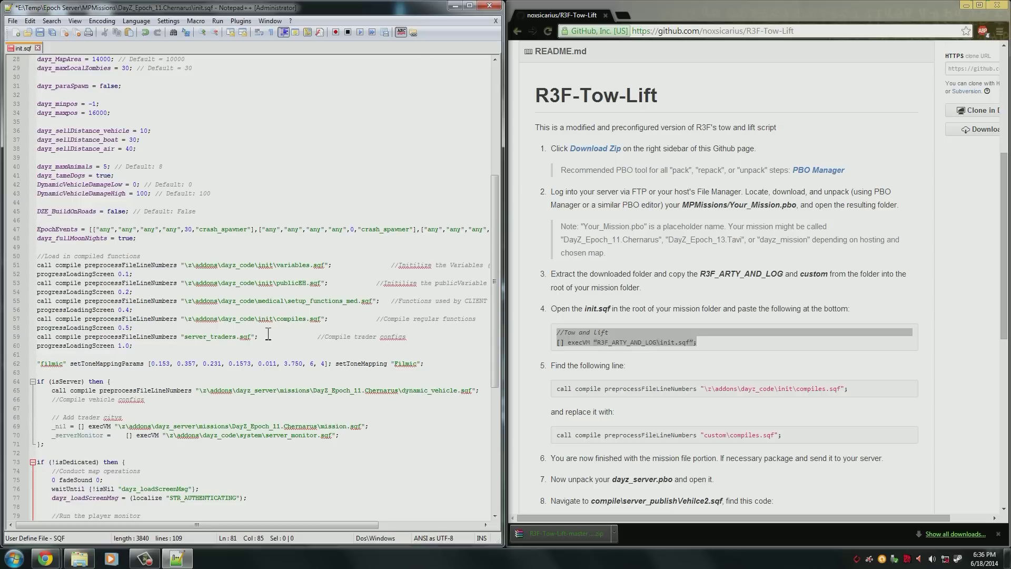
mouse_move(269, 341)
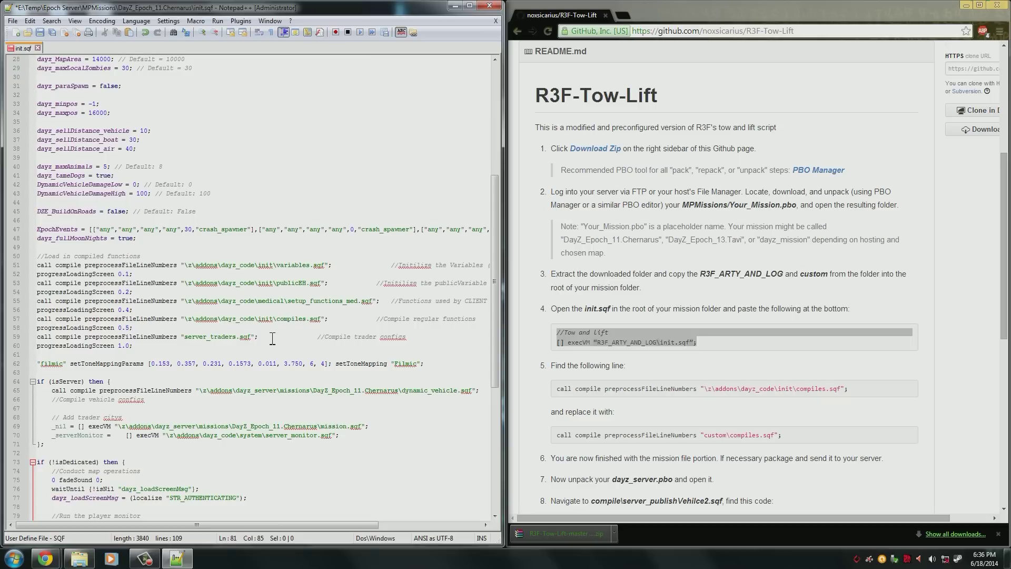
mouse_move(275, 340)
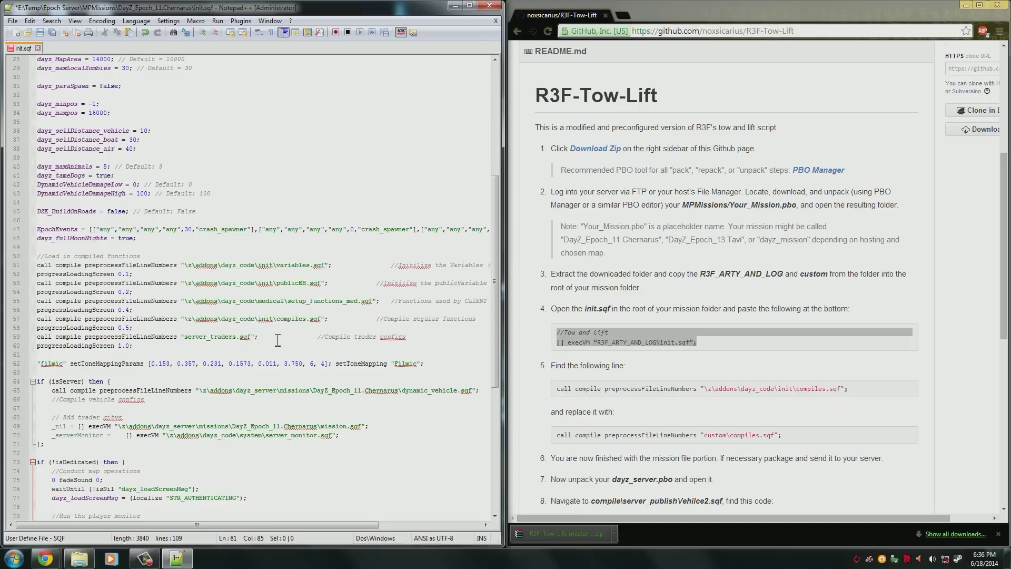
Find the original compiles.sqf line in init.sqf and replace it with the custom\compiles.sqf line
click(272, 336)
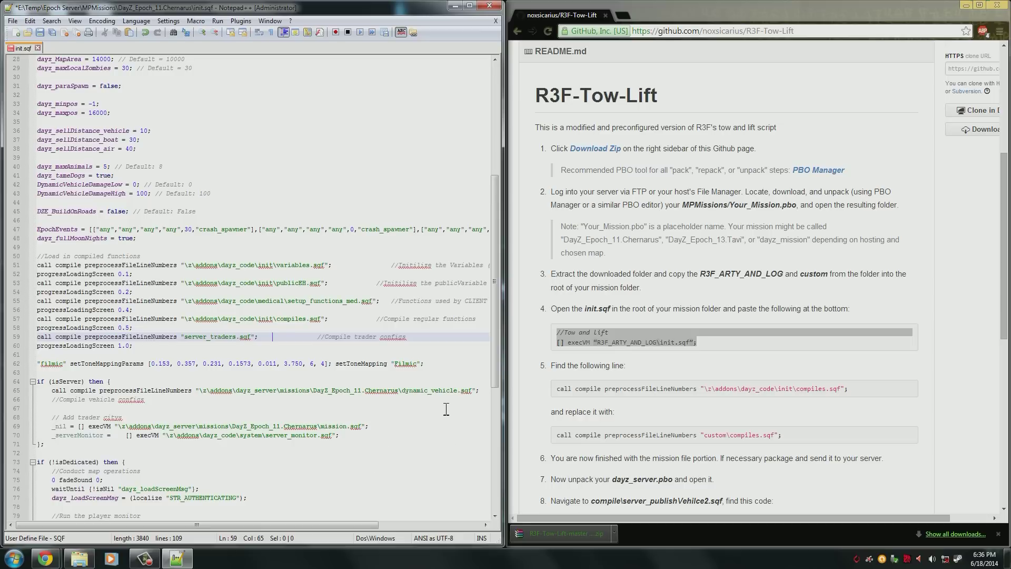
mouse_move(384, 357)
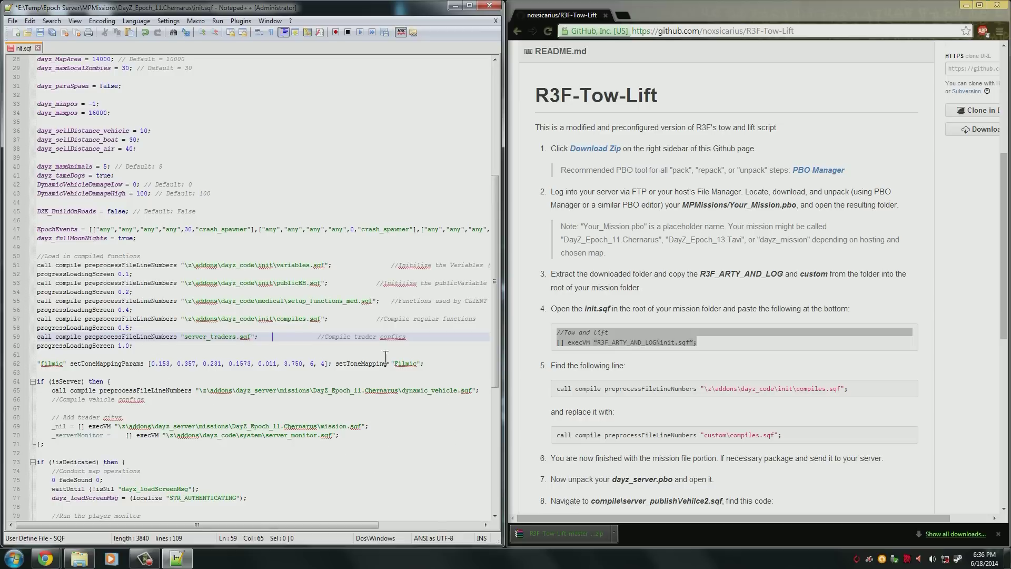
double_click(625, 388)
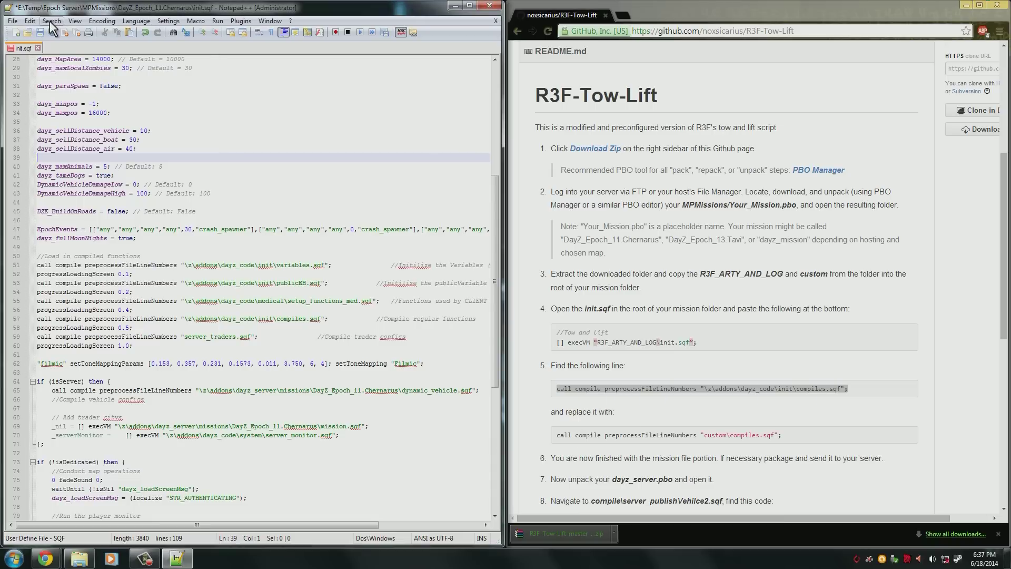
mouse_move(52, 26)
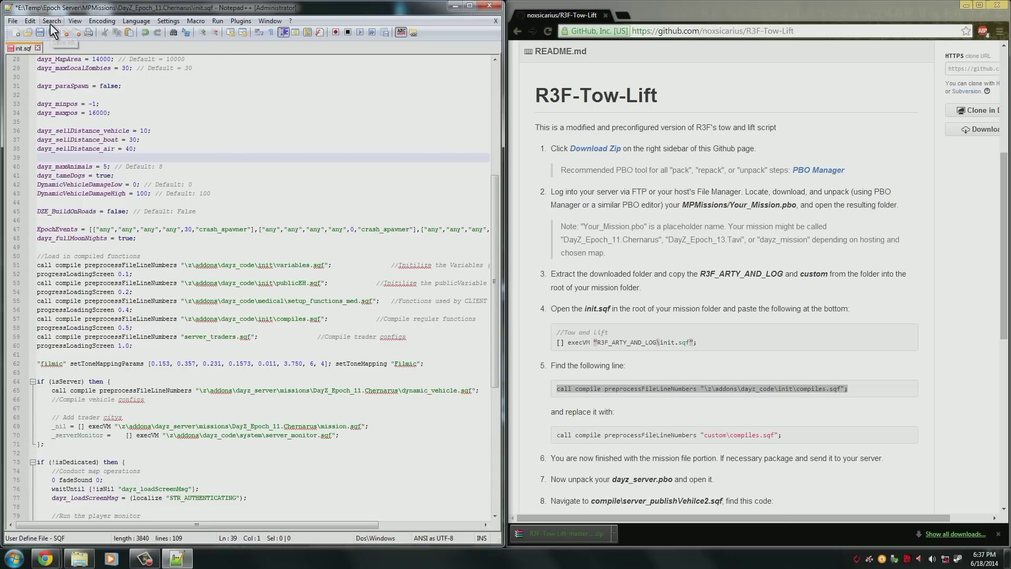
click(52, 20)
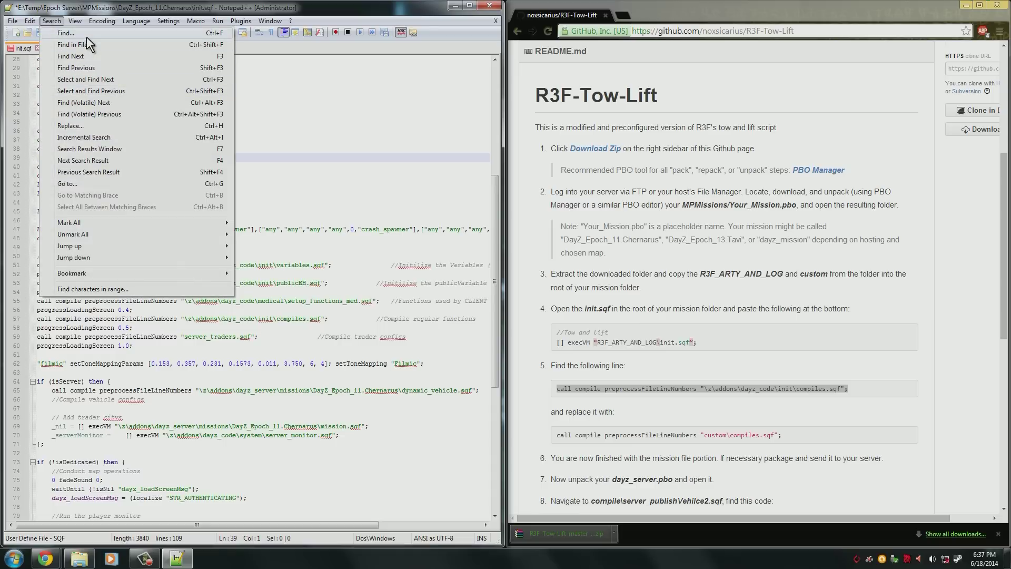
click(66, 33)
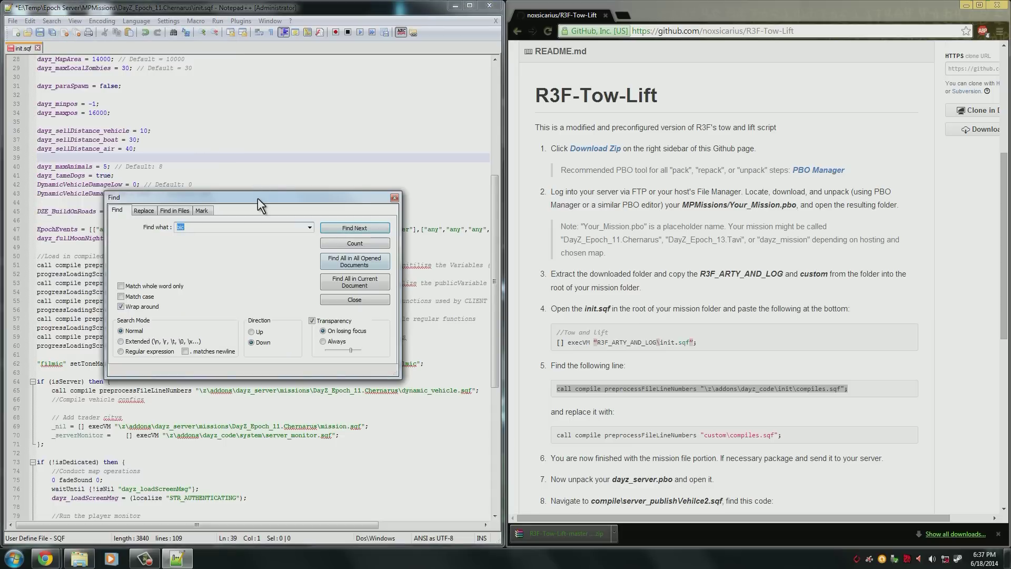
drag(258, 197, 346, 187)
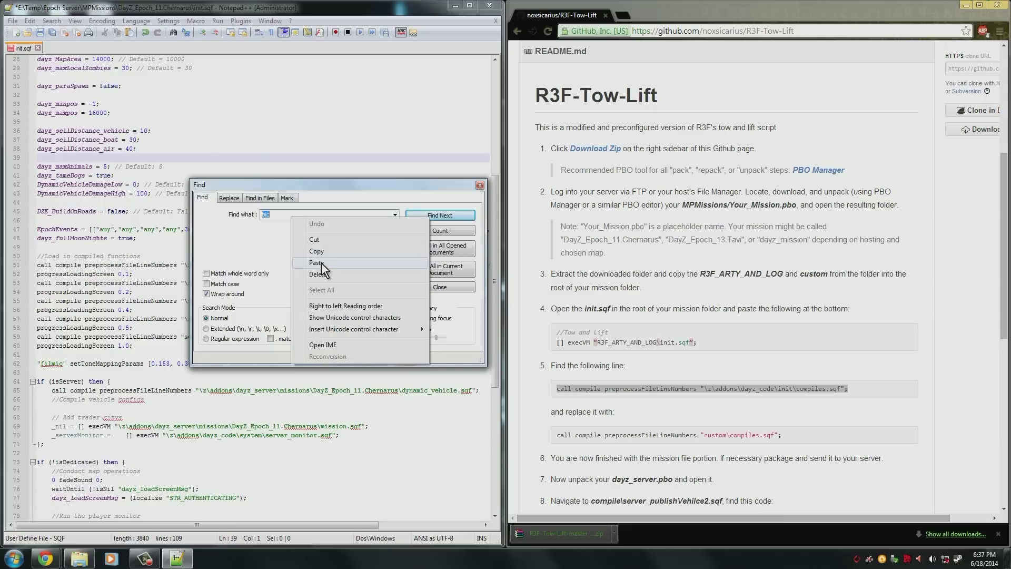
click(316, 262)
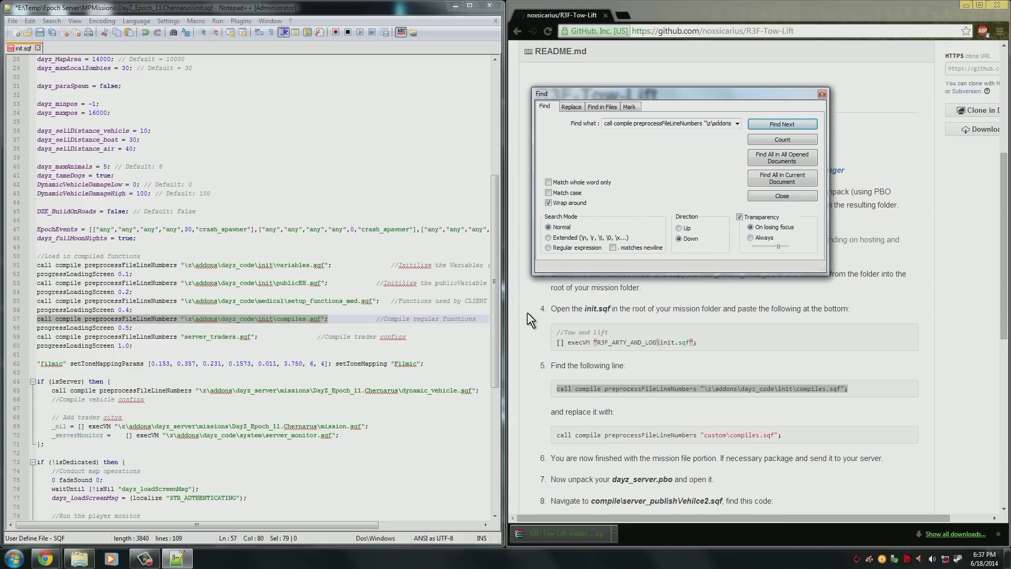
click(781, 195)
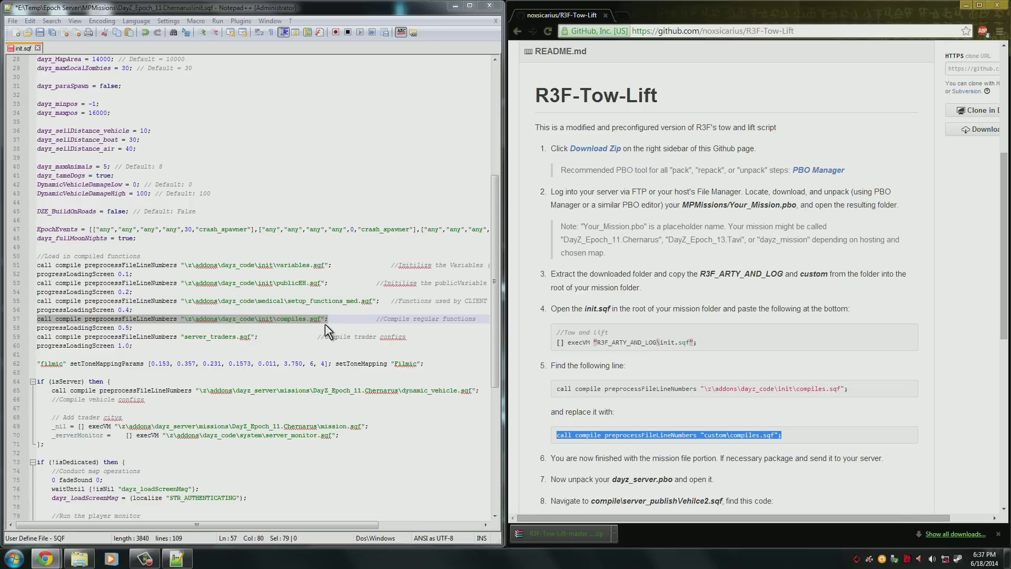
click(9, 327)
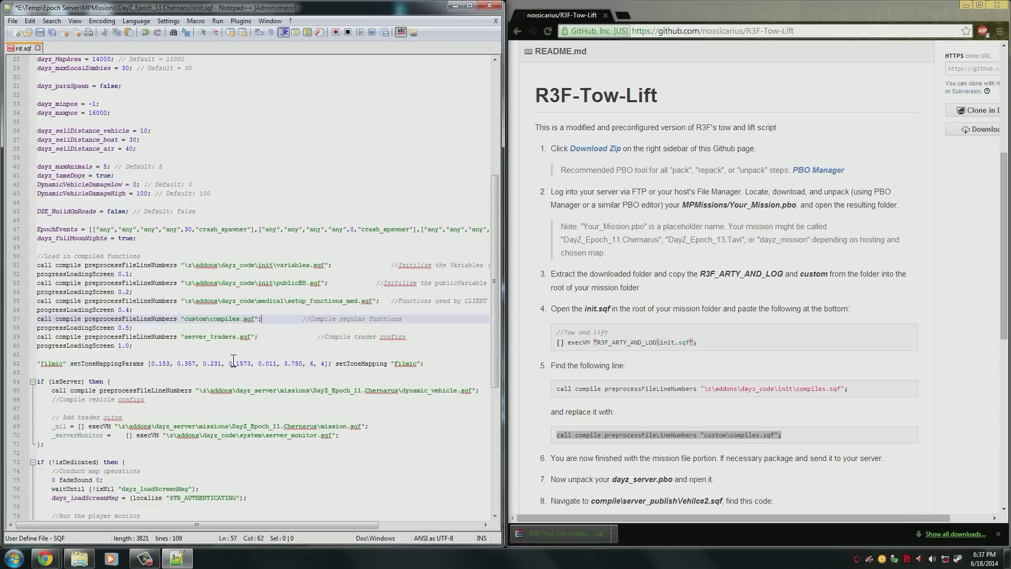
mouse_move(308, 356)
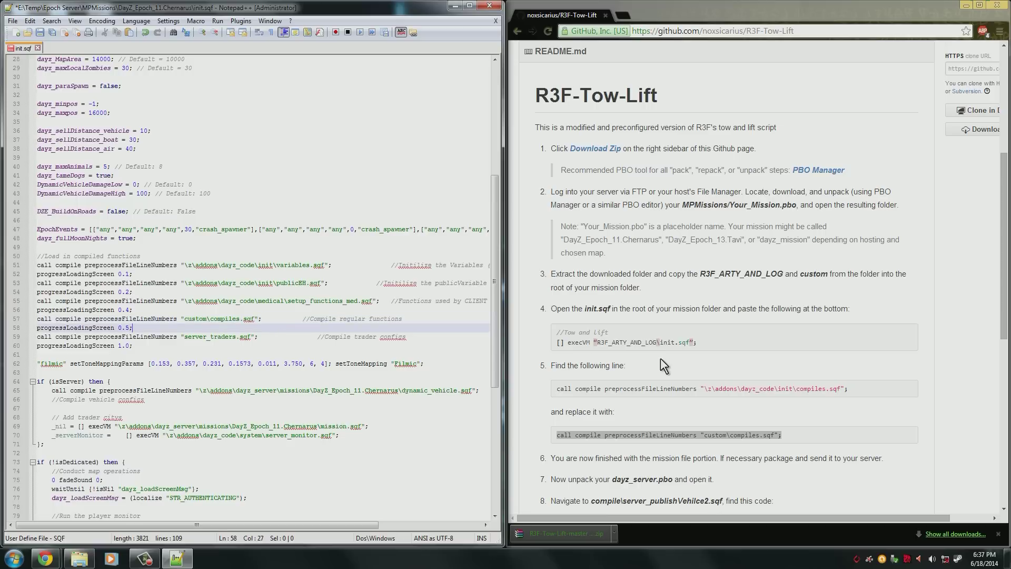
mouse_move(512, 362)
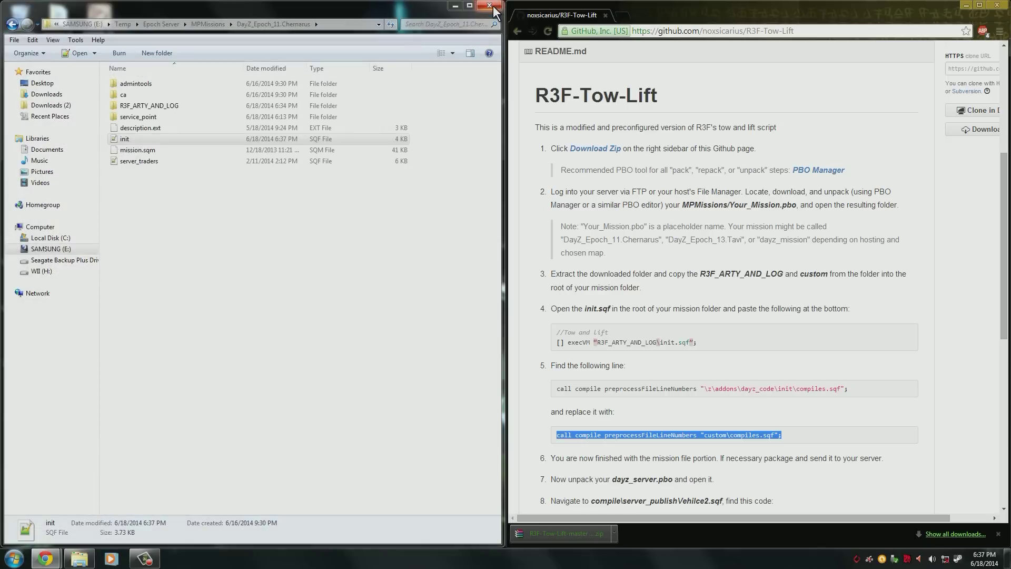
Copy the custom folder from R3F-Tow-Lift-master into DayZ_Epoch_11.Chernarus
click(469, 6)
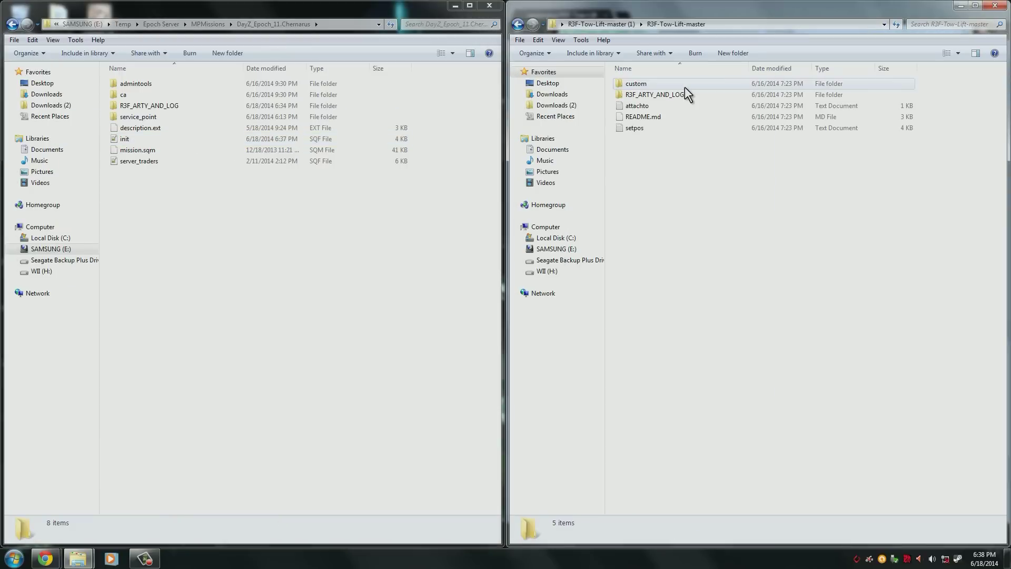
click(635, 83)
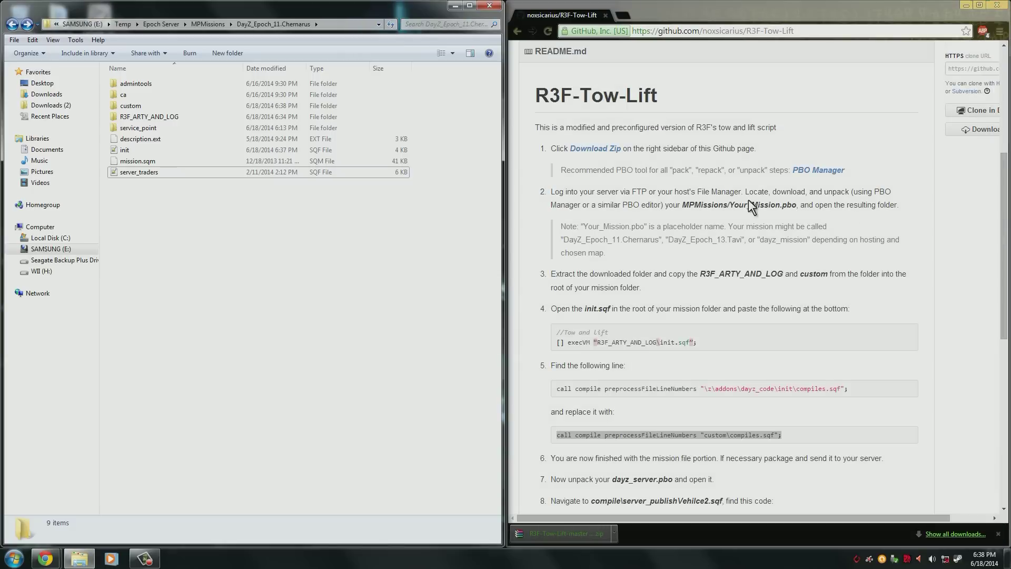
click(148, 105)
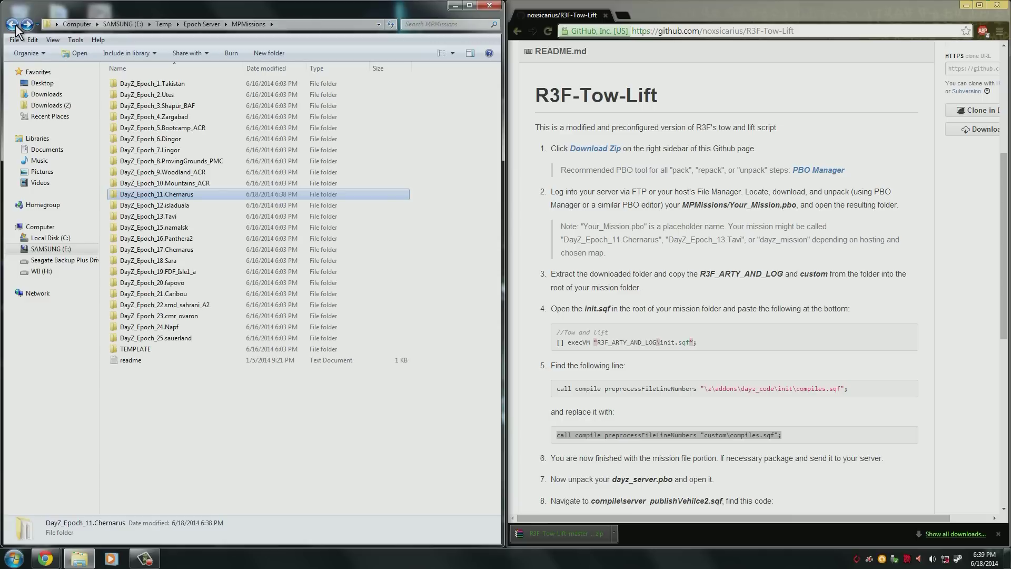
click(12, 31)
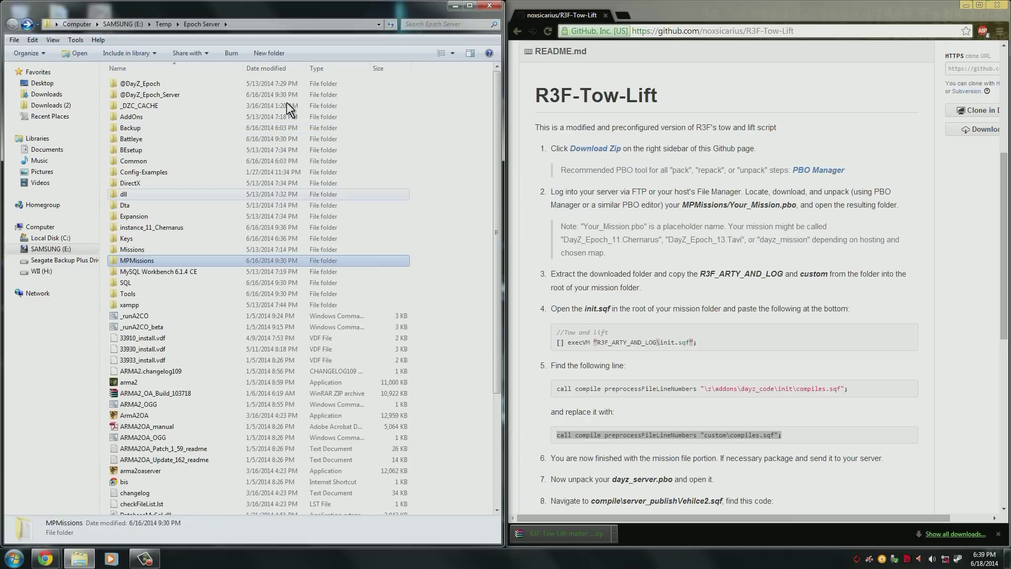
mouse_move(173, 102)
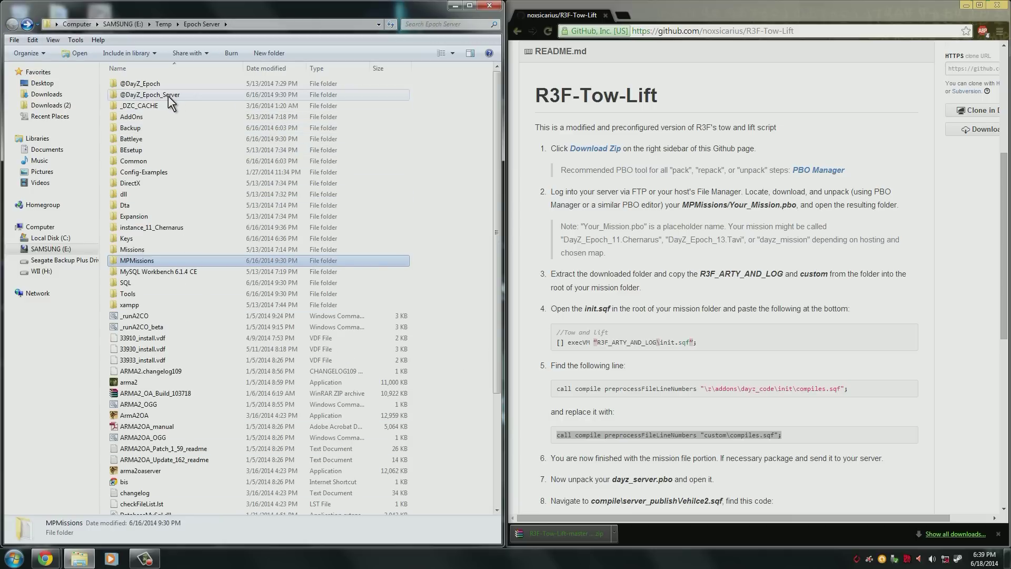
click(149, 95)
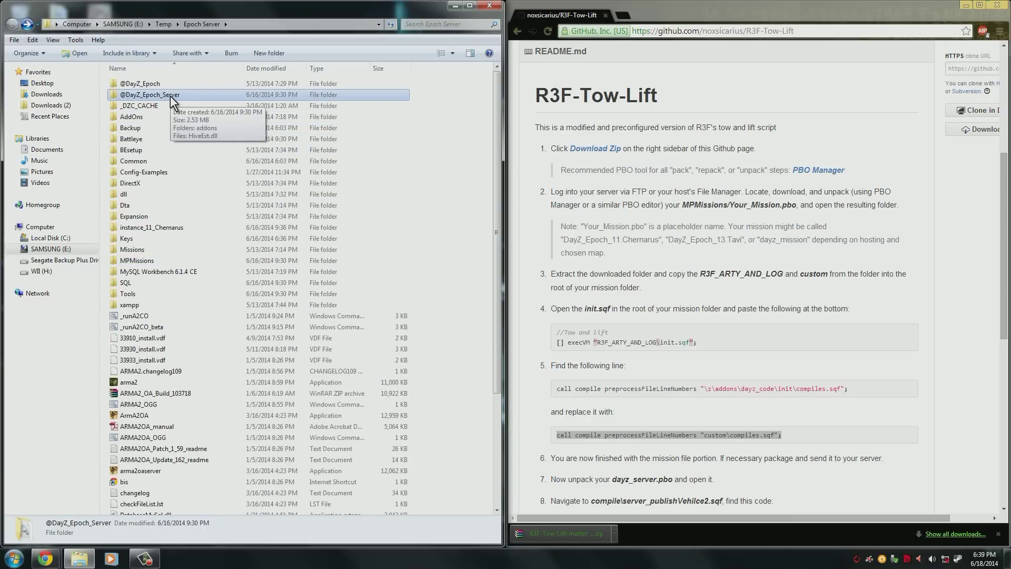
double_click(150, 94)
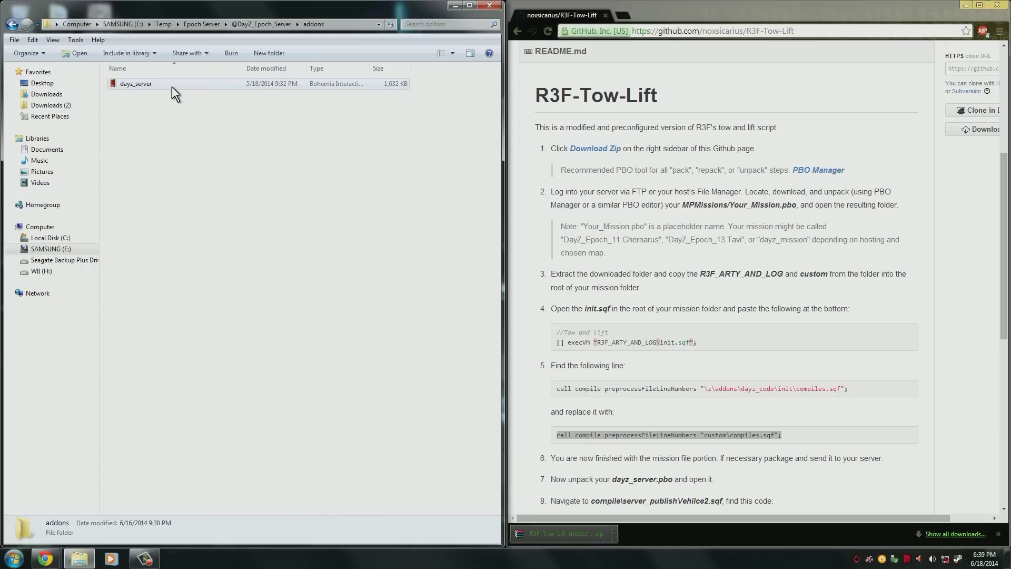
click(136, 83)
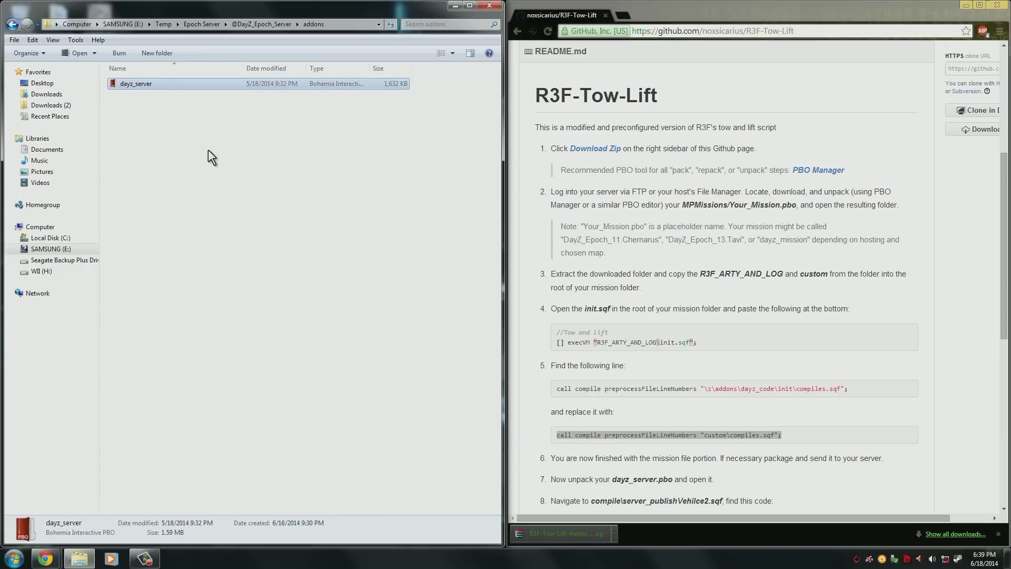
mouse_move(242, 127)
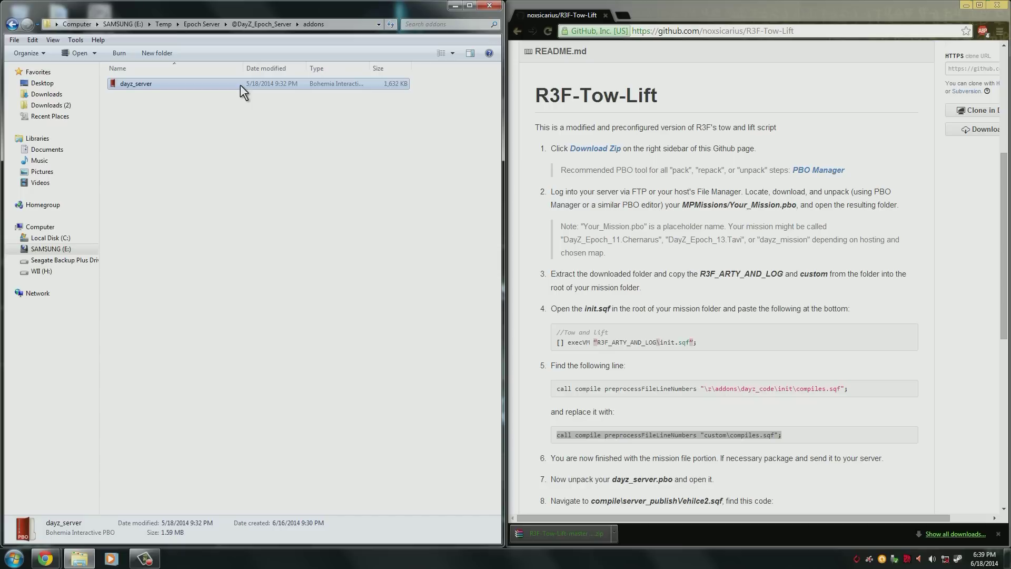
mouse_move(898, 150)
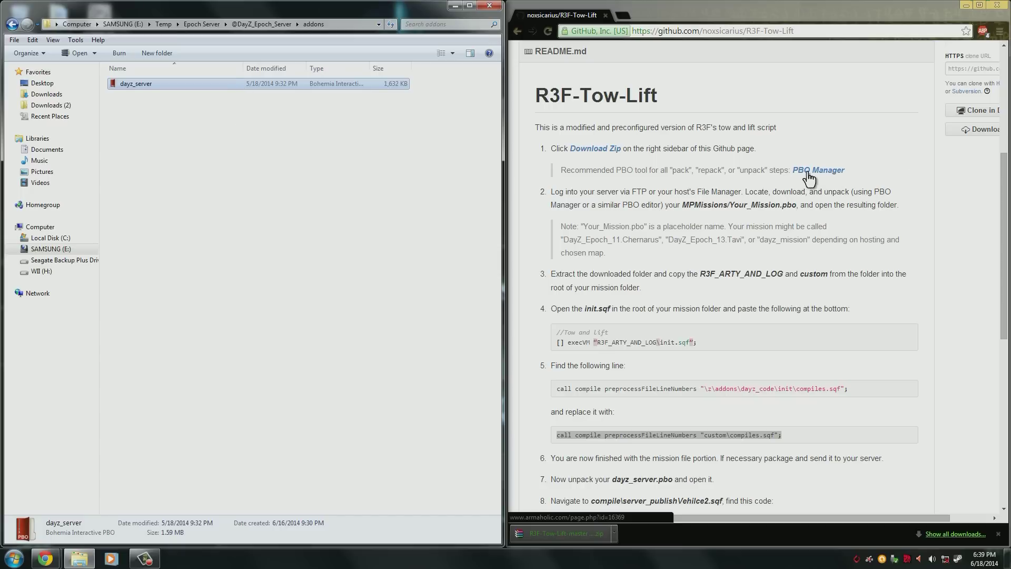
Open the Armaholic PBO Manager page, then scroll the GitHub README to the install steps
click(817, 170)
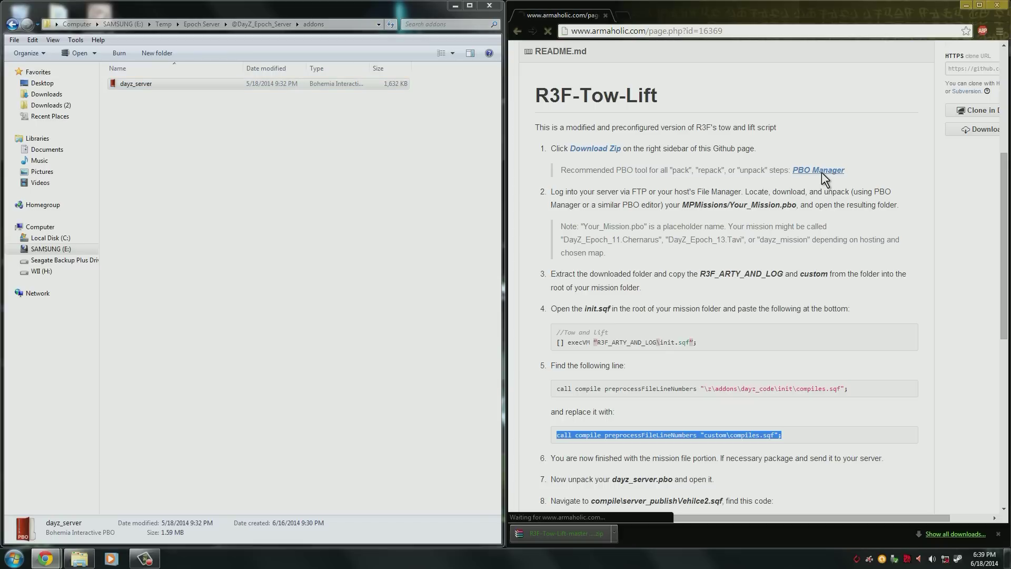
click(818, 169)
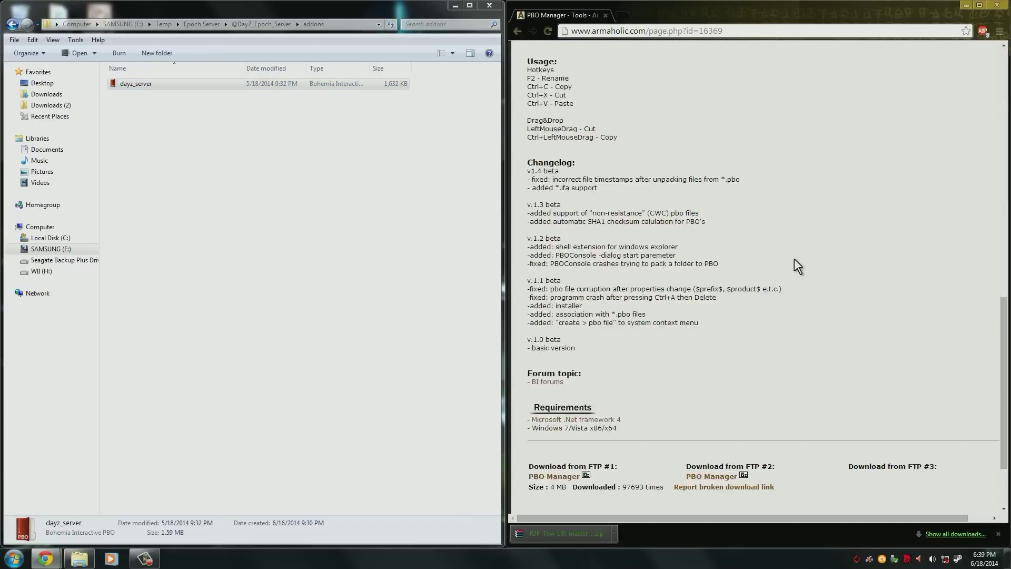
scroll(down, 3)
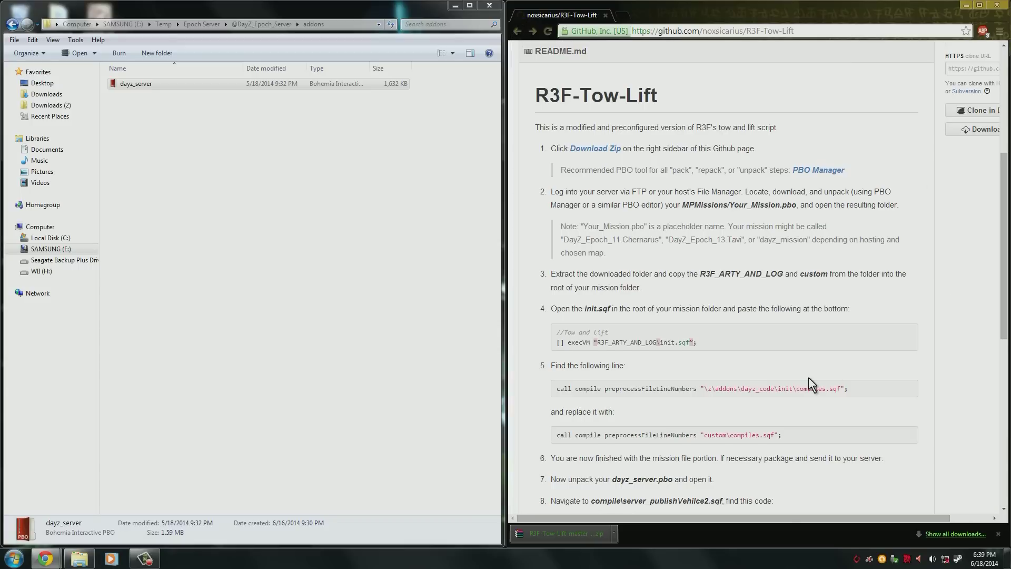
scroll(down, 3)
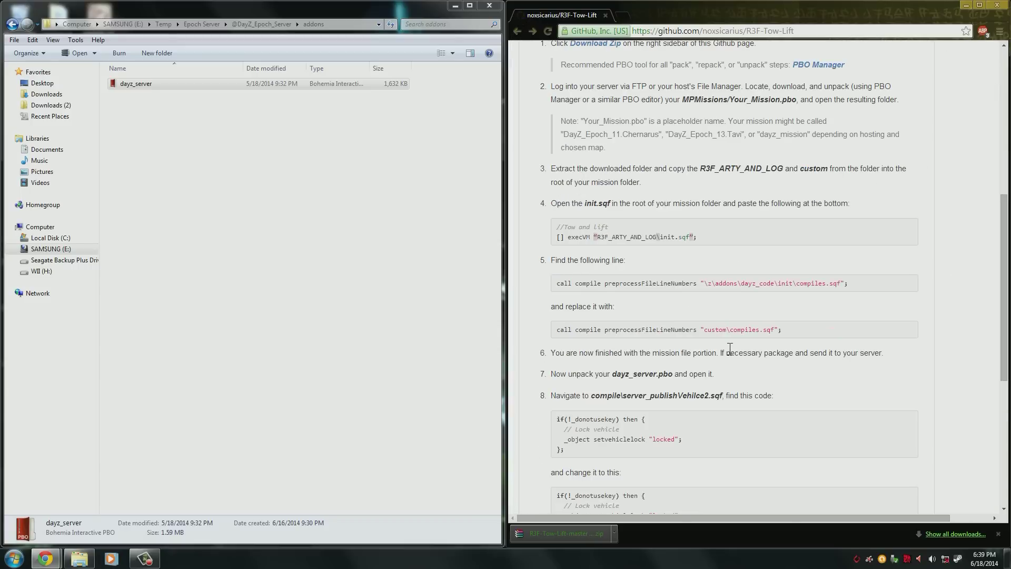
Extract dayz_server.pbo with PBO Manager into a dayz_server folder
right_click(135, 83)
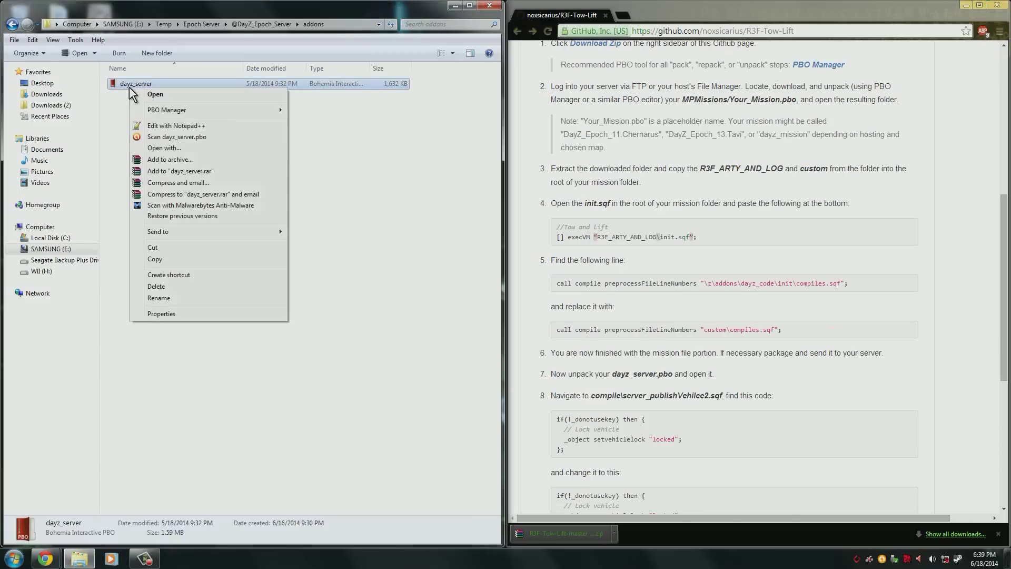
mouse_move(166, 110)
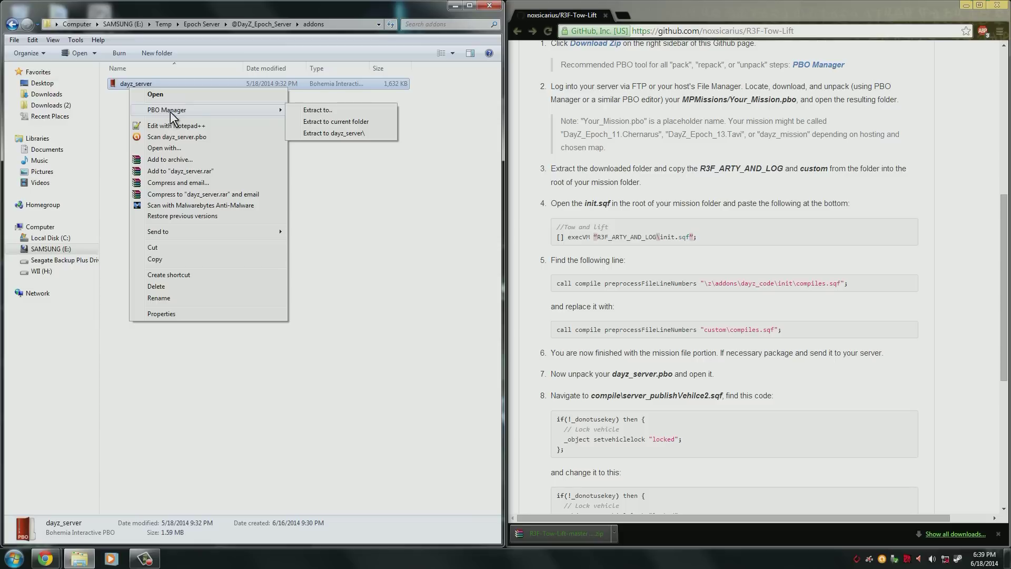
mouse_move(336, 121)
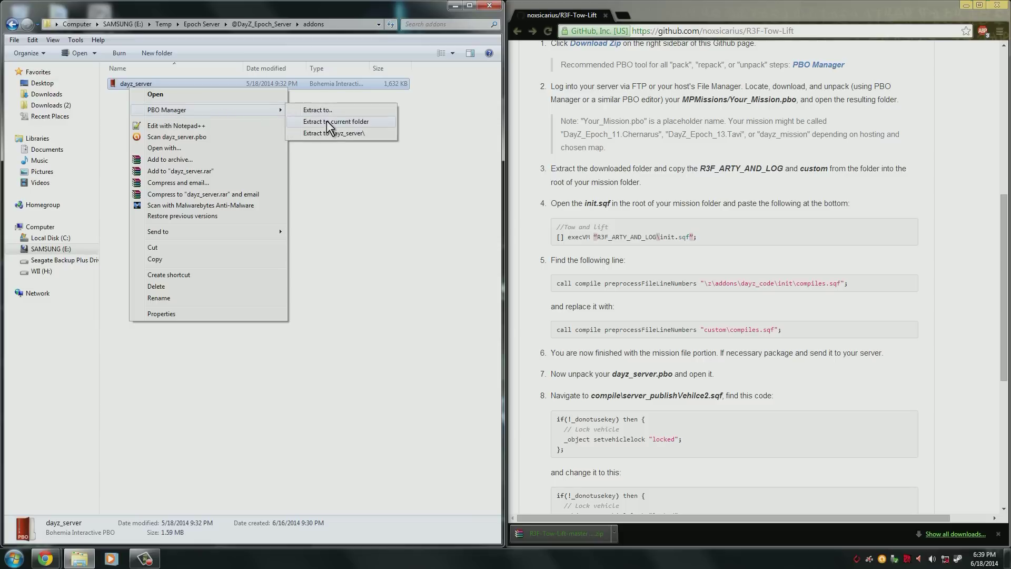
mouse_move(341, 137)
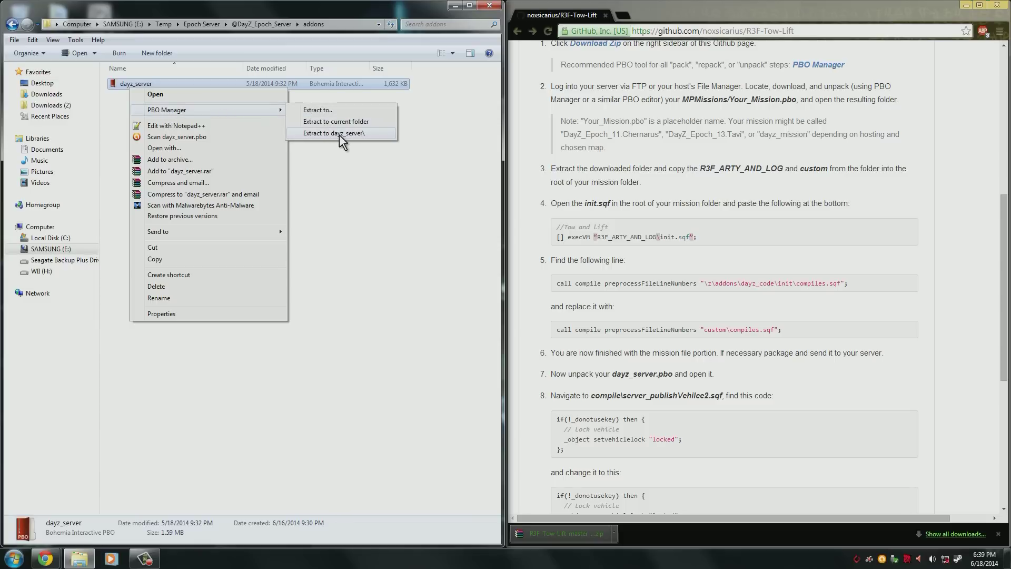
click(334, 132)
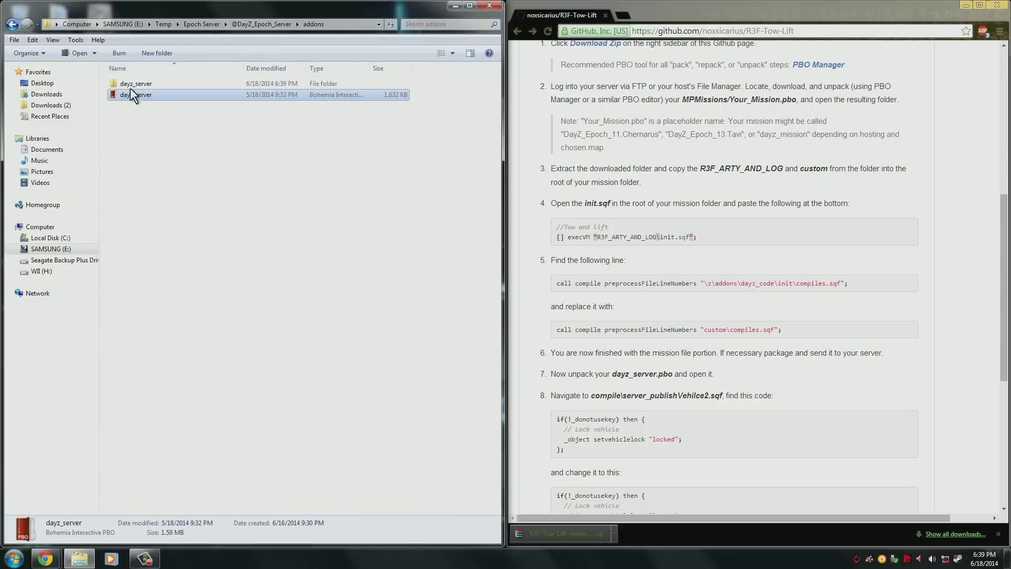
click(136, 83)
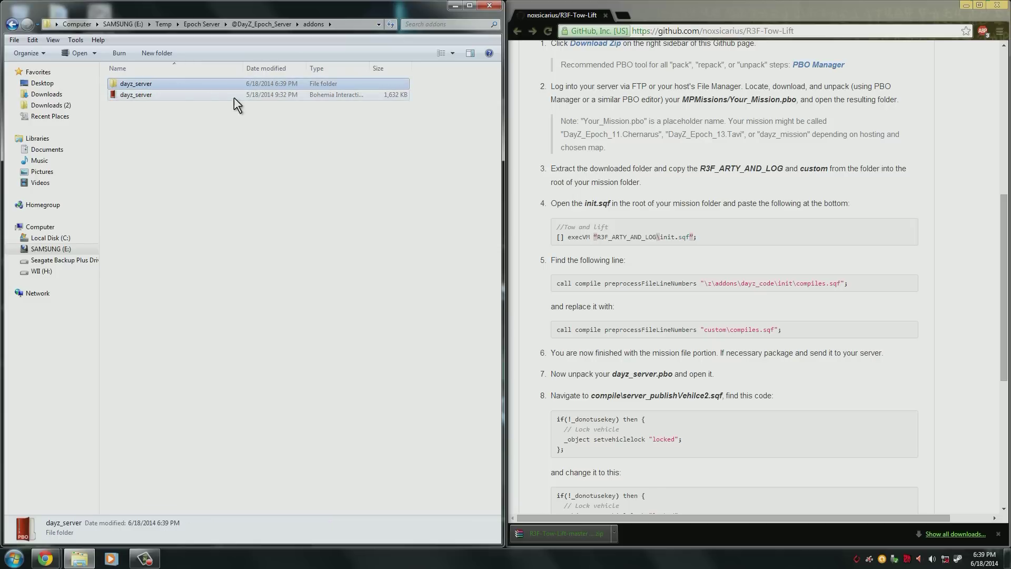
mouse_move(135, 83)
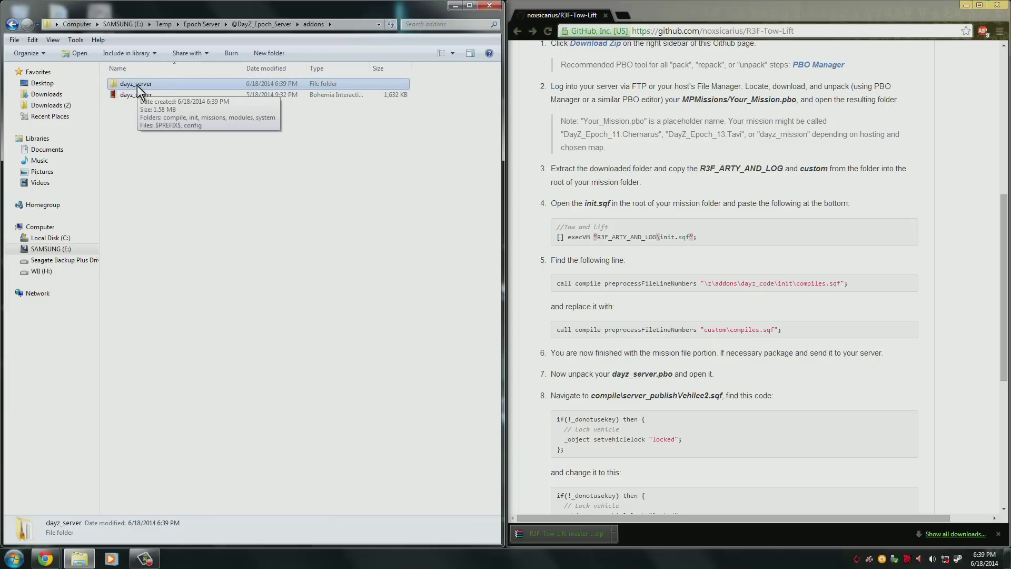
click(135, 94)
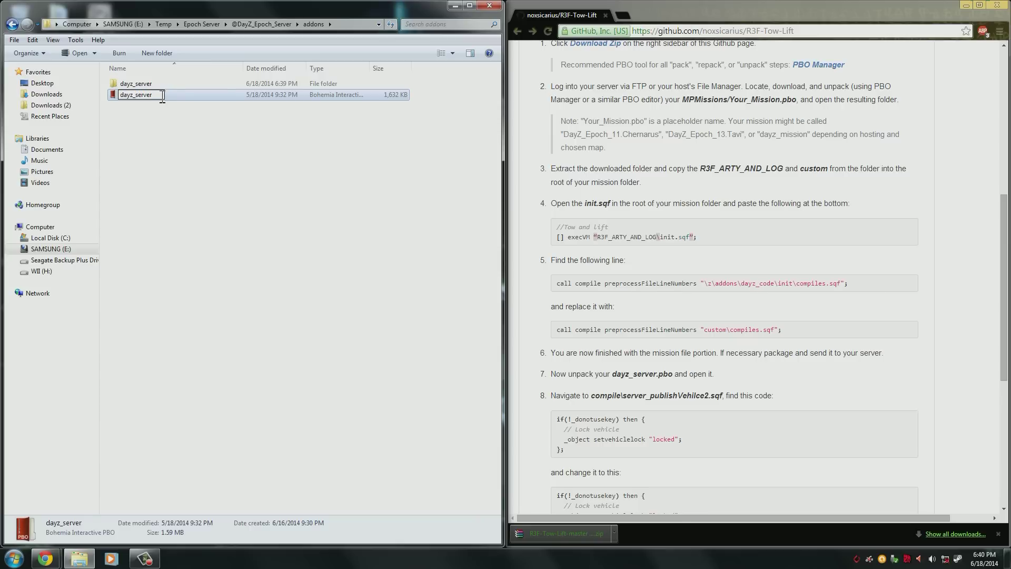
Rename dayz_server.pbo to dayz_server_BACKUP, then select the extracted dayz_server folder
text(_BACKUP)
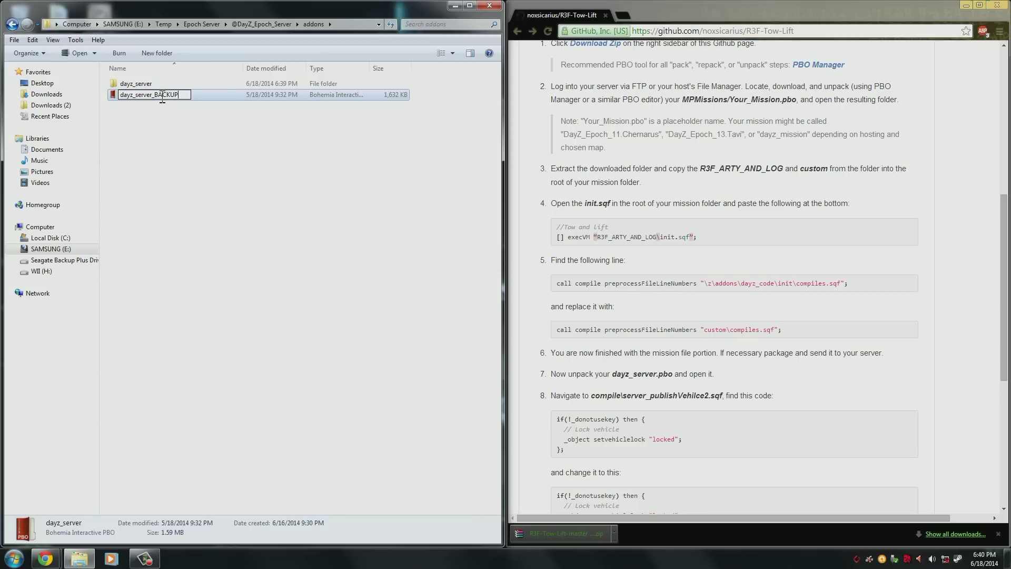
click(202, 132)
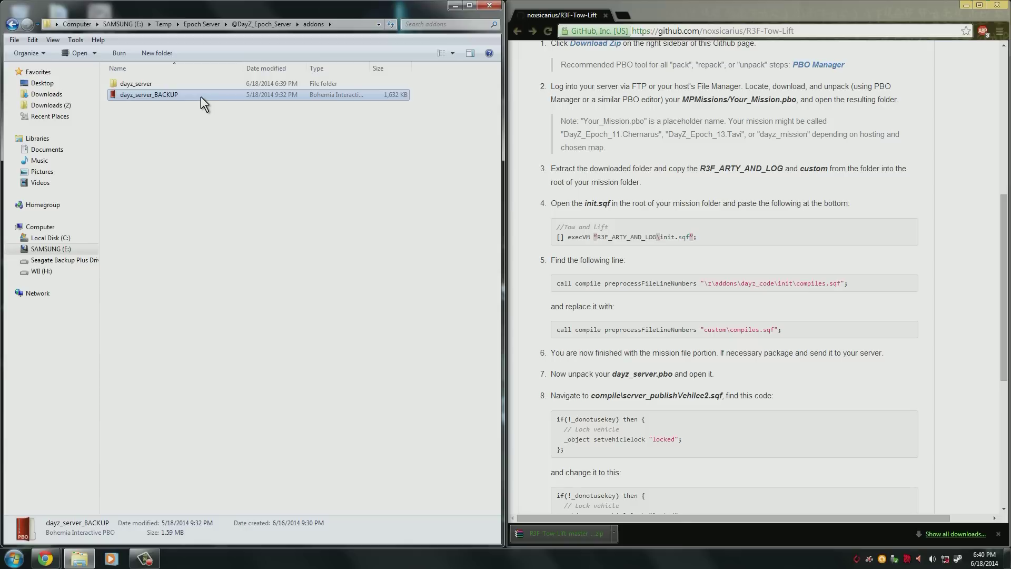
mouse_move(149, 94)
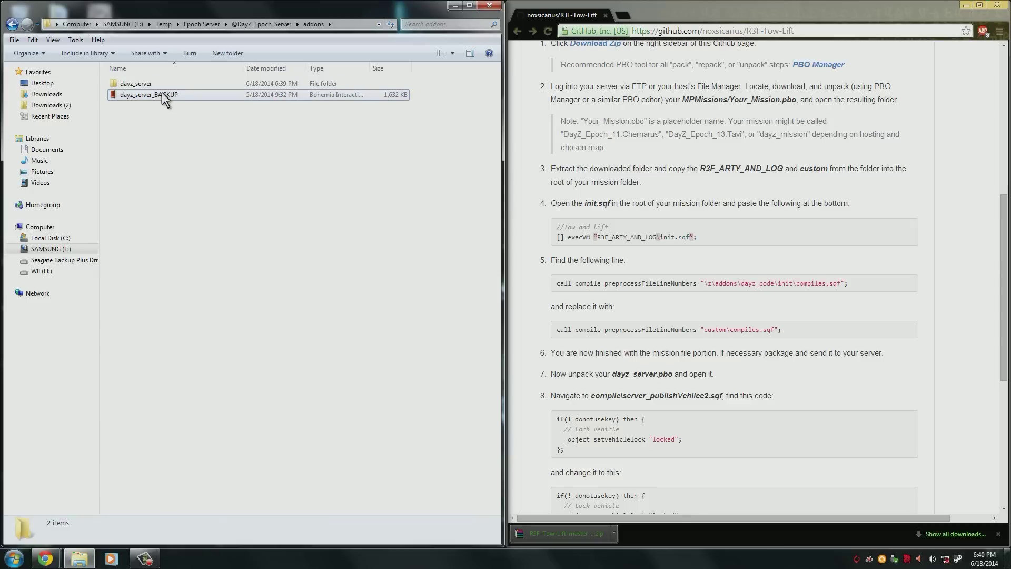
click(149, 94)
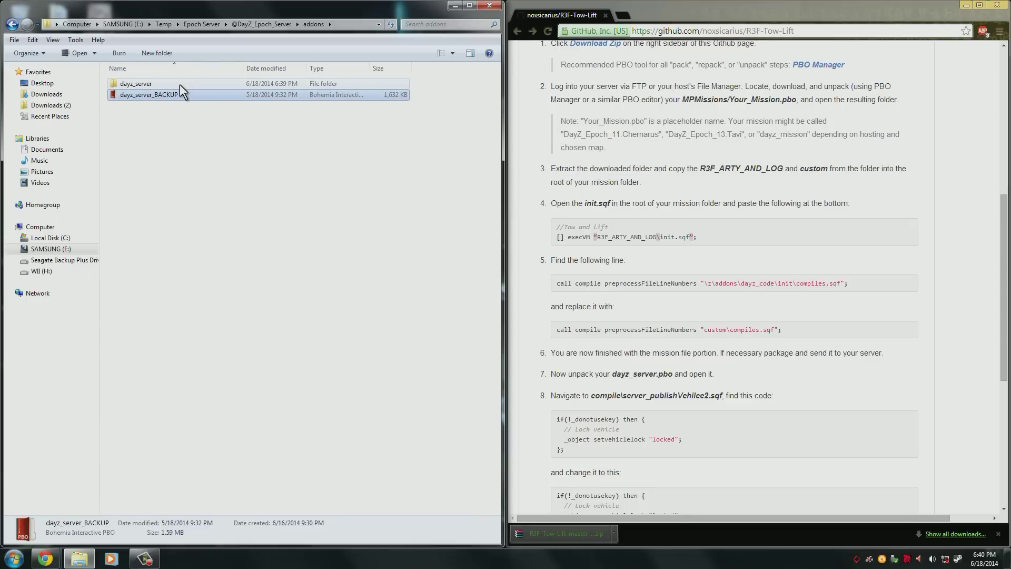
click(136, 83)
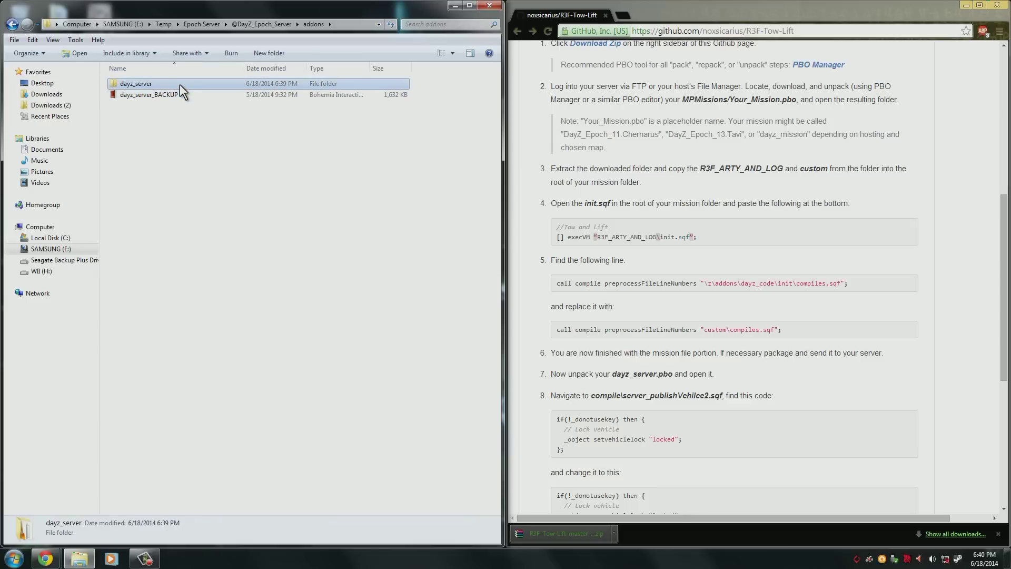
Open server_publishVehicle2.sqf from dayz_server's compile folder in Notepad++
double_click(136, 83)
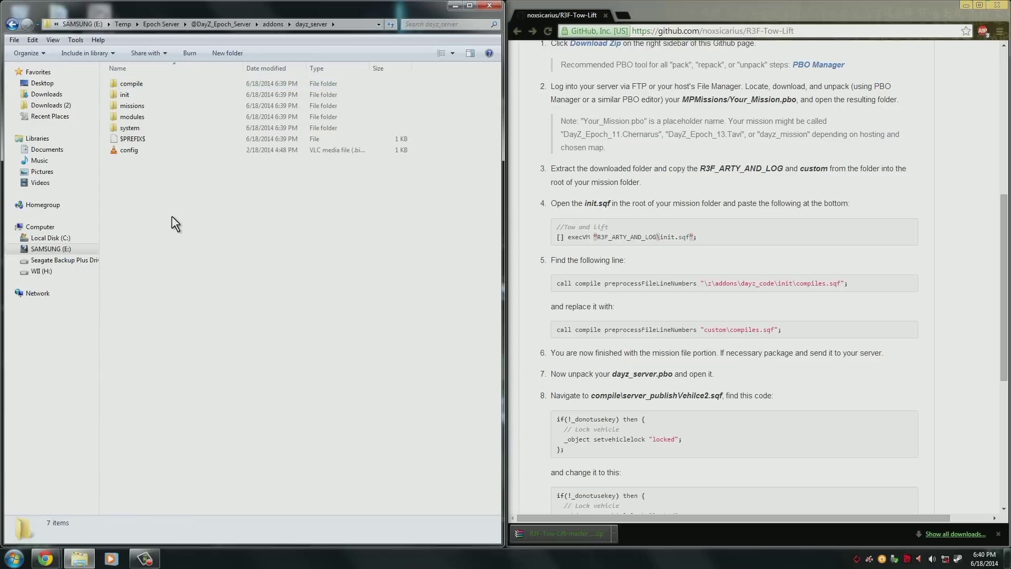
mouse_move(181, 228)
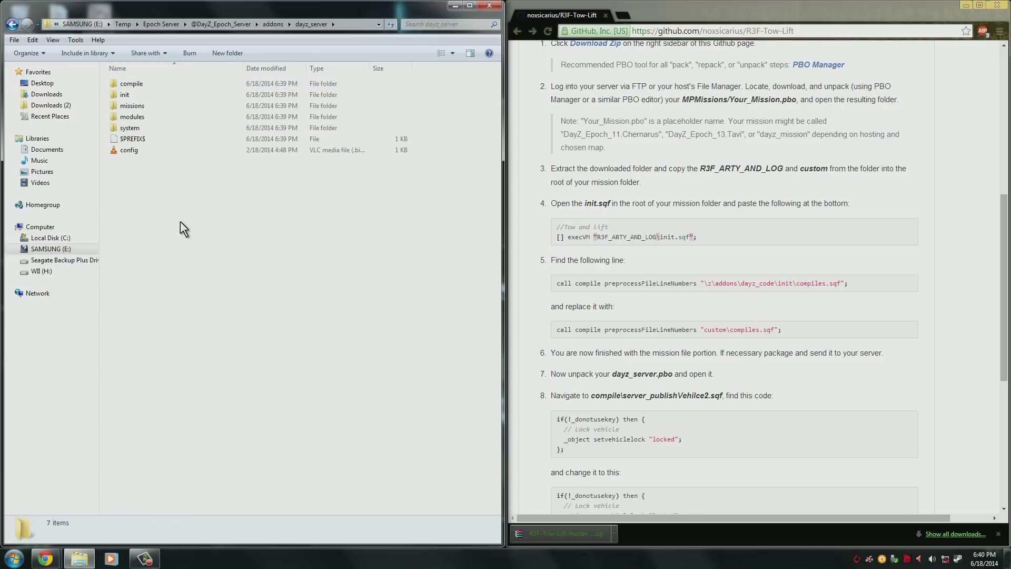
click(132, 83)
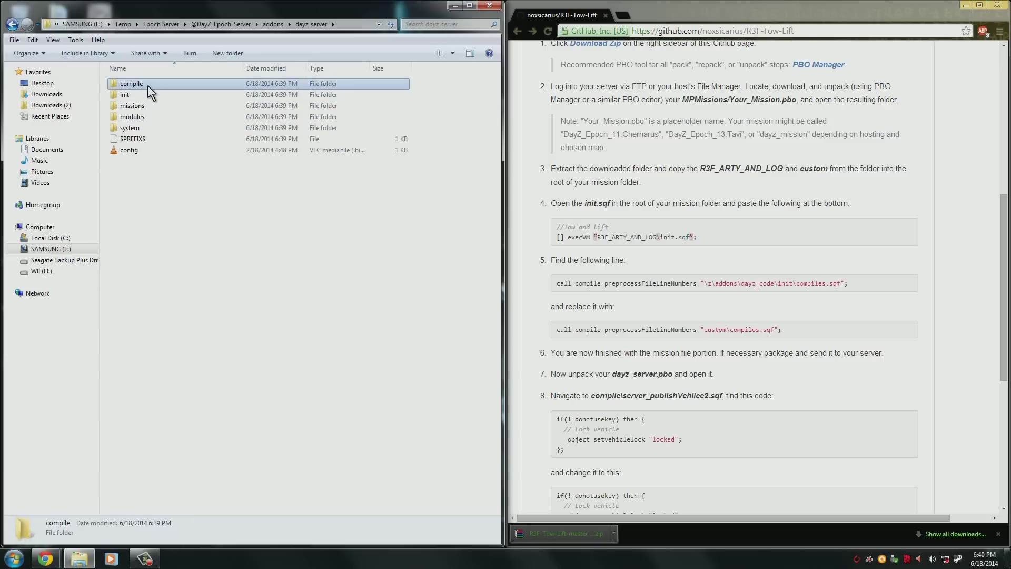
double_click(131, 83)
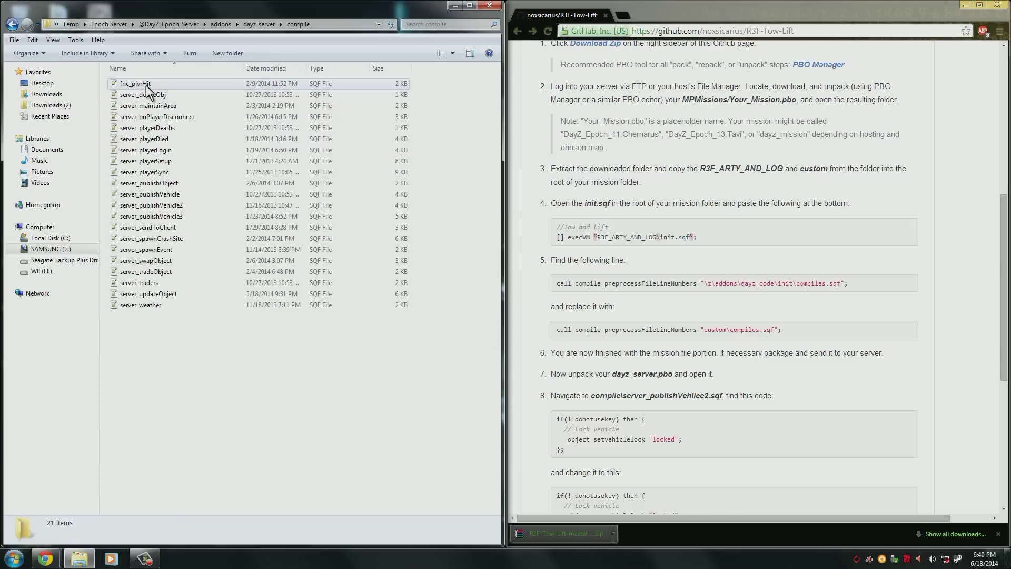
mouse_move(174, 106)
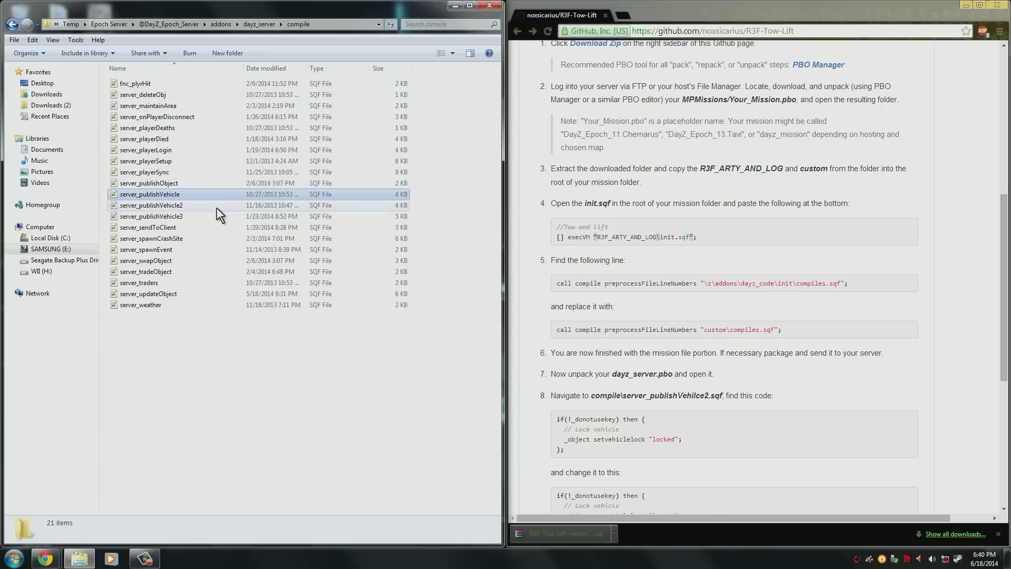
click(152, 215)
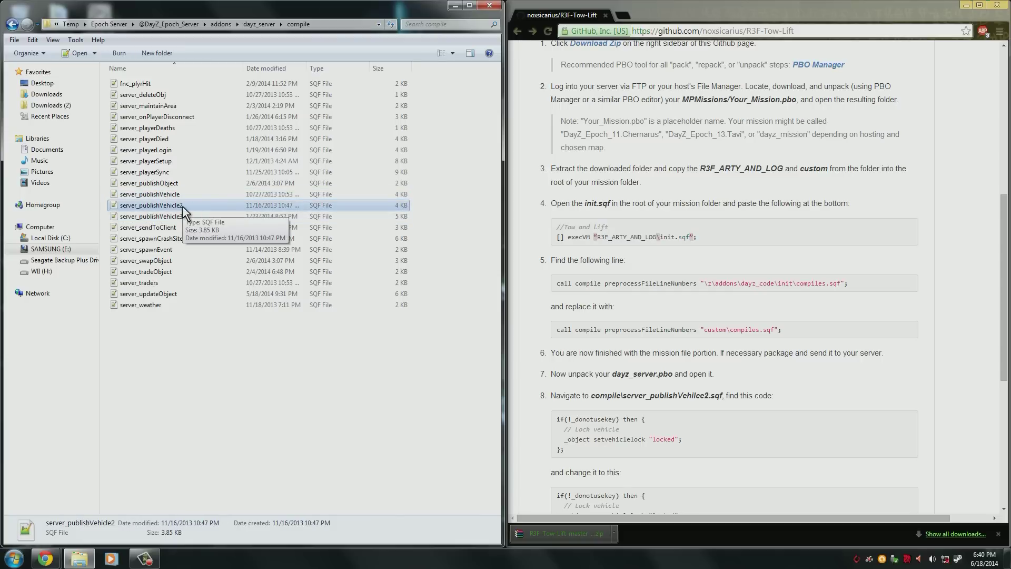
double_click(151, 205)
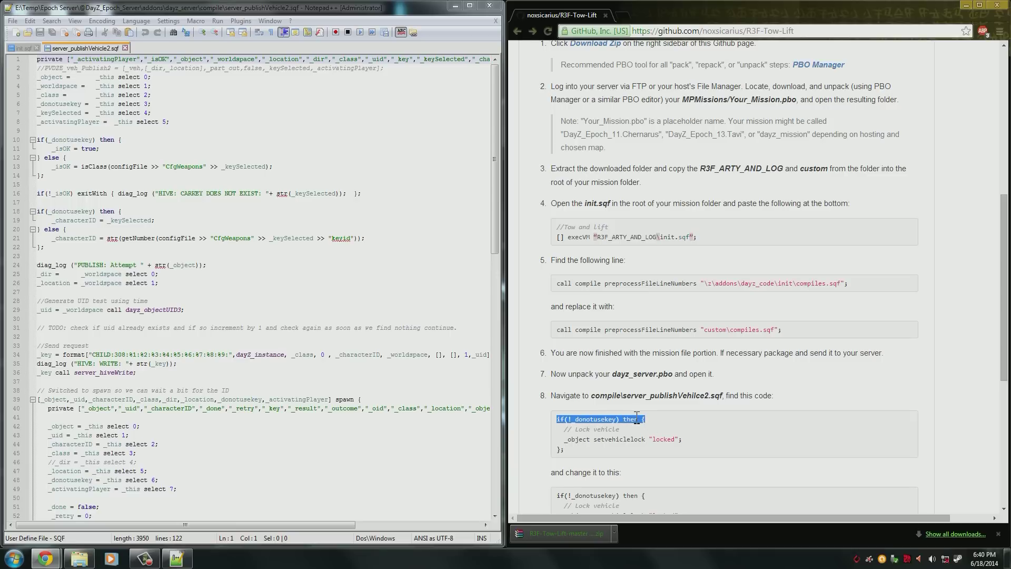
mouse_move(65, 24)
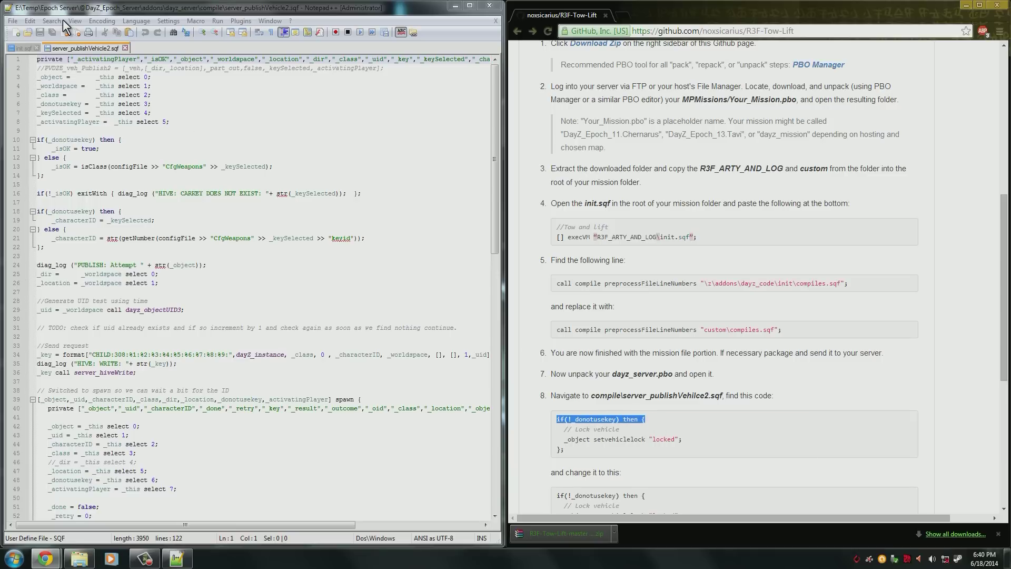
Find the if(!_donotusekey) lock block and paste the README's R3F_LOG_disabled version over it
key(Ctrl+f)
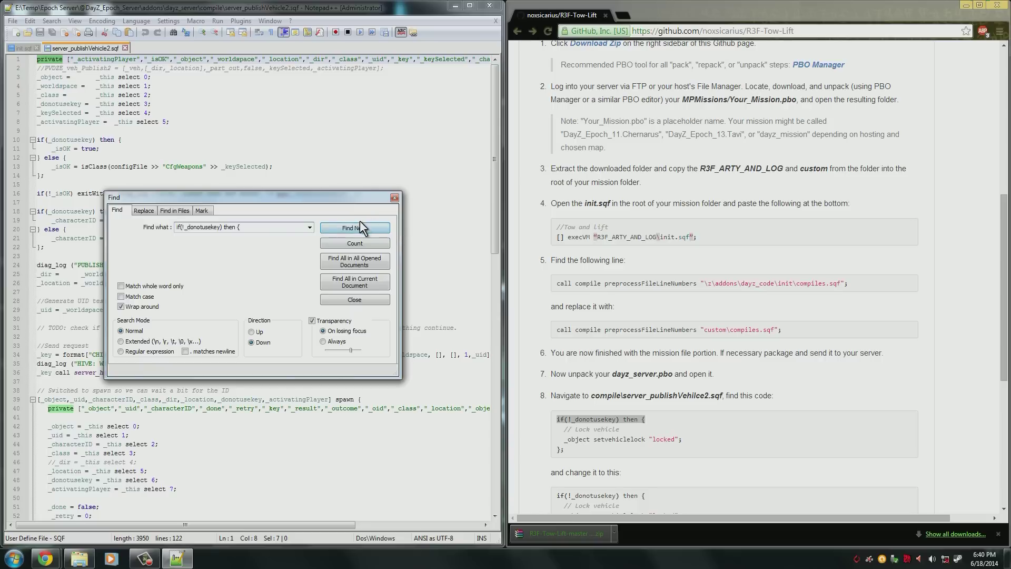
click(353, 227)
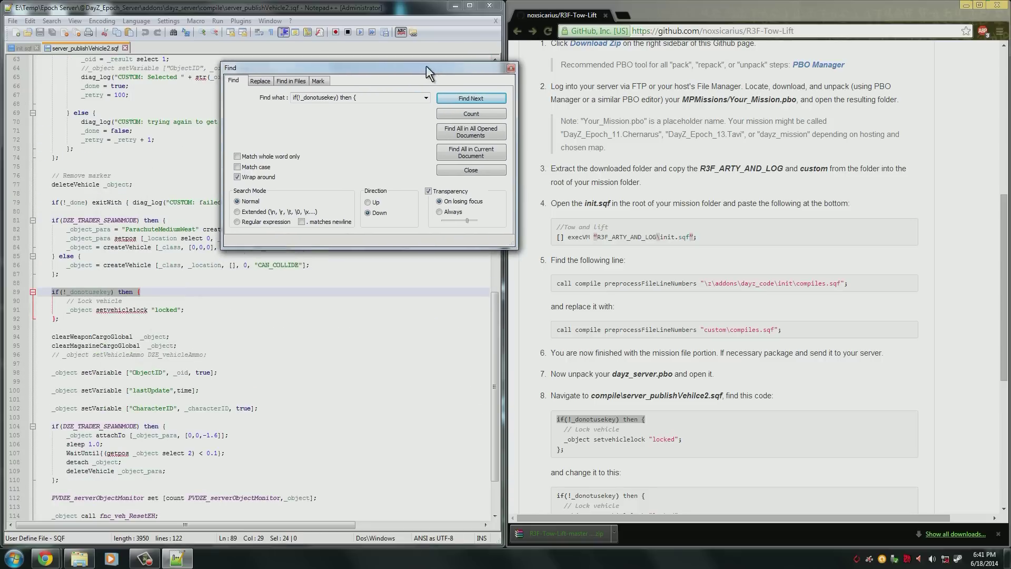
drag(430, 70, 422, 62)
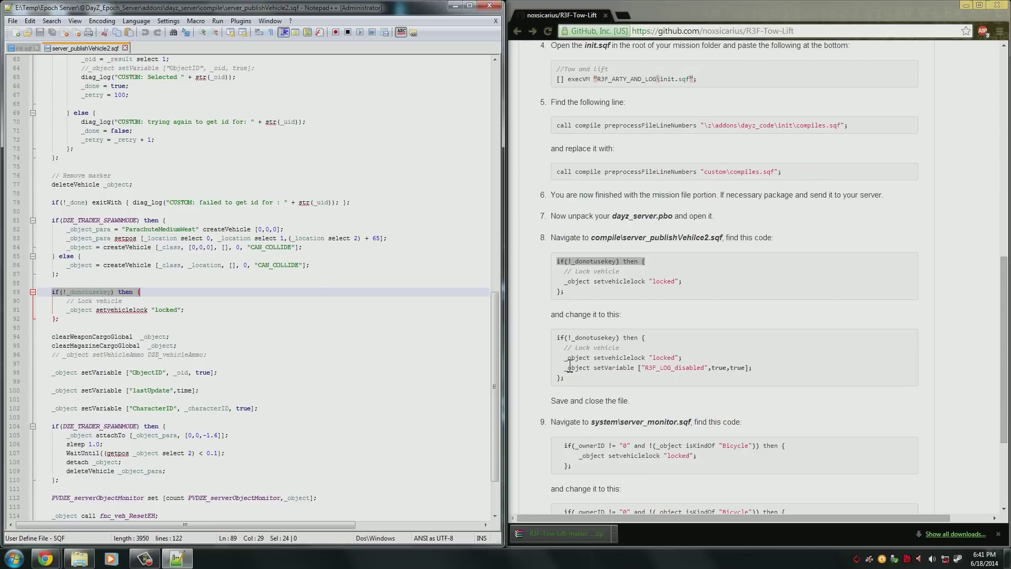
mouse_move(759, 377)
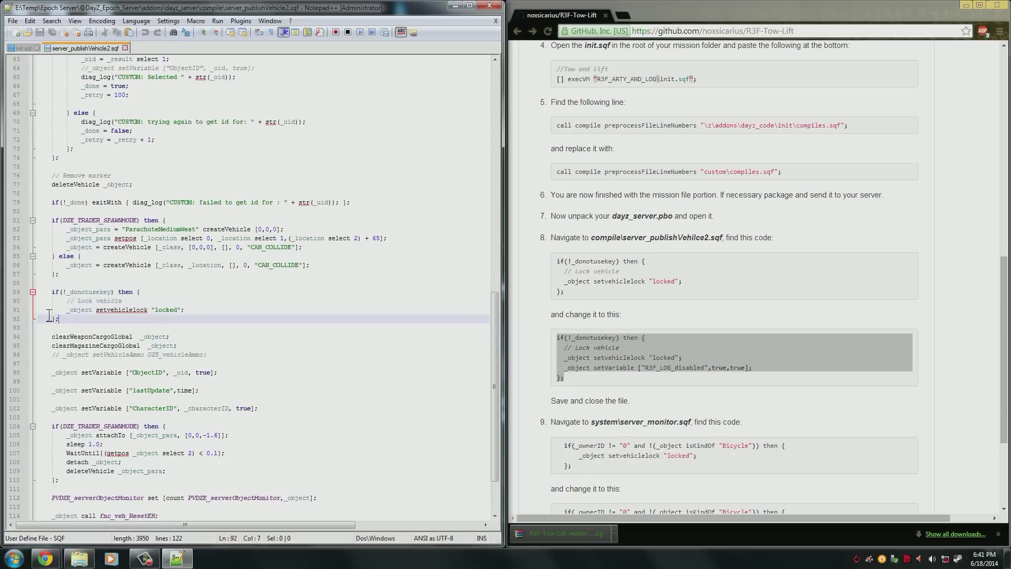
right_click(116, 303)
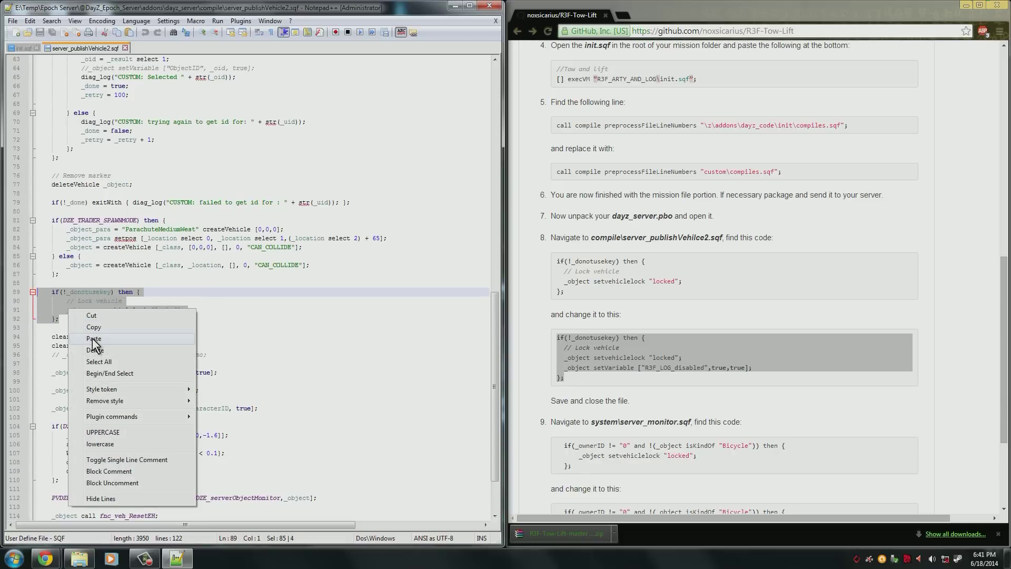
click(94, 338)
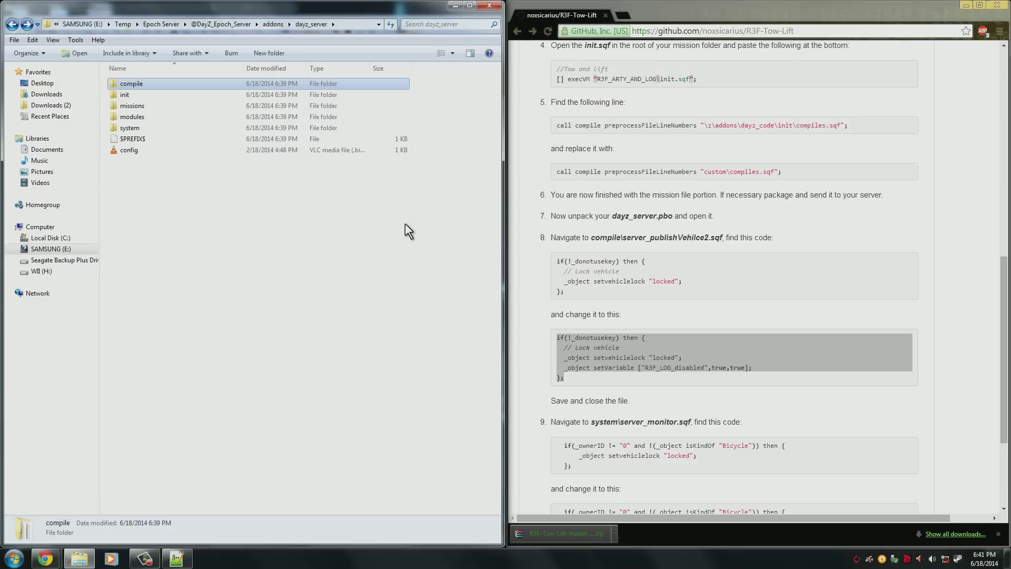
Open server_monitor.sqf from dayz_server's system folder in Notepad++
click(129, 127)
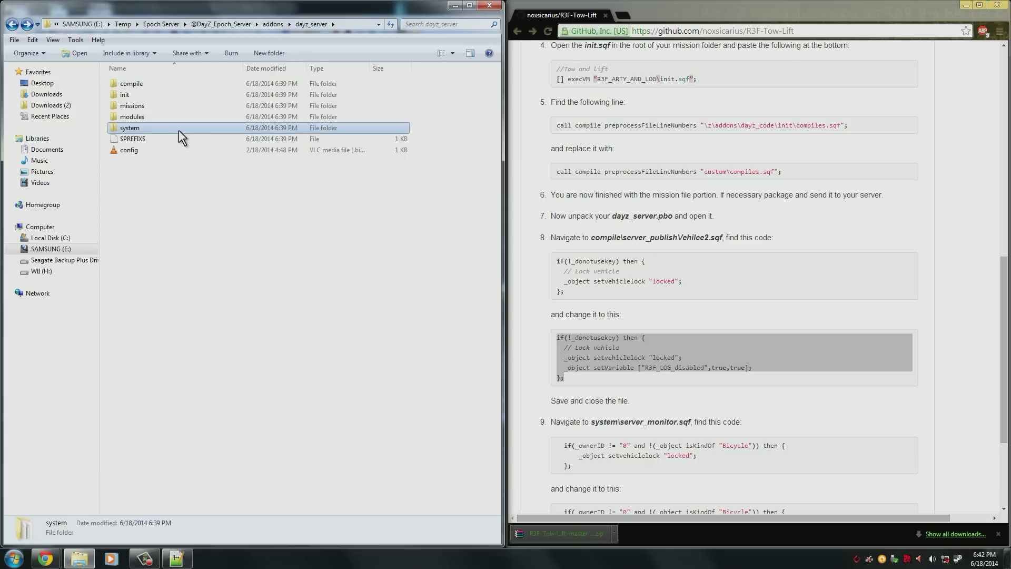
double_click(129, 128)
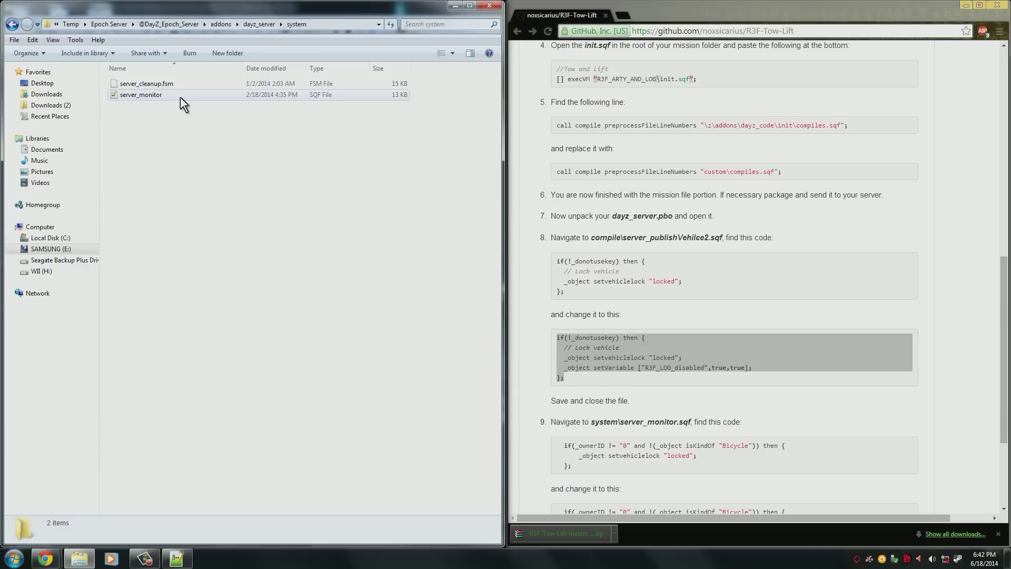
double_click(141, 94)
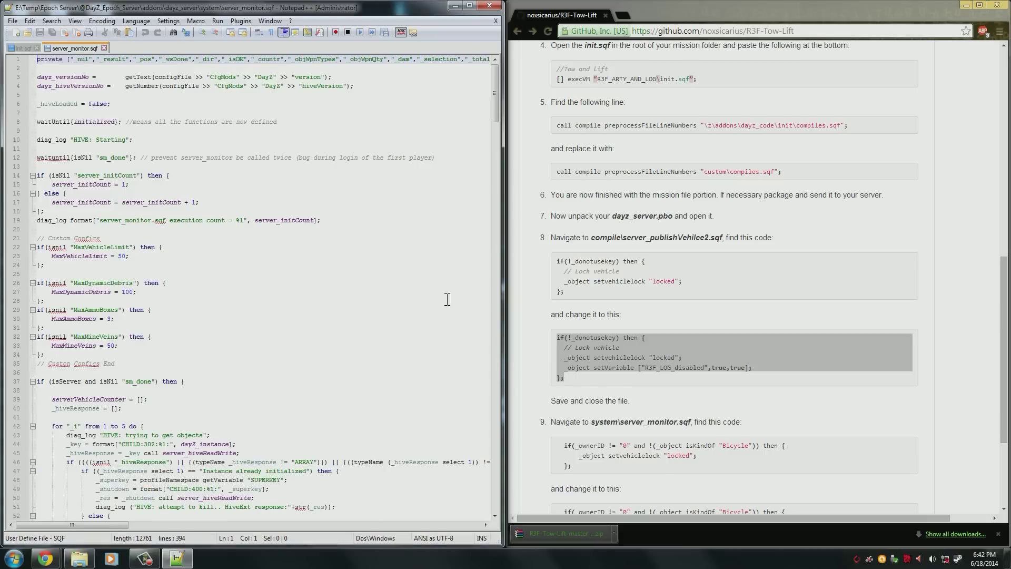
Find the ownerID lock condition, swap in the R3F_LOG_disabled block, and fix indentation
scroll(down, 3)
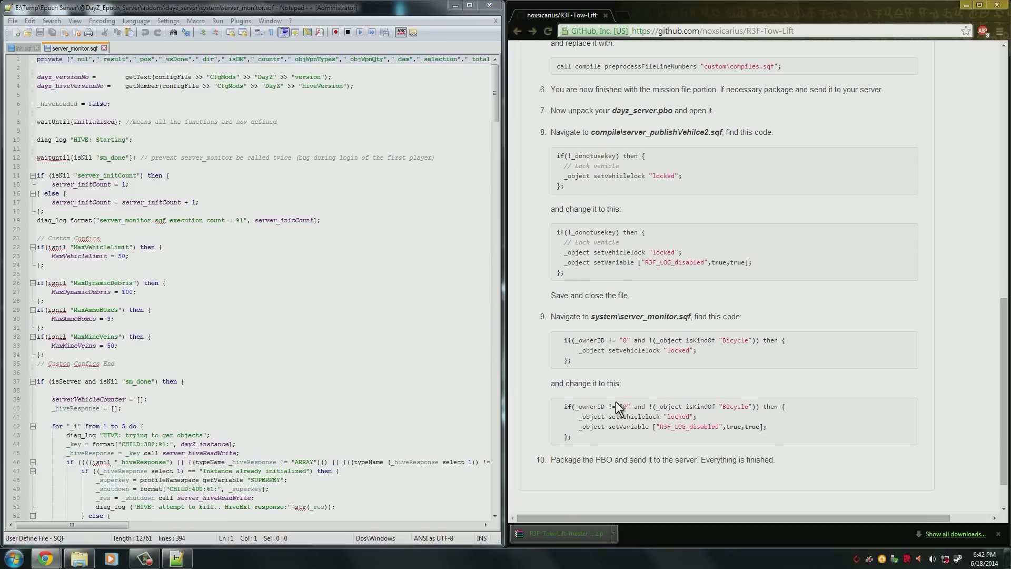
scroll(down, 3)
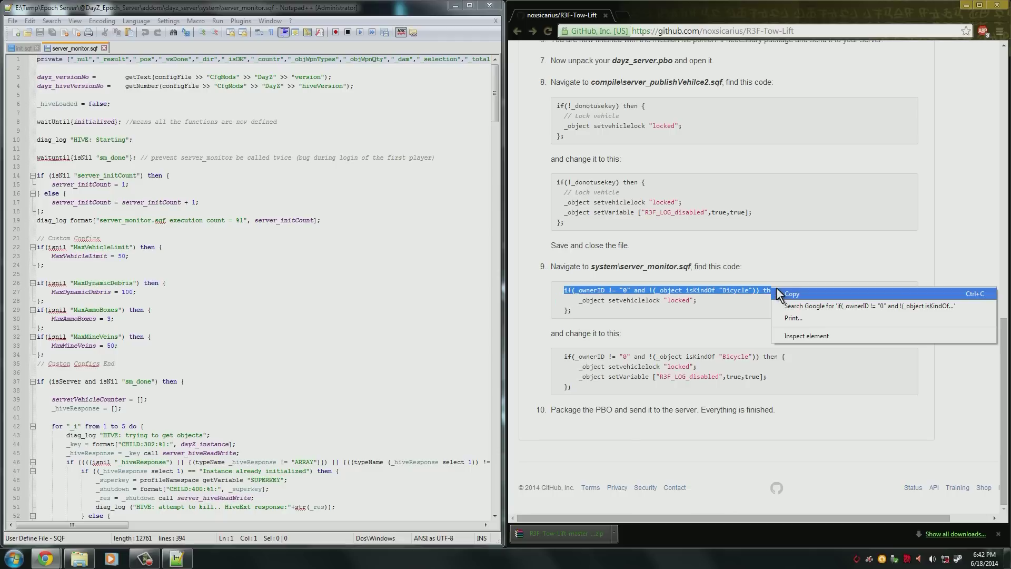
click(51, 21)
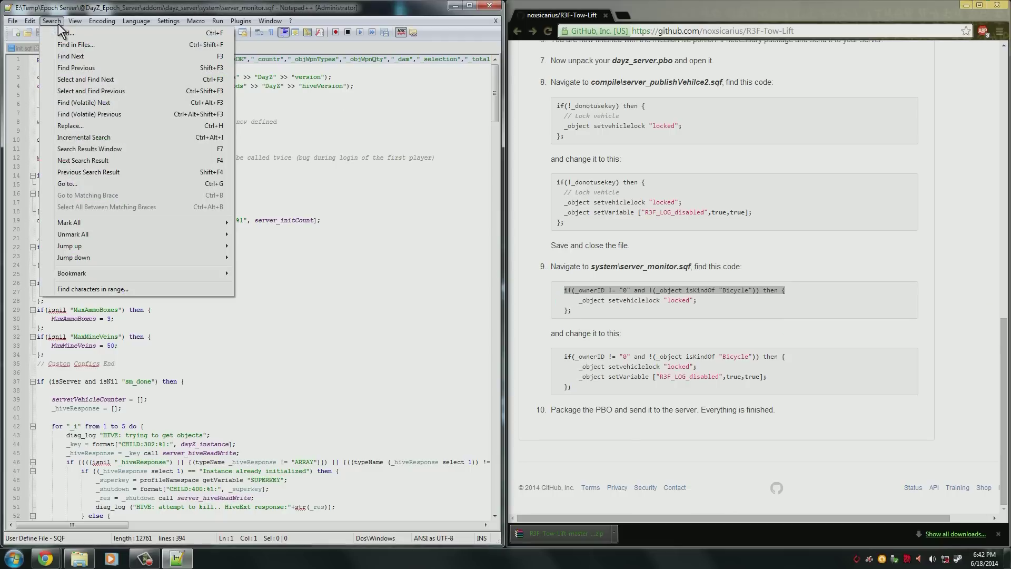
click(66, 33)
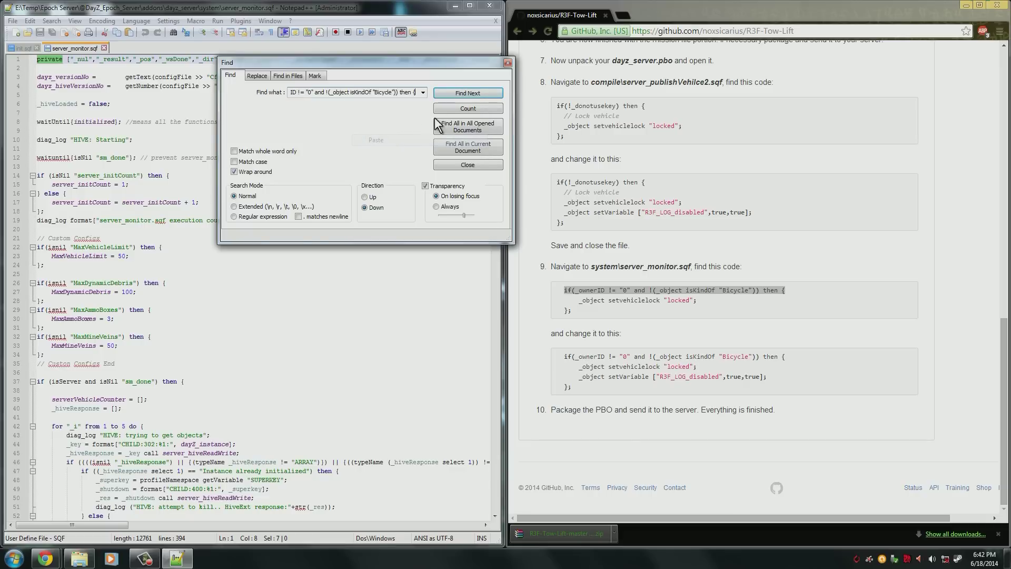
click(468, 93)
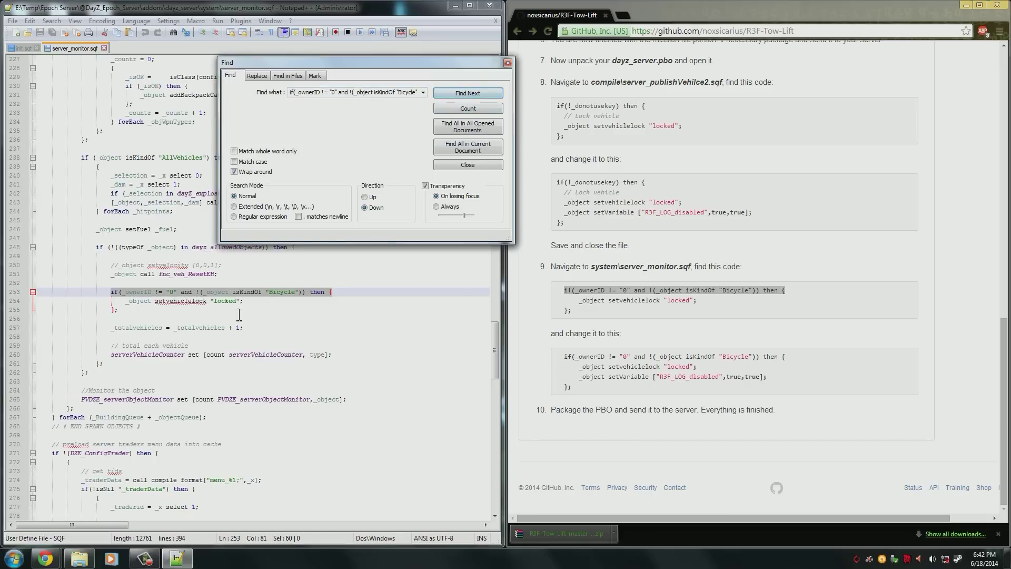
click(466, 164)
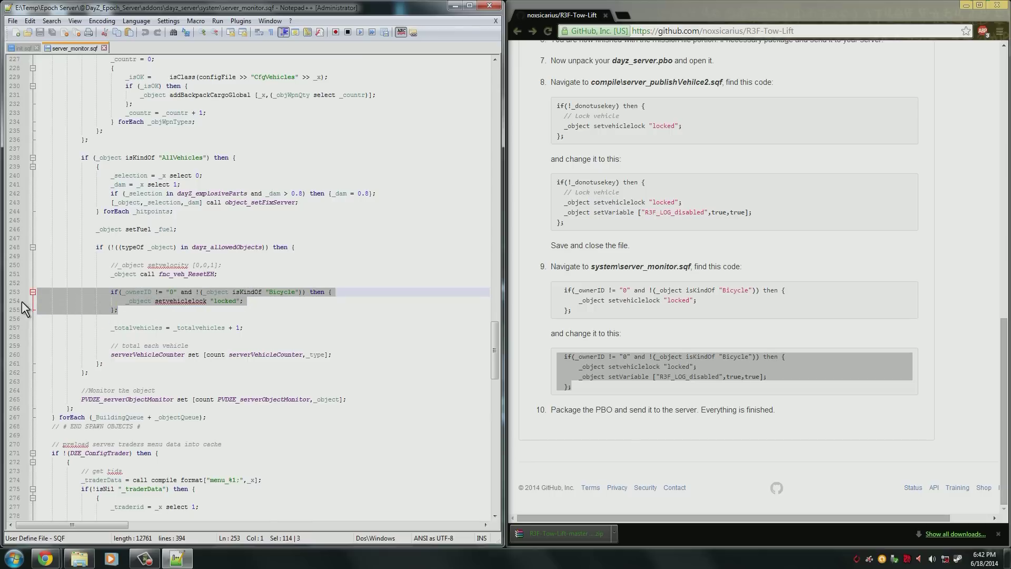
key(Delete)
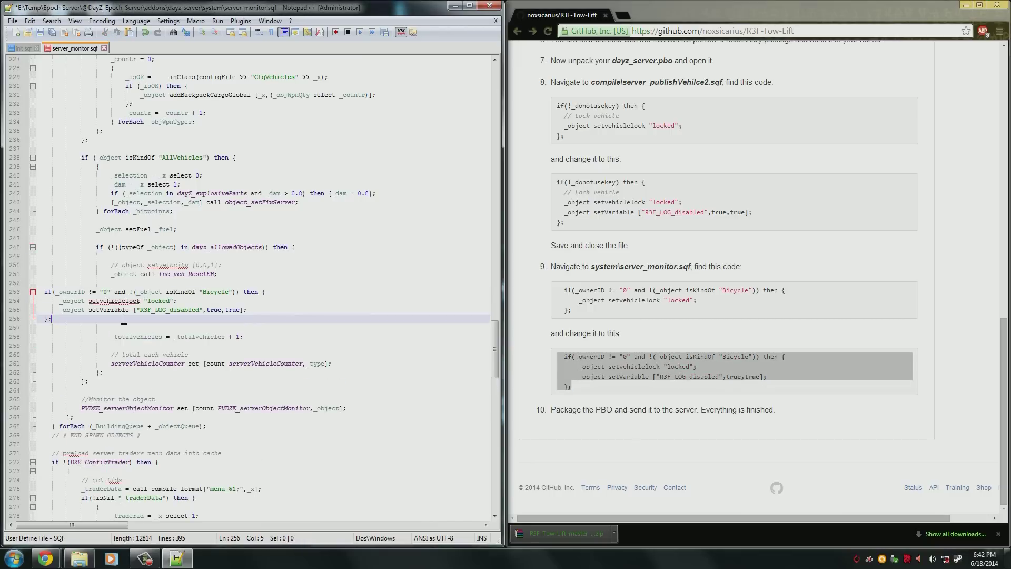
drag(45, 291, 51, 319)
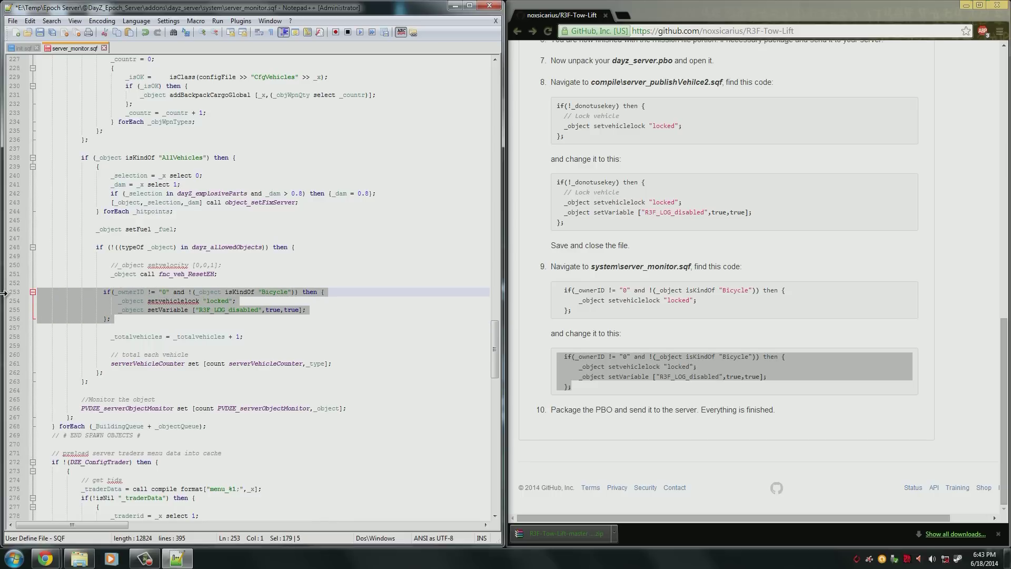
mouse_move(221, 396)
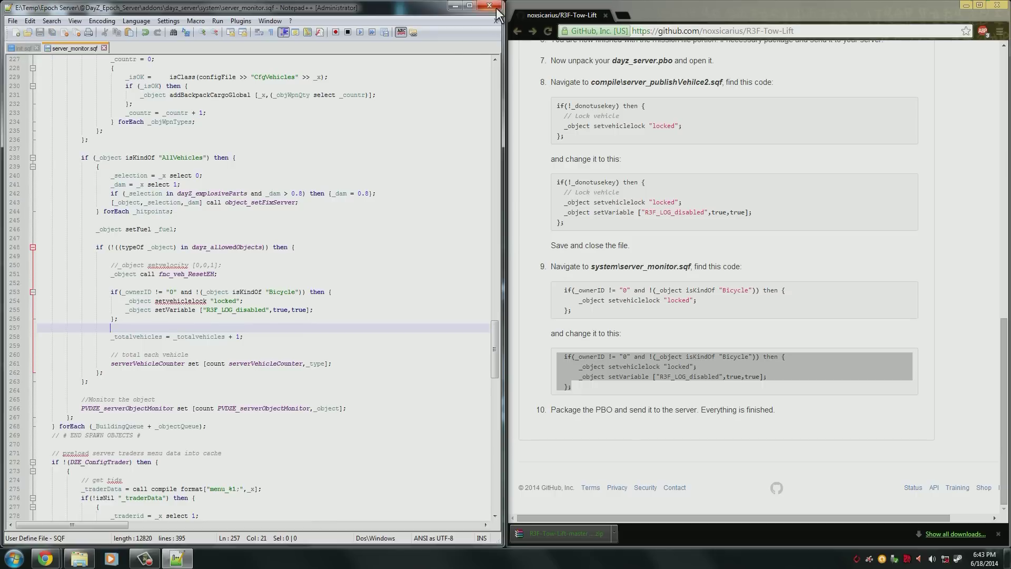
Pack the dayz_server folder in addons into dayz_server.pbo with PBO Manager
click(477, 7)
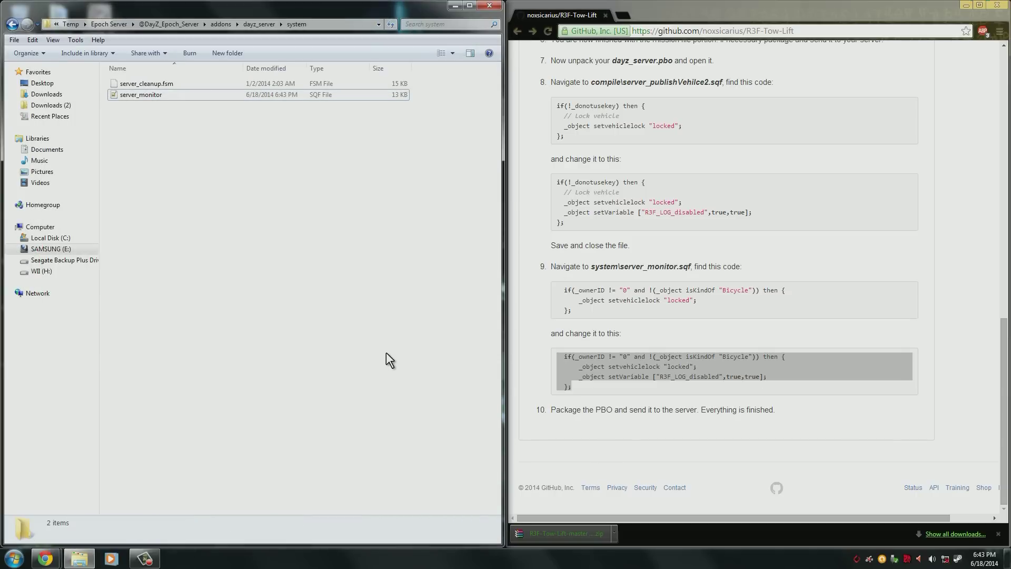
mouse_move(270, 293)
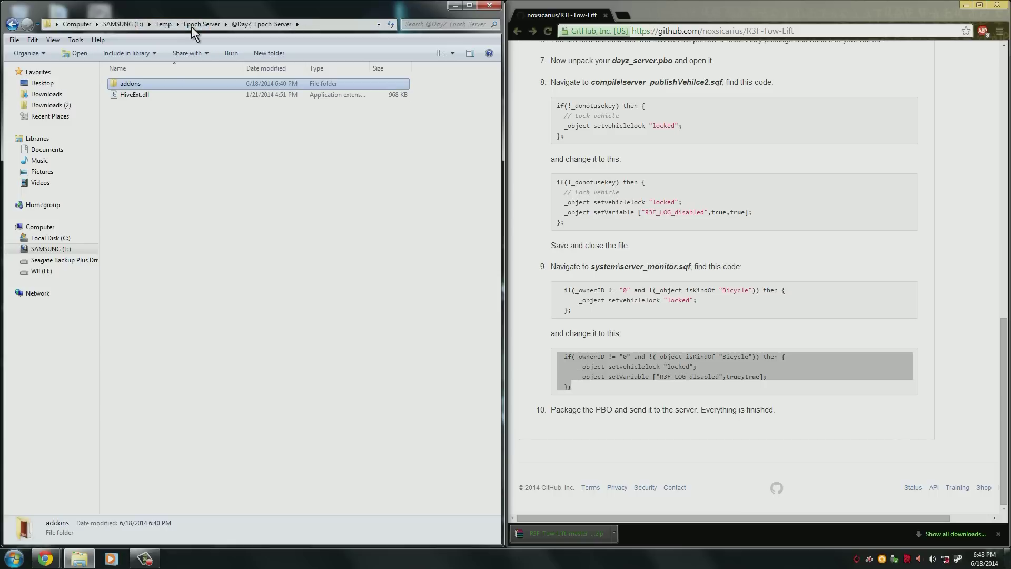
double_click(130, 84)
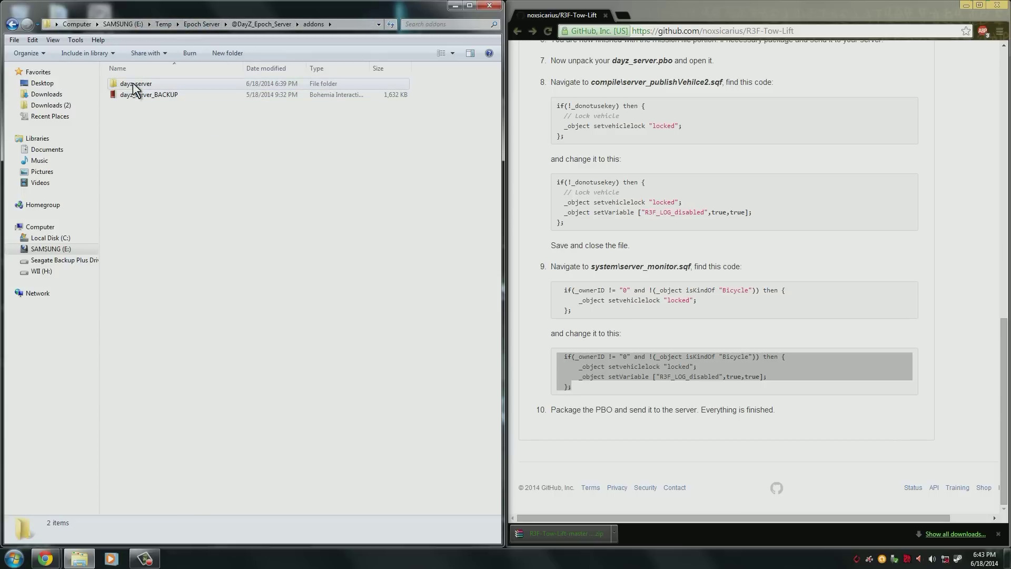
mouse_move(187, 95)
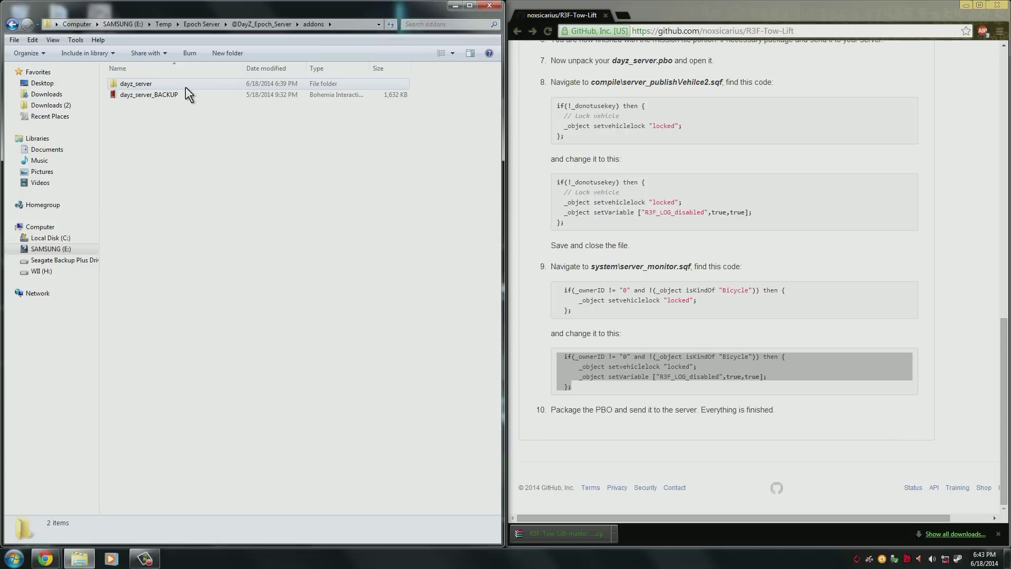
click(135, 84)
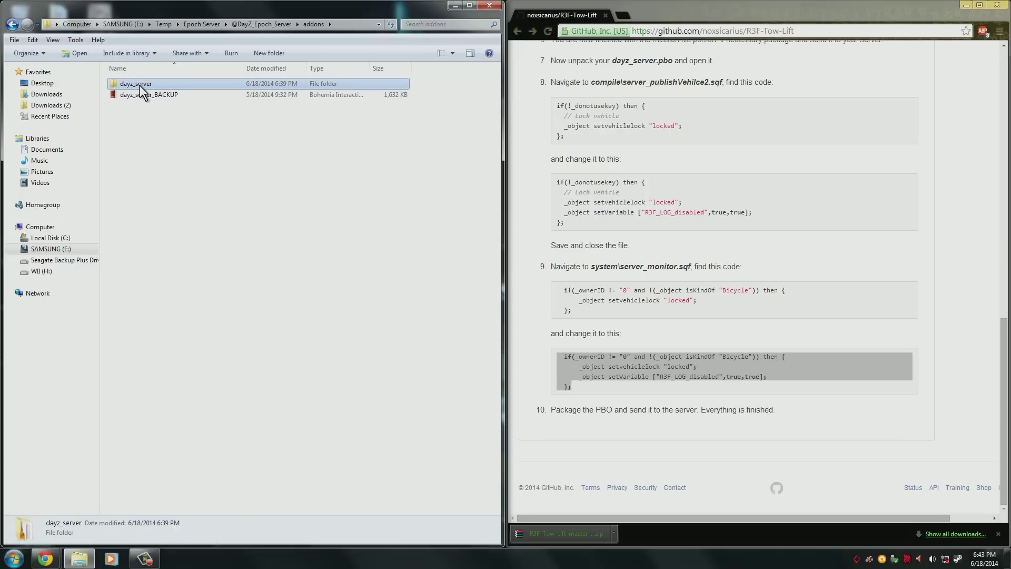
right_click(135, 83)
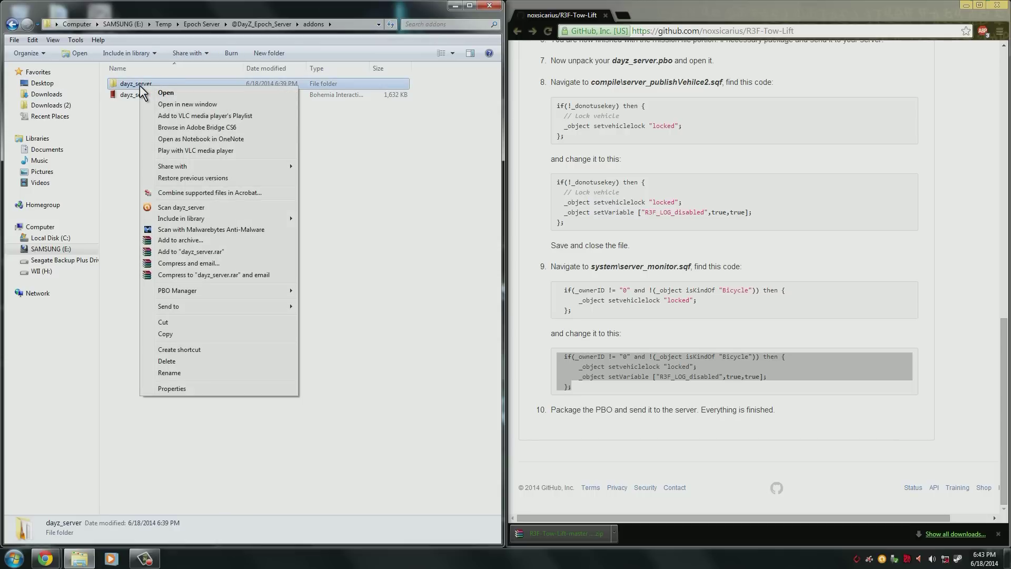
mouse_move(182, 109)
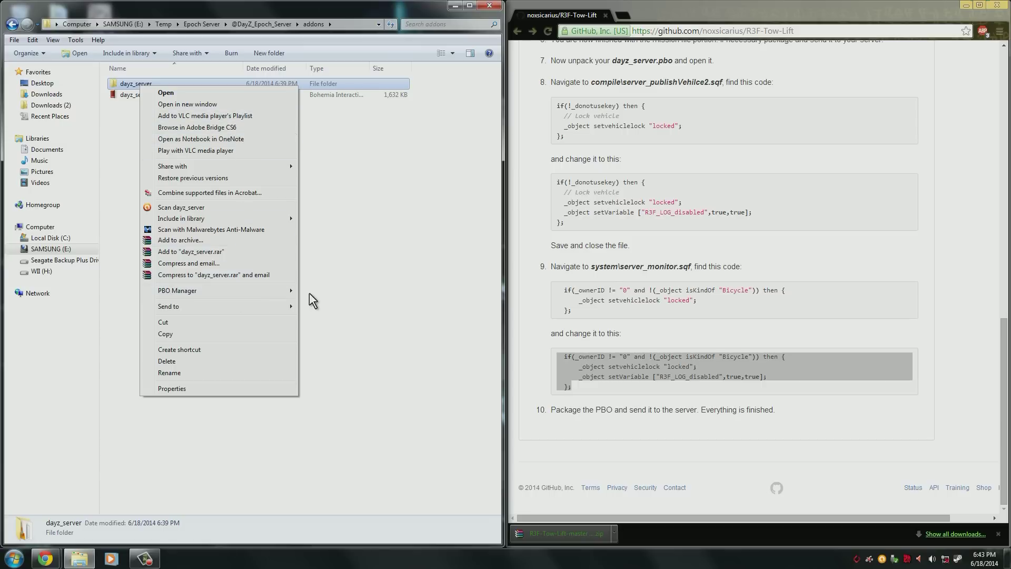
mouse_move(177, 290)
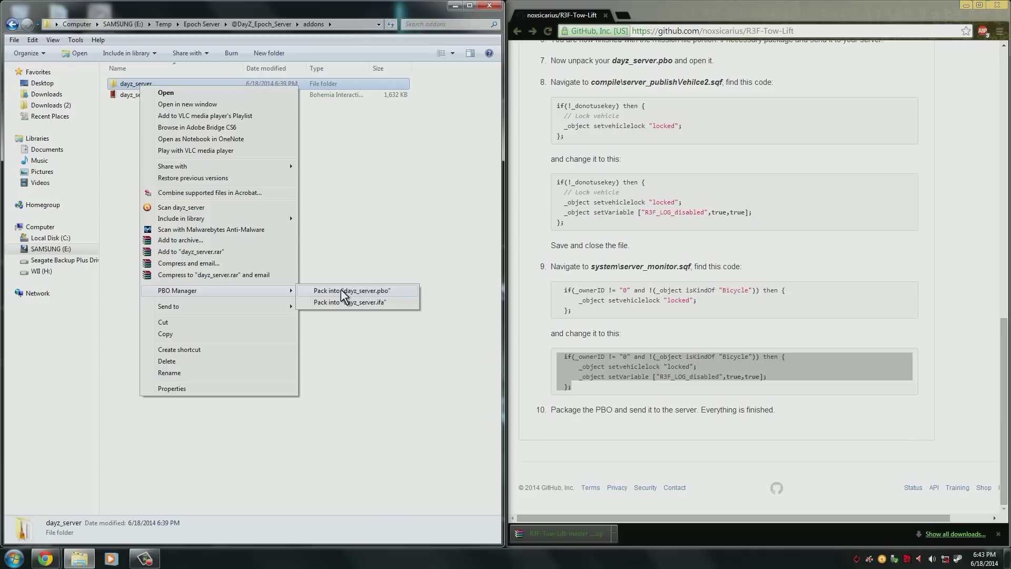
mouse_move(368, 296)
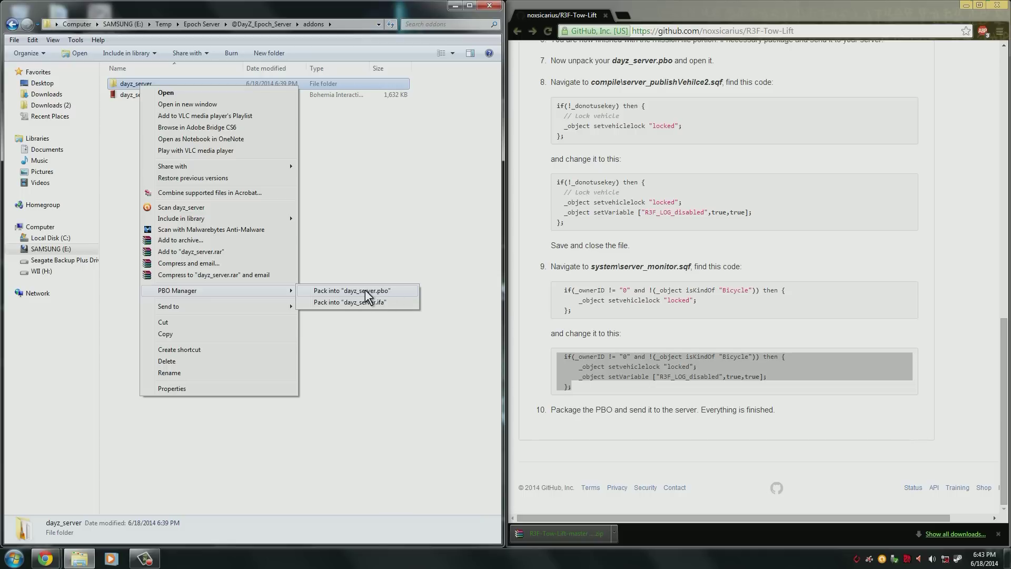
click(349, 291)
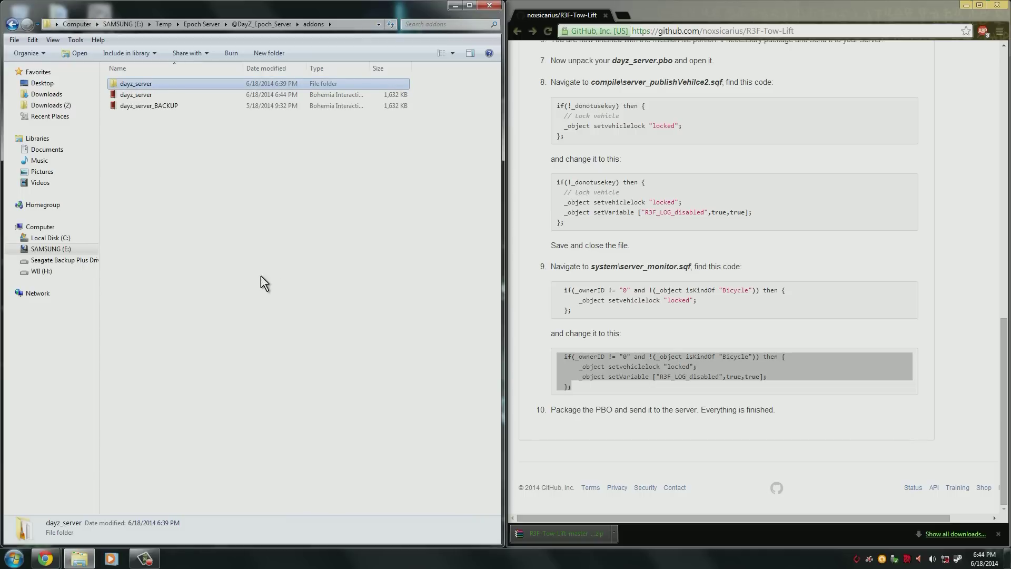
Delete the unpacked dayz_server folder, leaving the new PBO and backup
click(136, 94)
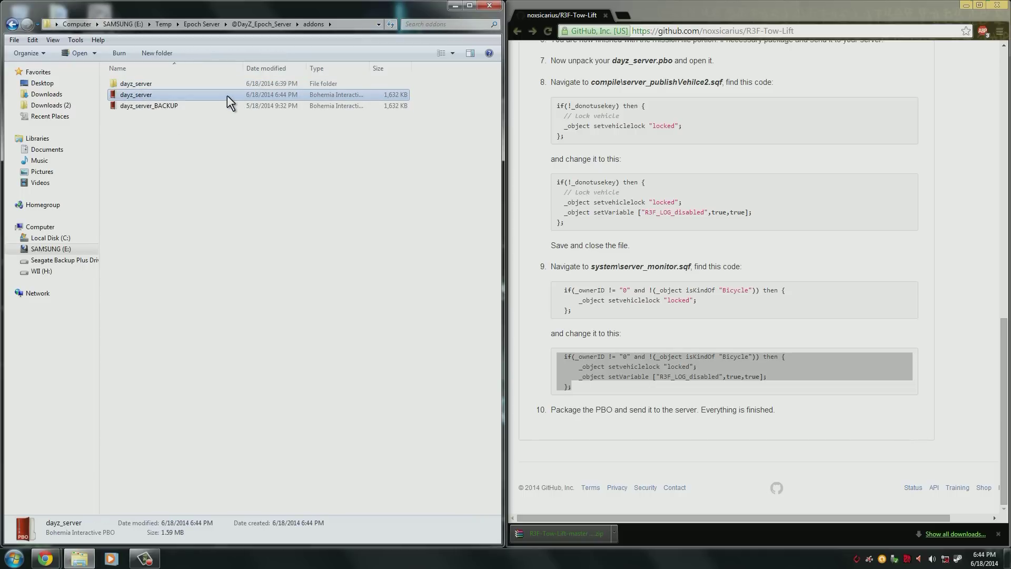
click(135, 83)
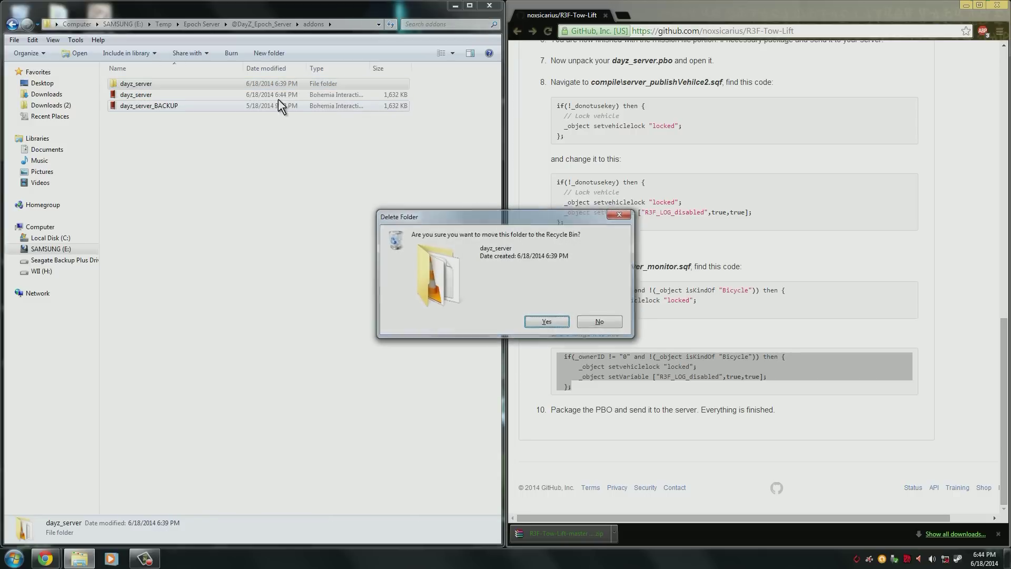
click(546, 321)
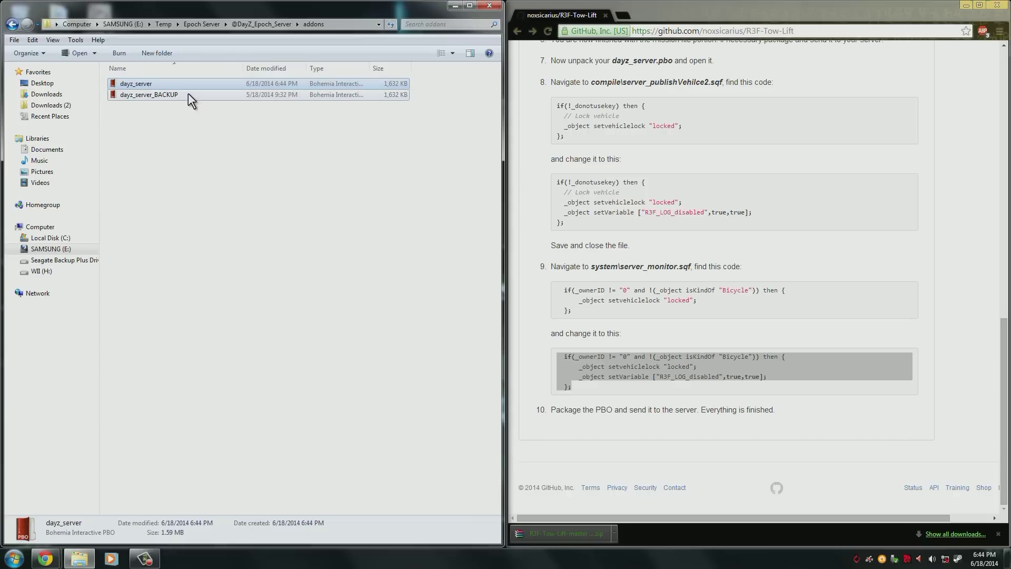
click(149, 94)
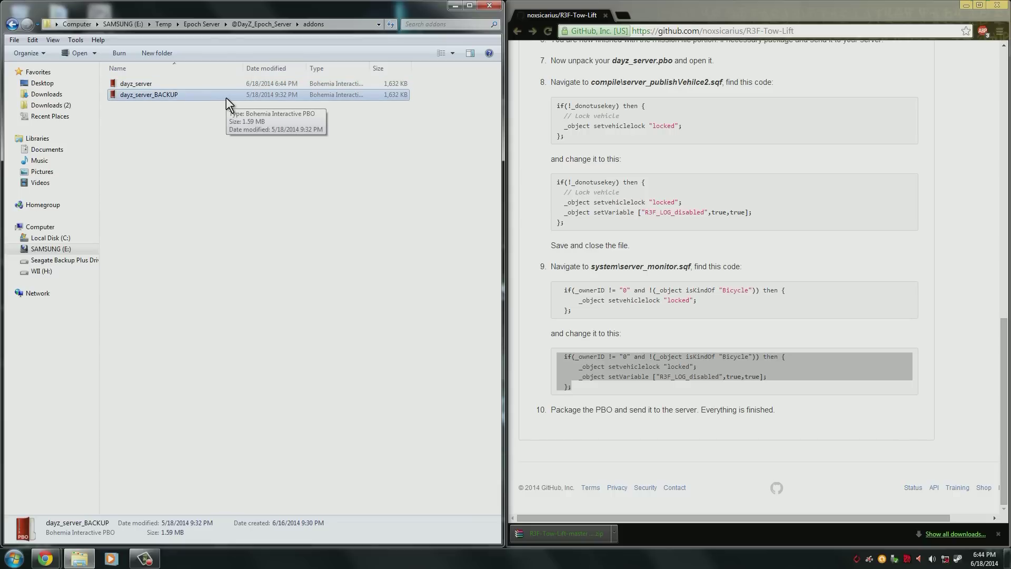
mouse_move(250, 174)
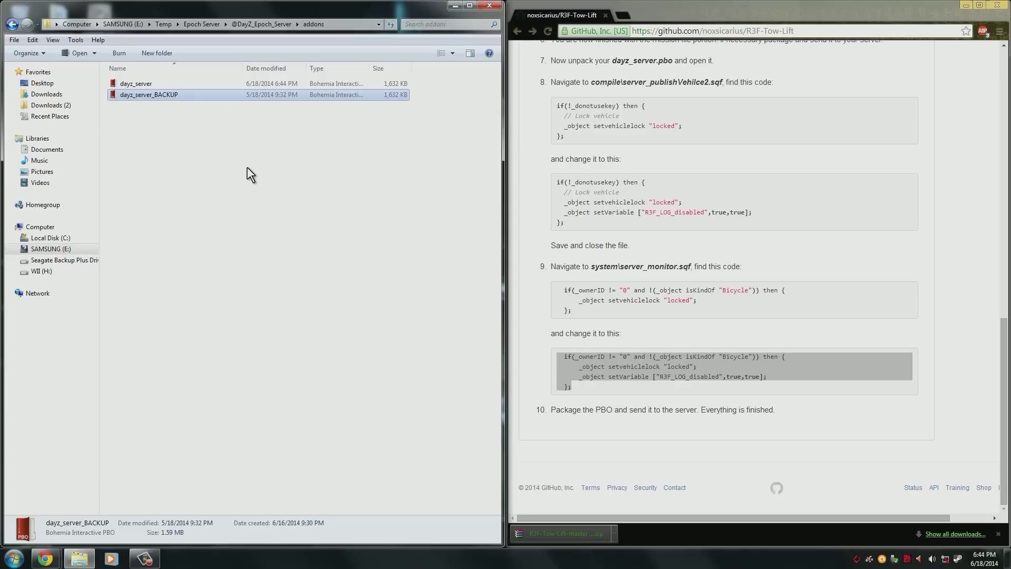
mouse_move(258, 40)
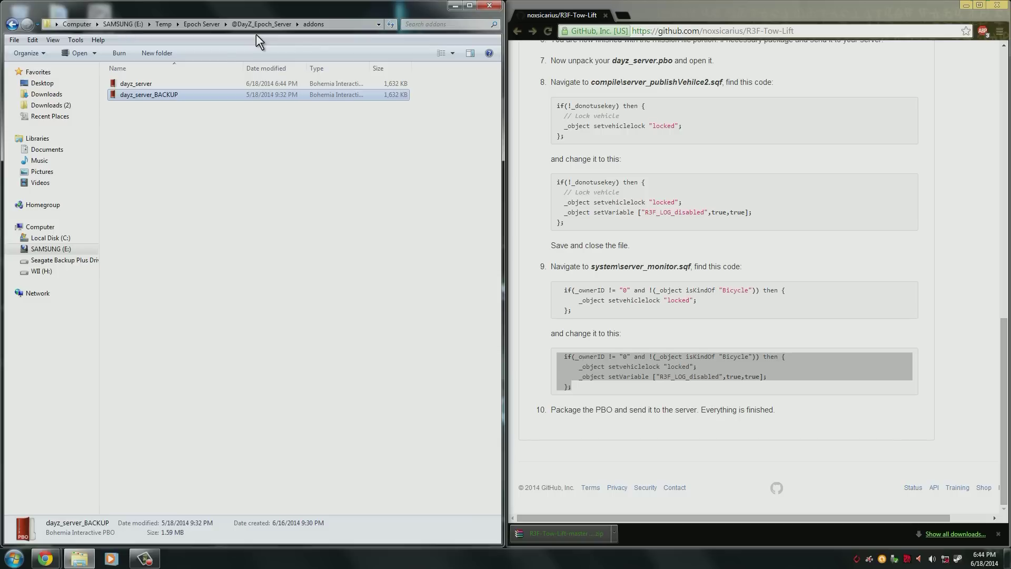
mouse_move(221, 55)
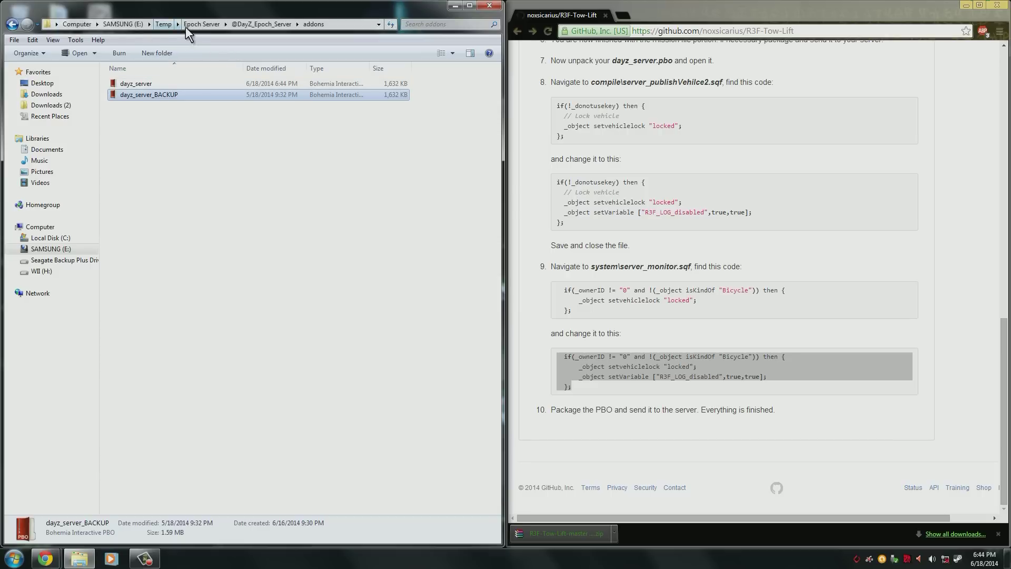
Go from Epoch Server through MPMissions, DayZ_Epoch_11.Chernarus and R3F_ARTY_AND_LOG into R3F_LOG
click(201, 24)
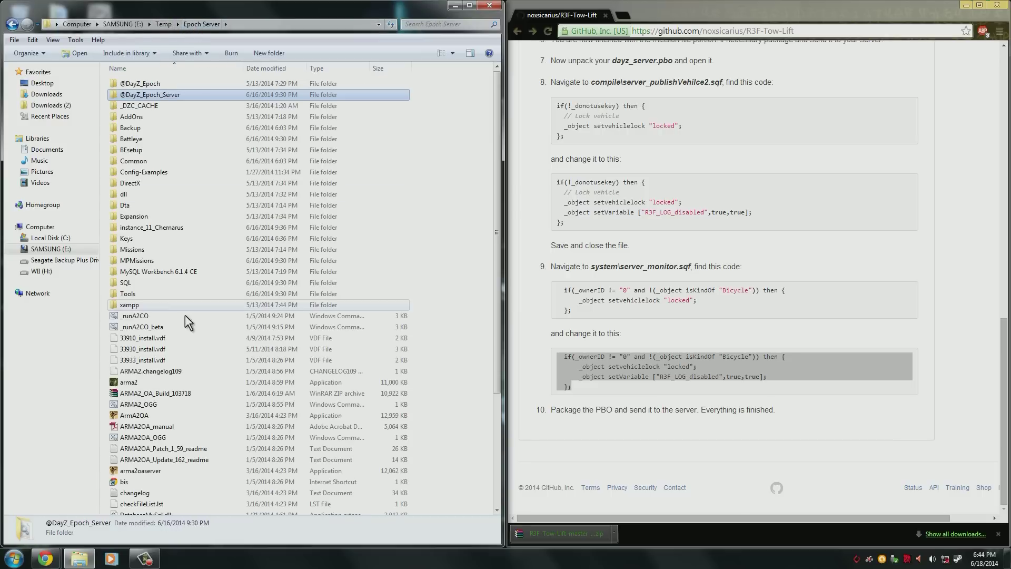
mouse_move(345, 264)
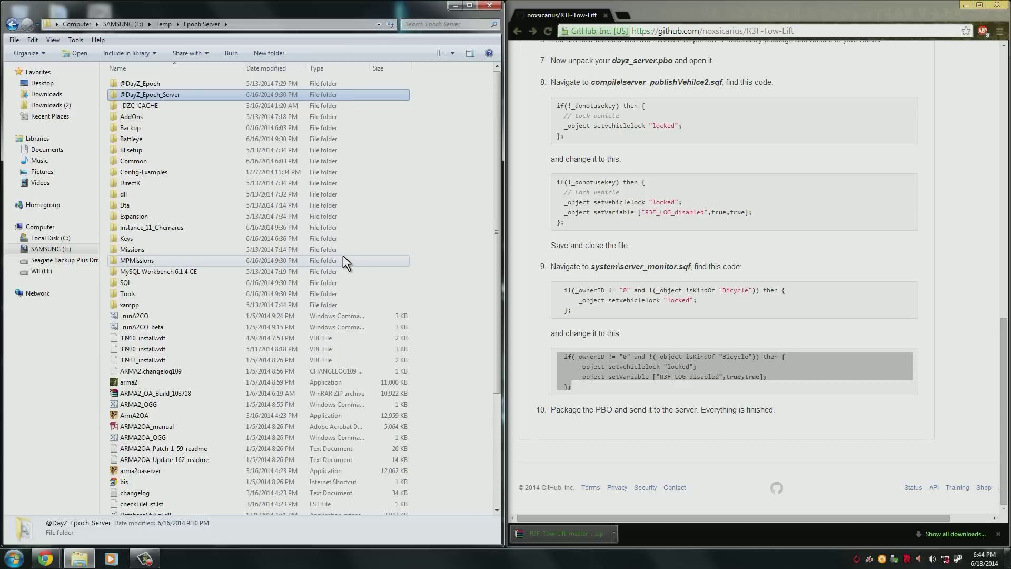
mouse_move(261, 252)
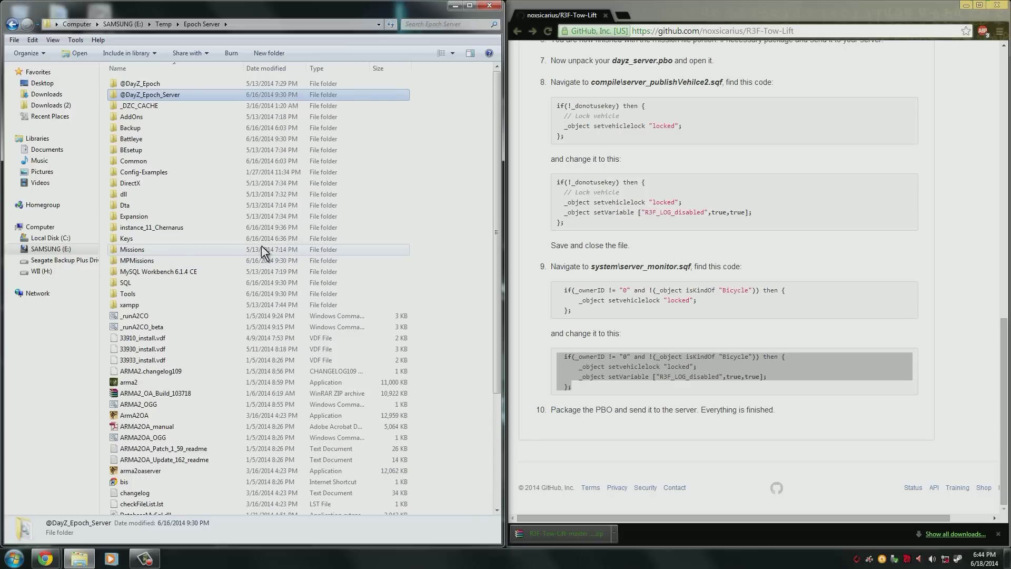
double_click(136, 260)
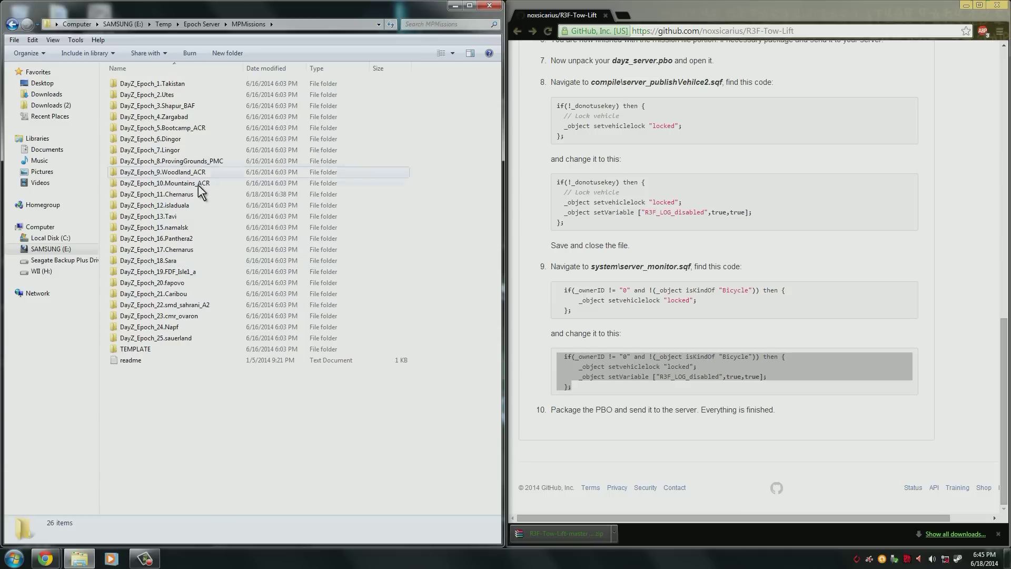
click(158, 194)
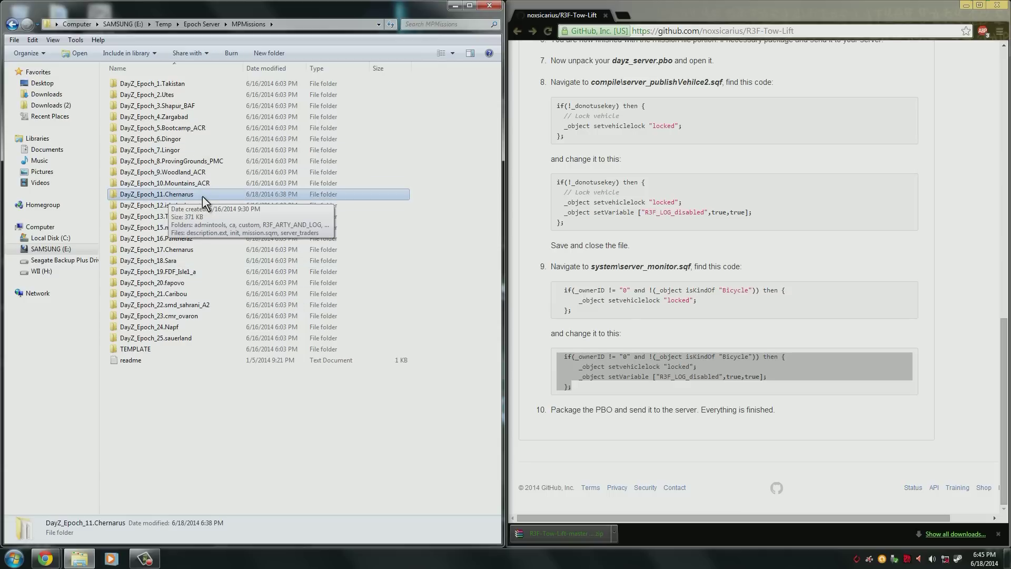
double_click(157, 194)
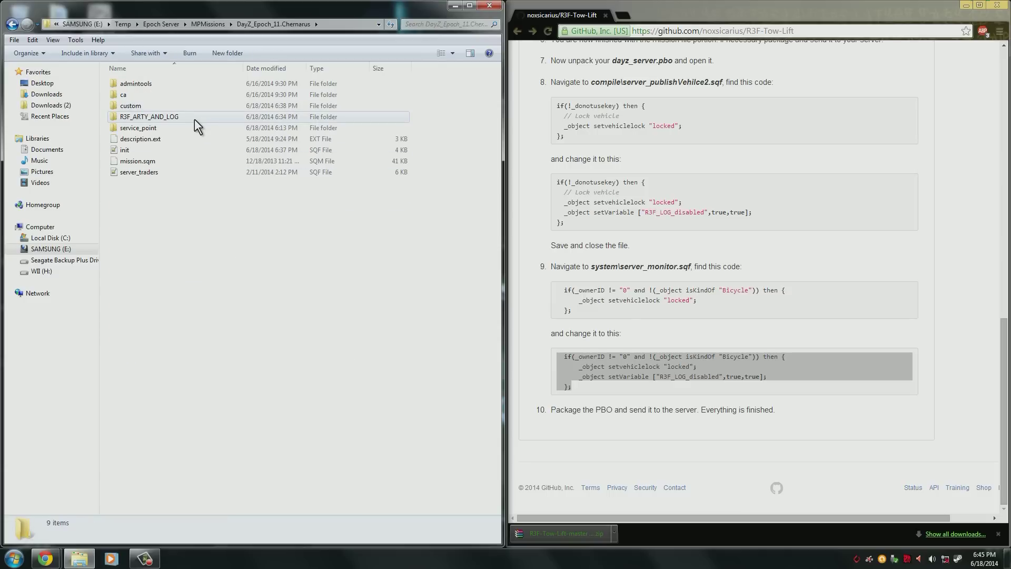
click(149, 117)
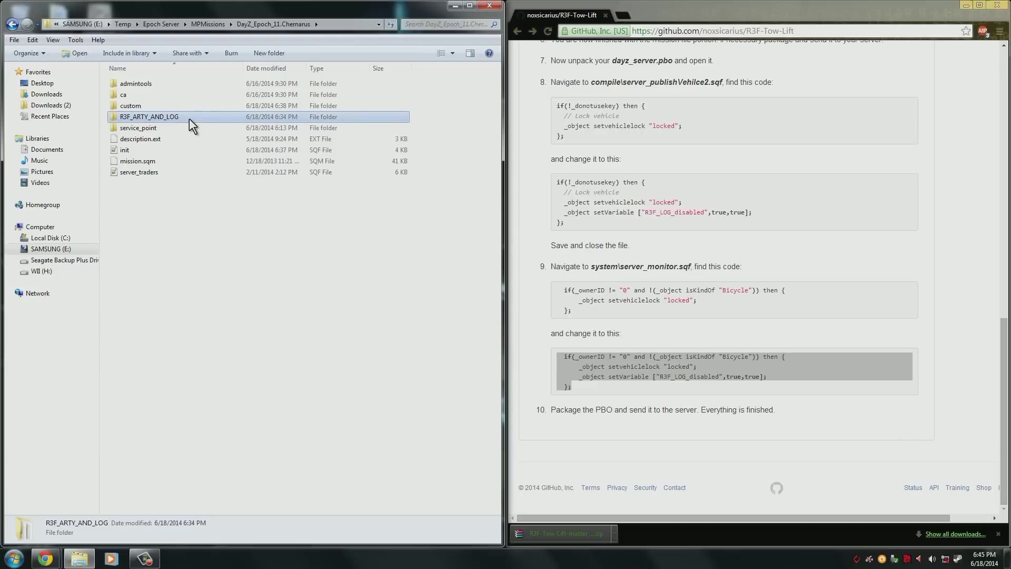
mouse_move(186, 124)
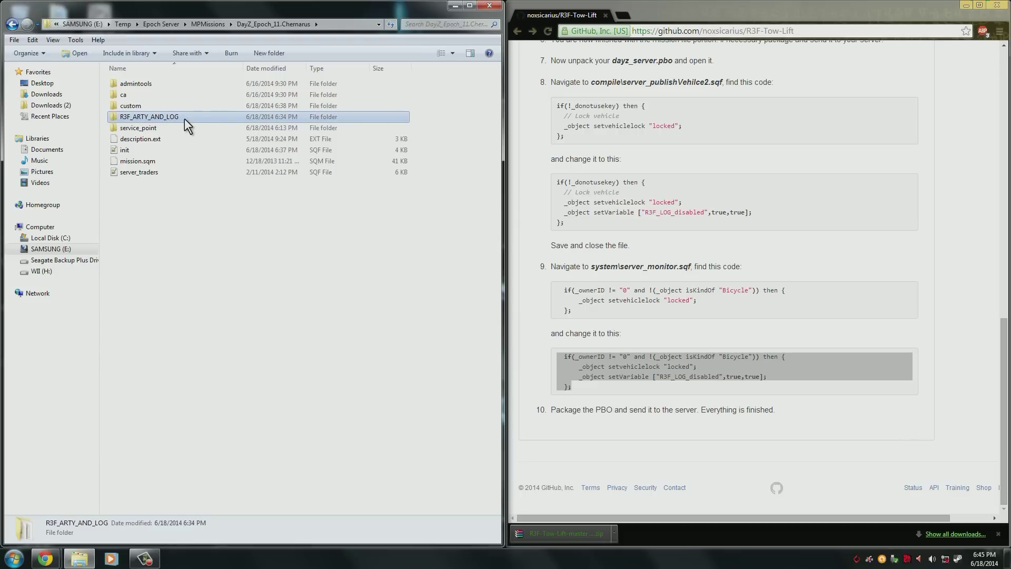
double_click(149, 117)
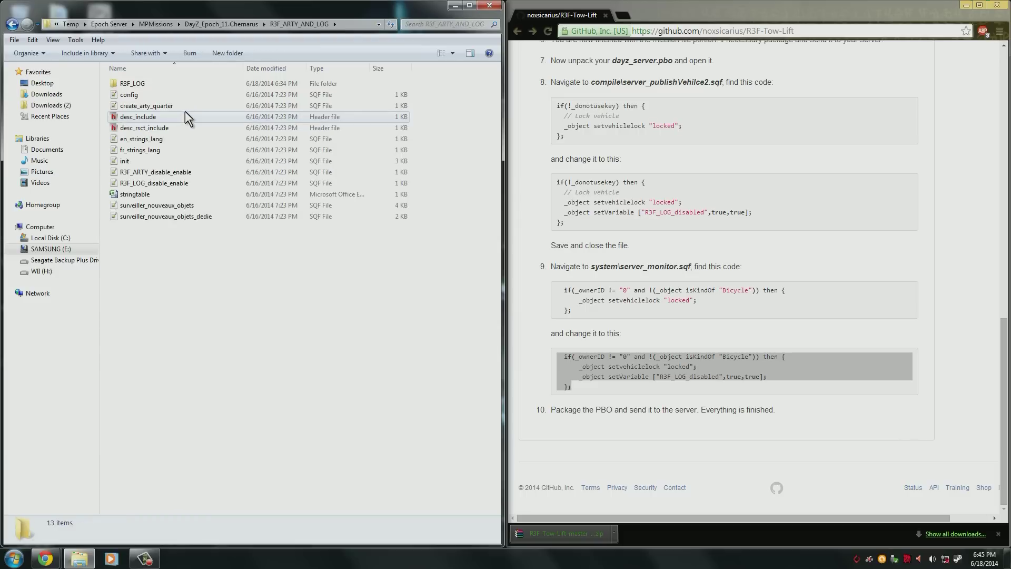
click(132, 83)
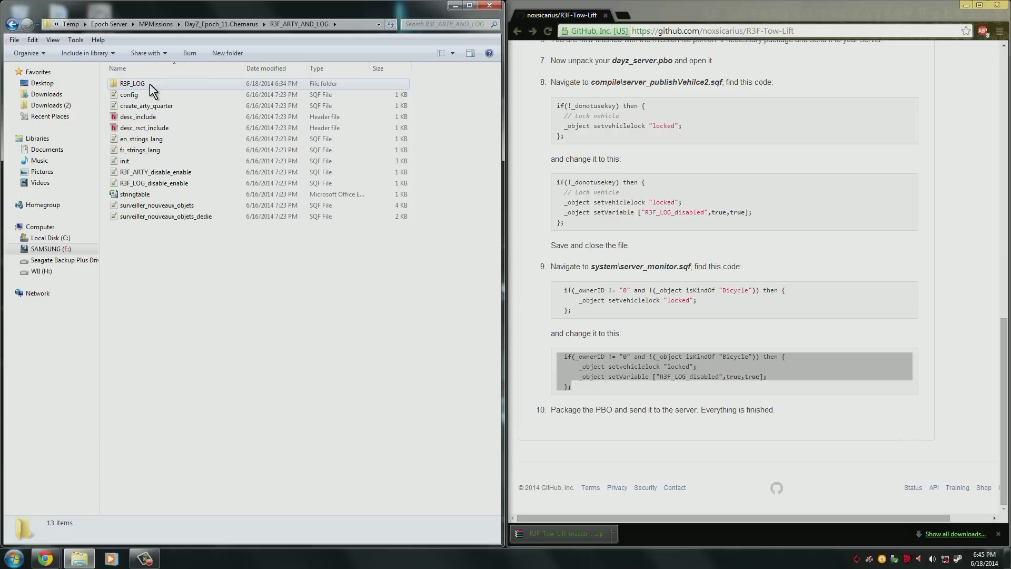
double_click(132, 83)
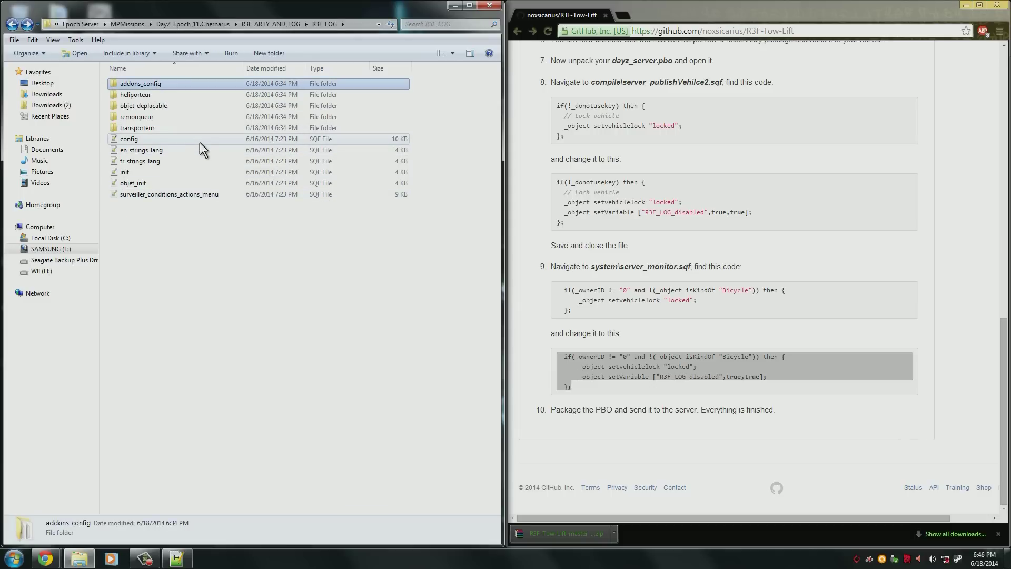
click(129, 139)
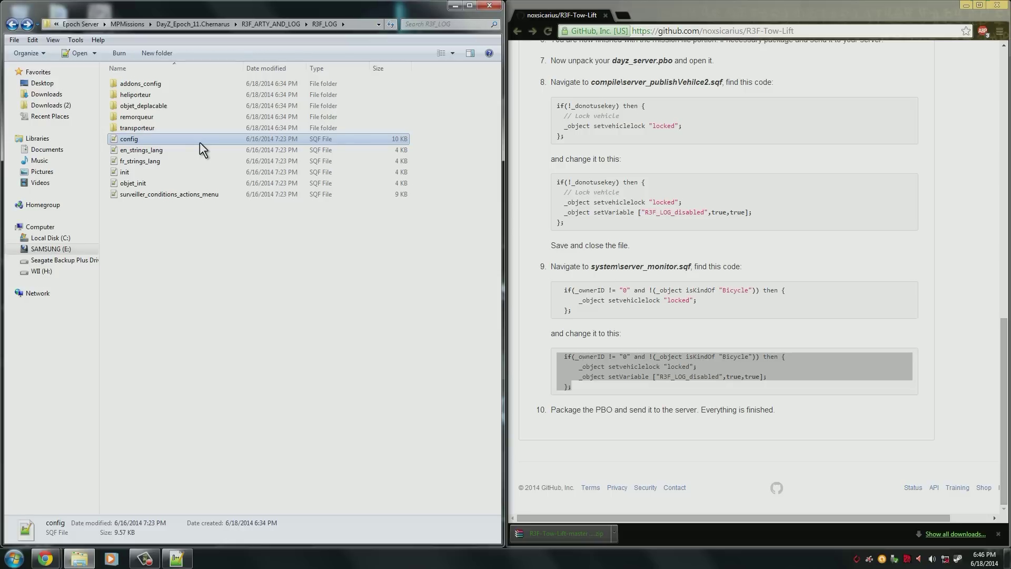
Delete the Ikarus entries around line 44 of R3F_LOG_CFG_remorqueurs in config.sqf
double_click(129, 138)
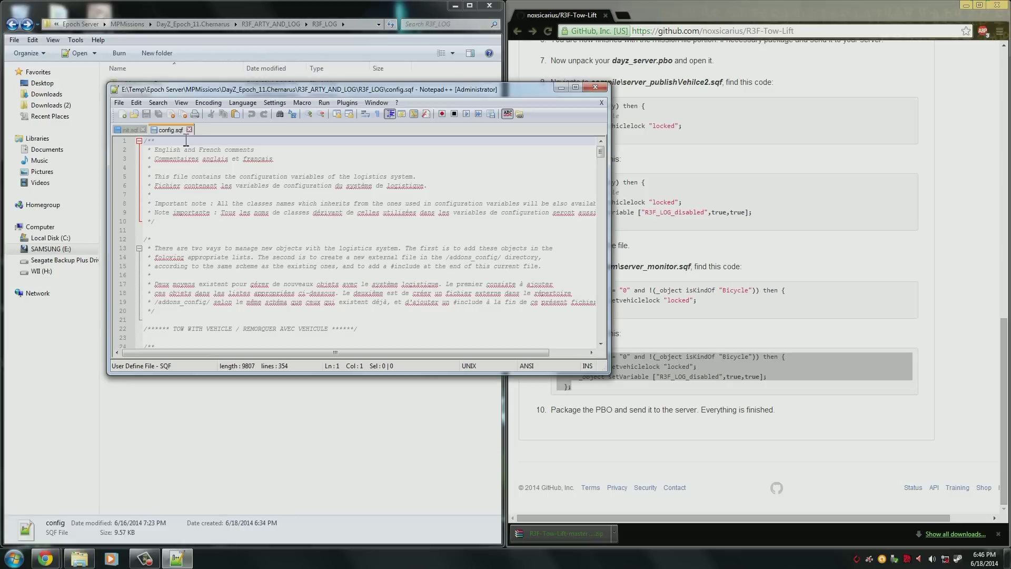
scroll(down, 3)
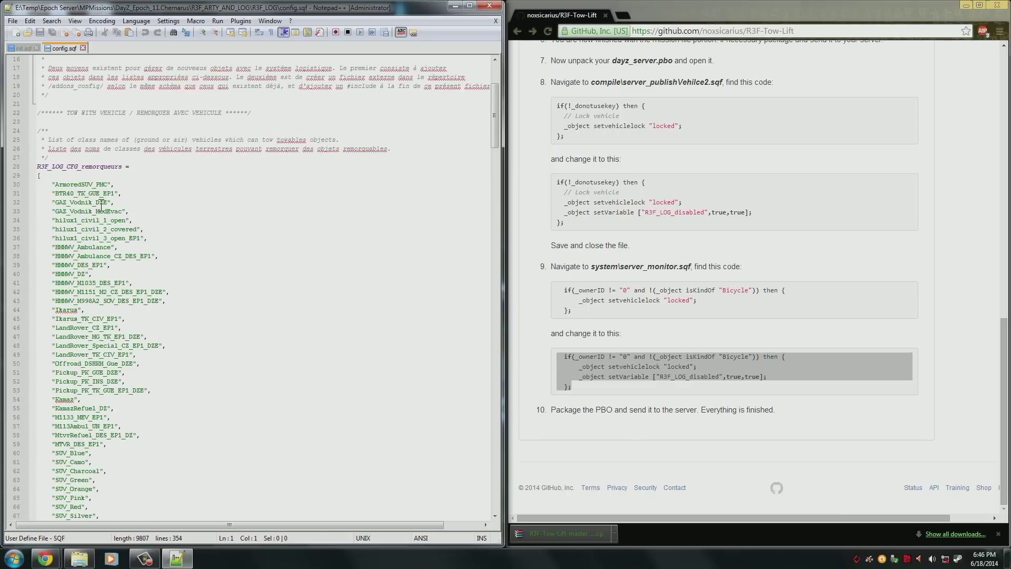
mouse_move(21, 141)
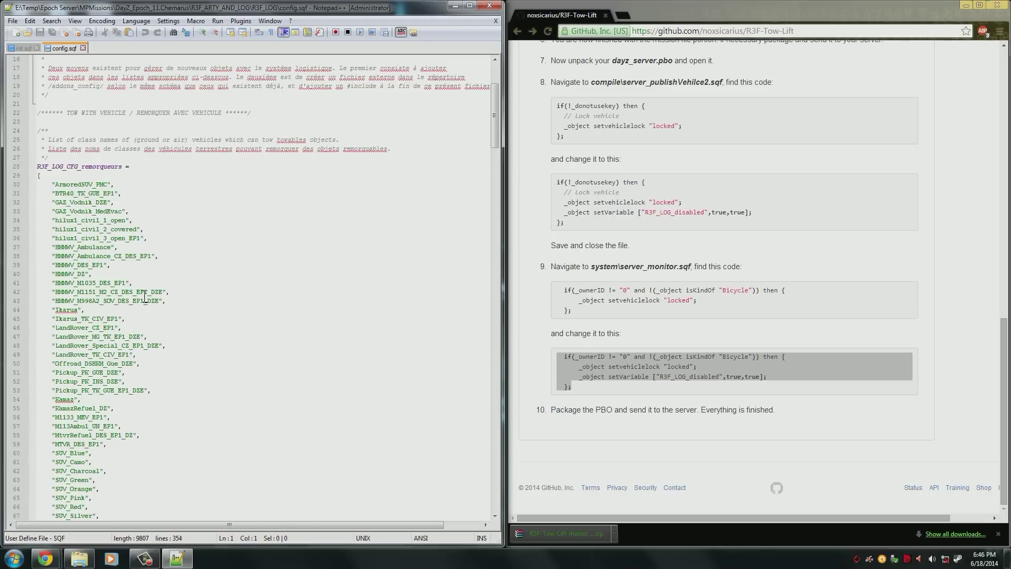
mouse_move(186, 113)
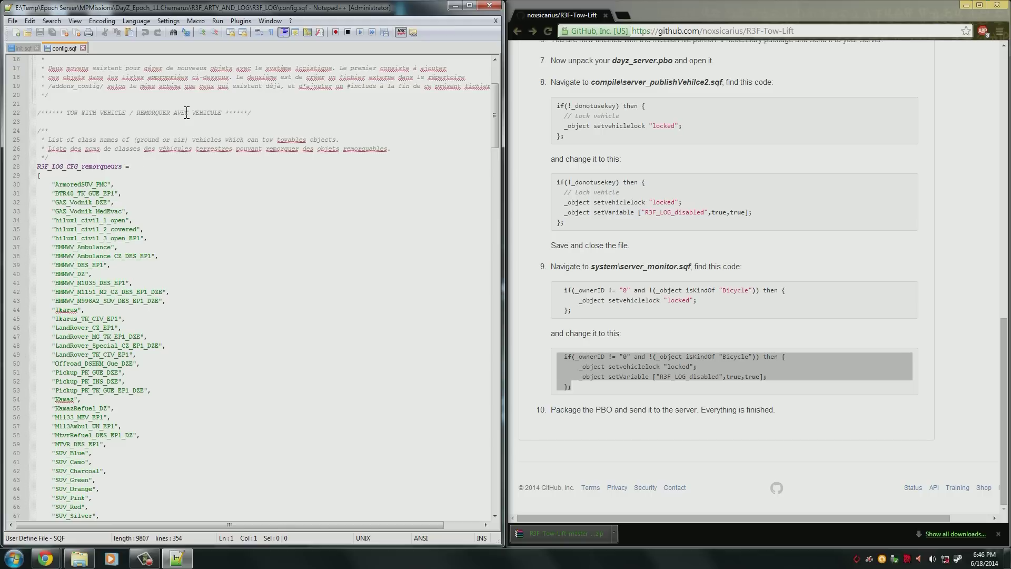
mouse_move(319, 172)
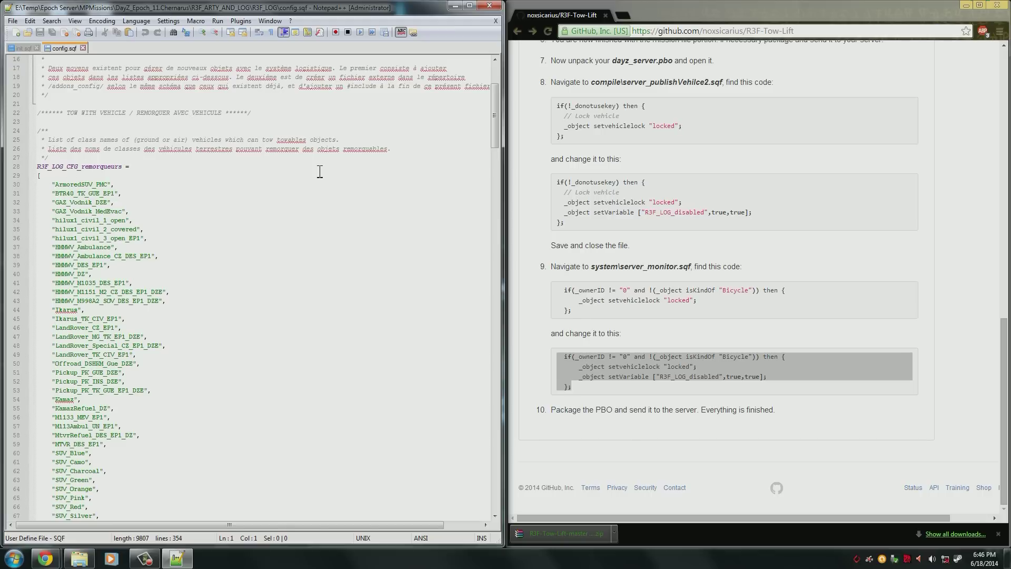
mouse_move(303, 180)
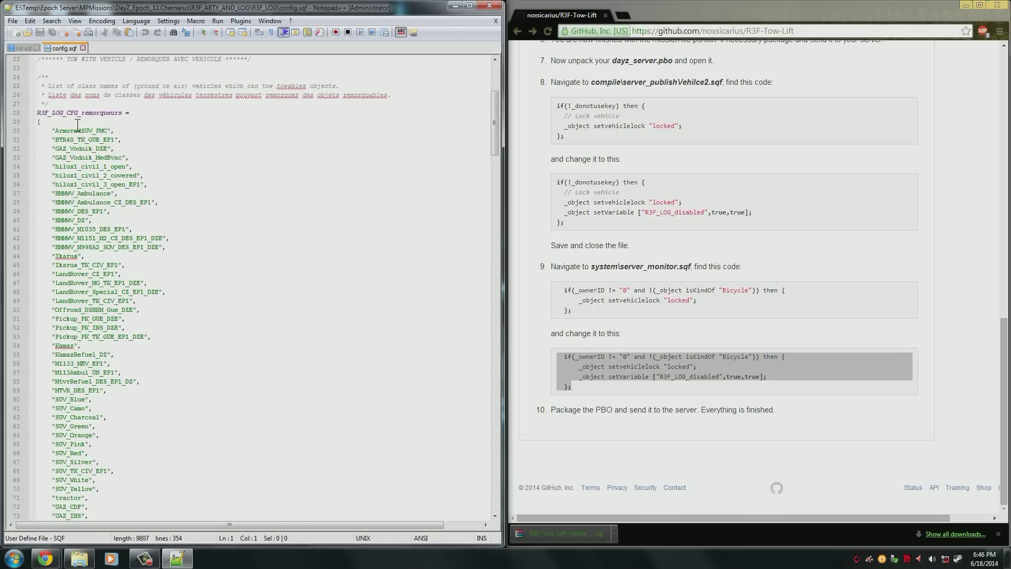
scroll(down, 3)
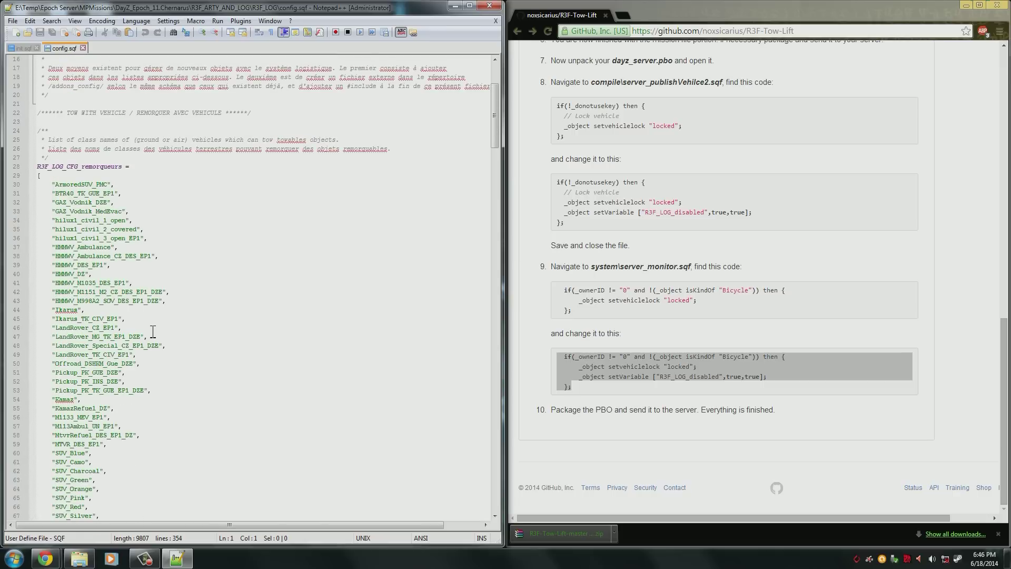
click(84, 310)
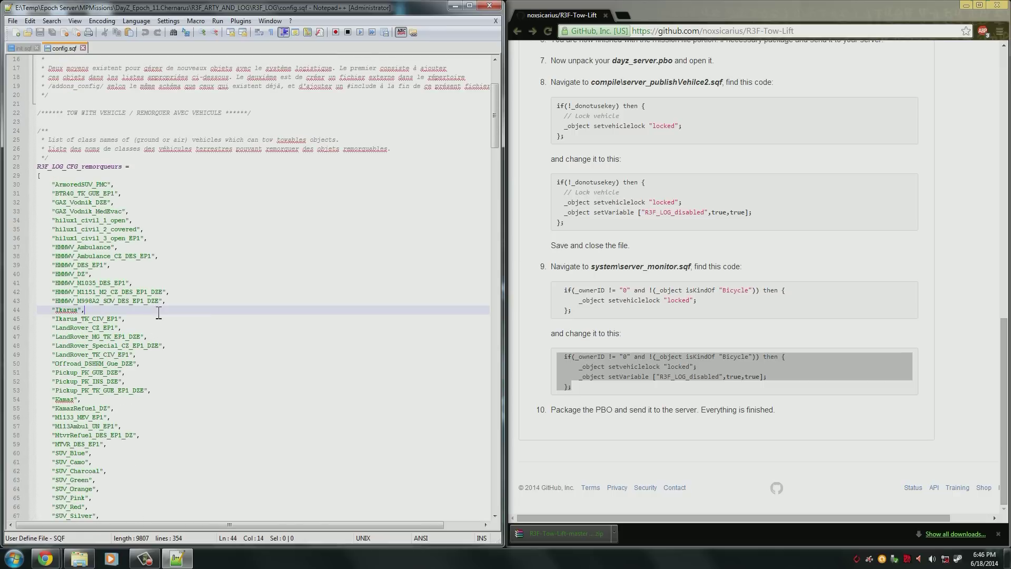
double_click(66, 309)
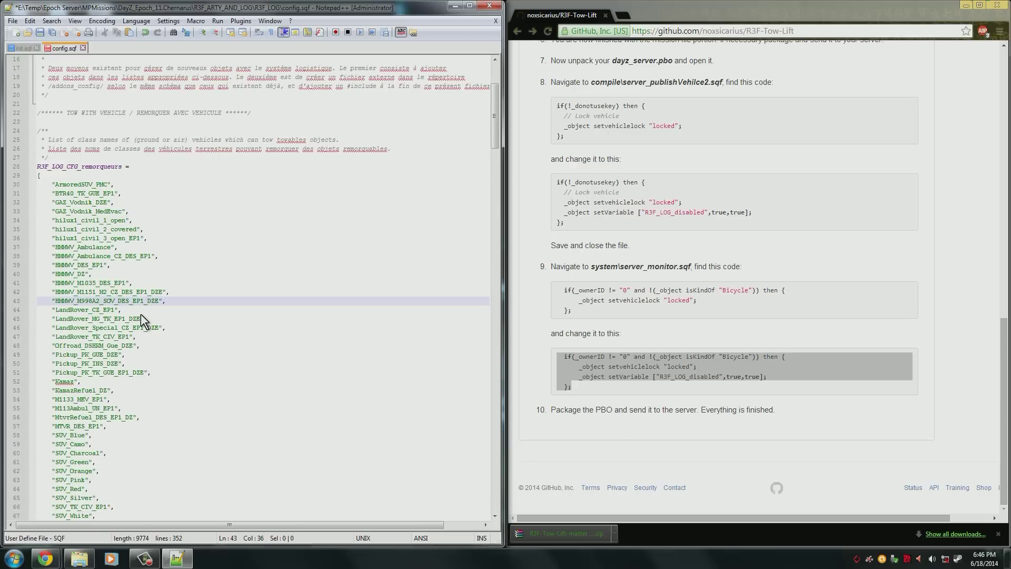
mouse_move(212, 316)
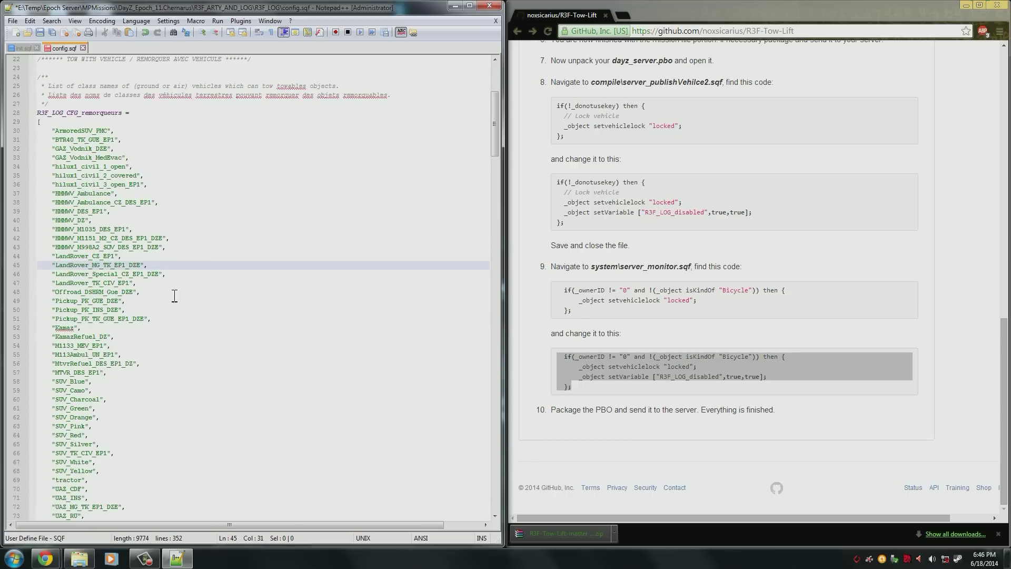
Restore Ikarus and Ikarus_TK_CIV_EP1 to the R3F_LOG_CFG_remorqueurs towing list
scroll(down, 3)
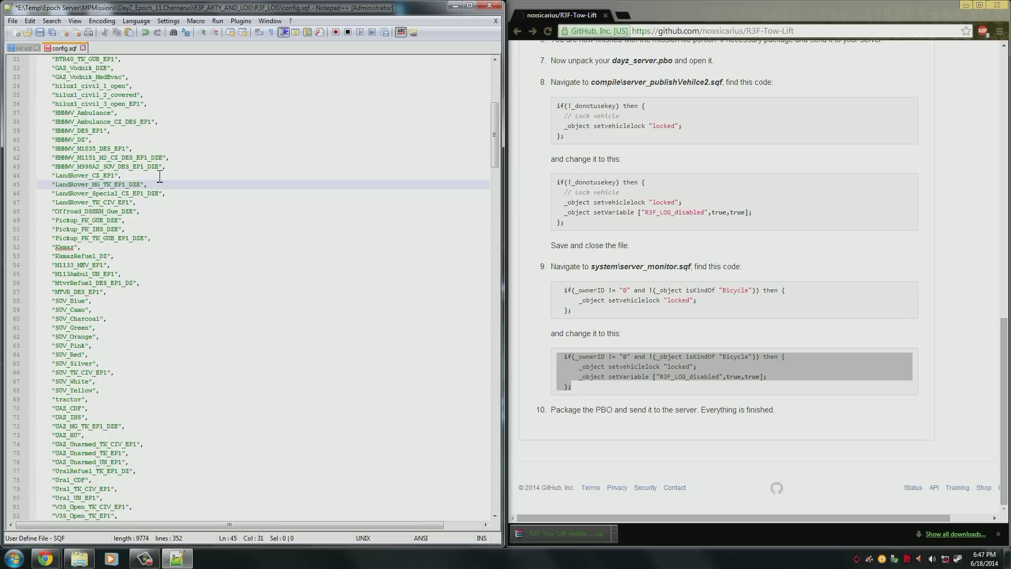
mouse_move(166, 188)
text("bus)
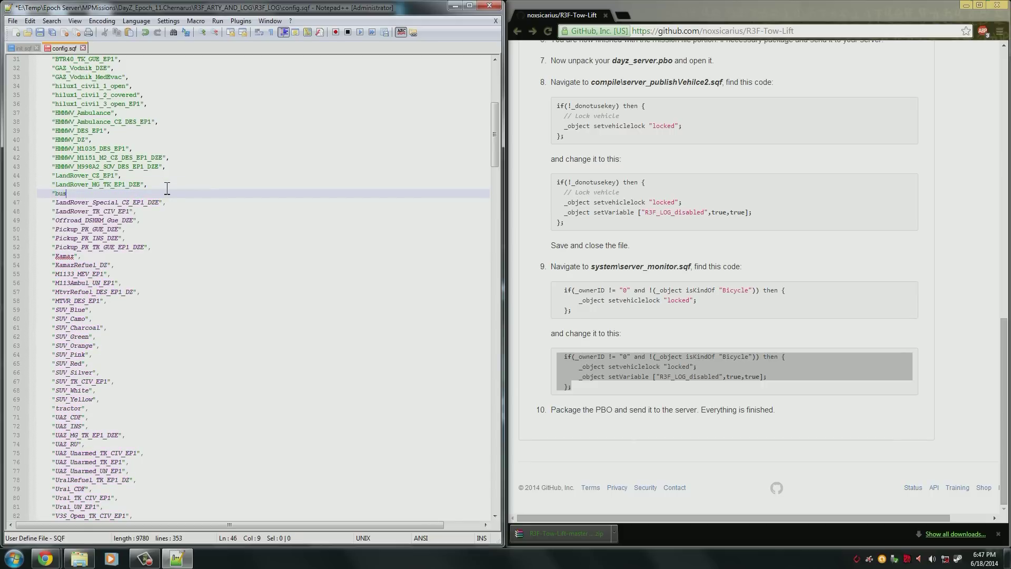
text(";)
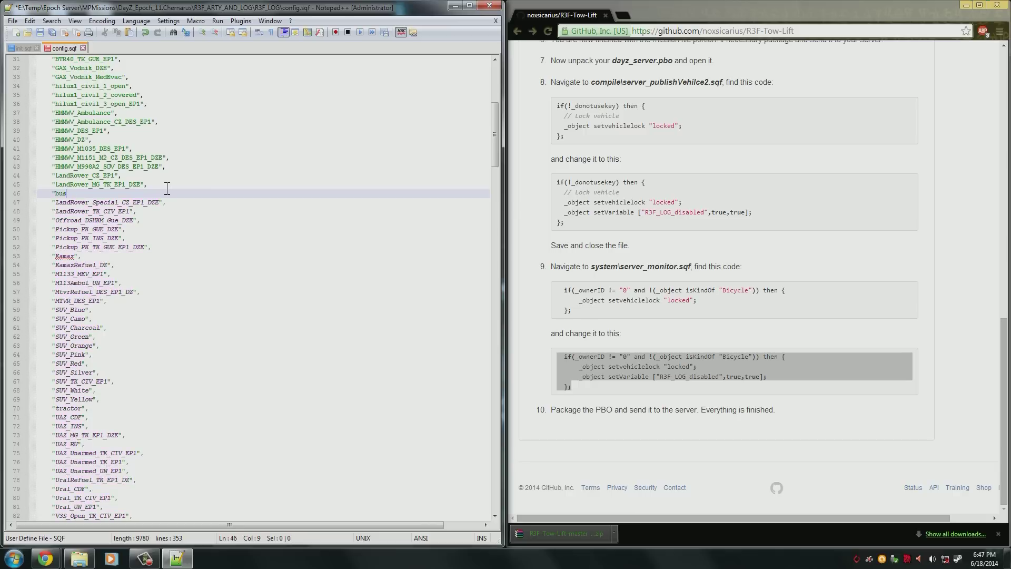
text(Ikarus",)
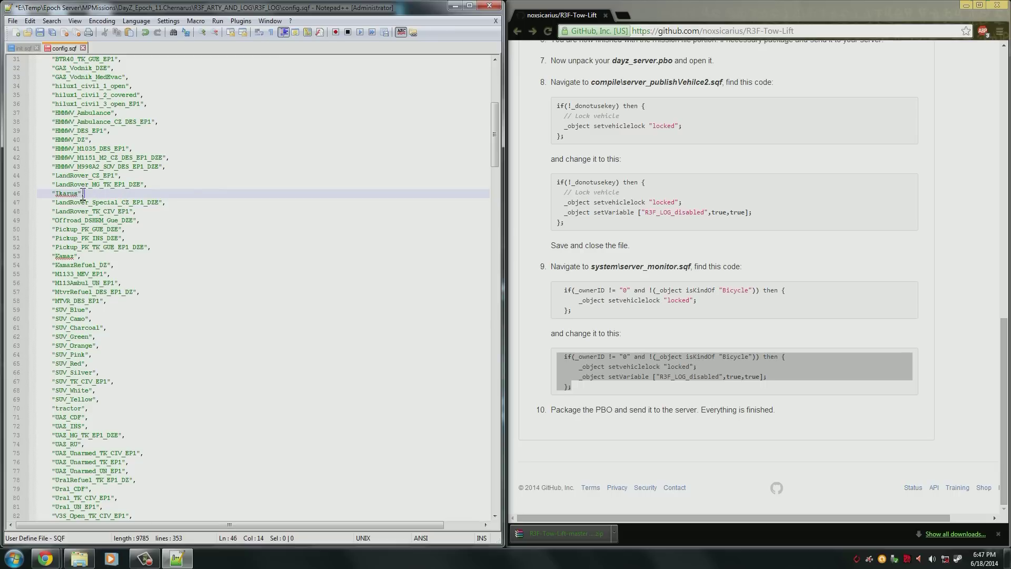
text(bus)
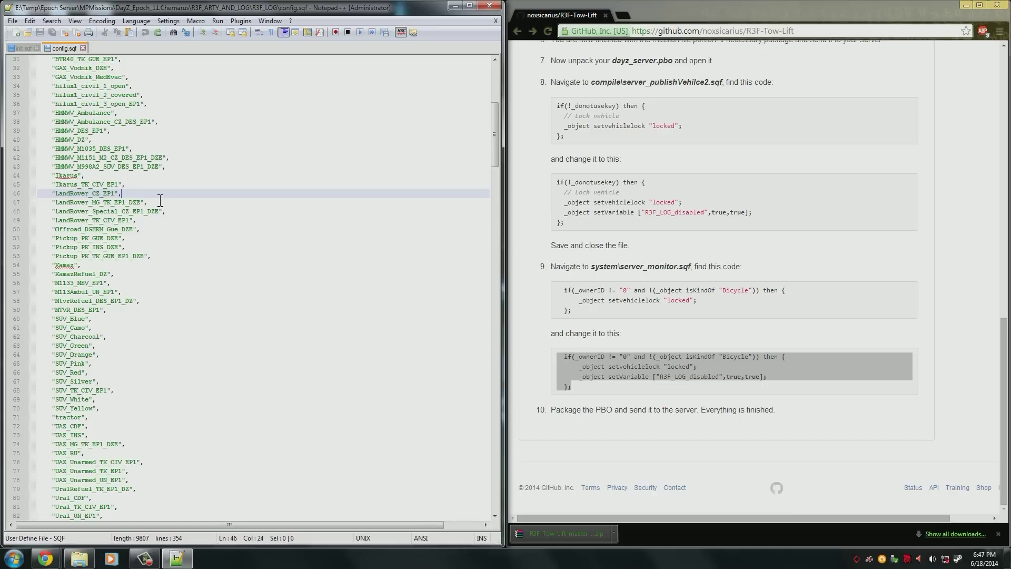
click(64, 265)
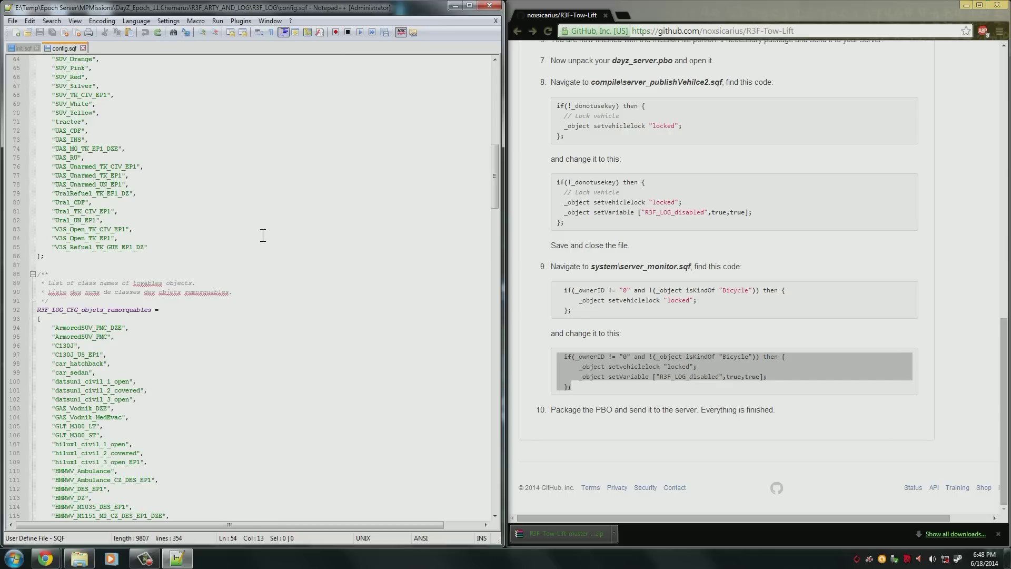
Remove the HMV22 and HMV22_DZ lines from R3F_LOG_CFG_objets_remorquables
scroll(down, 3)
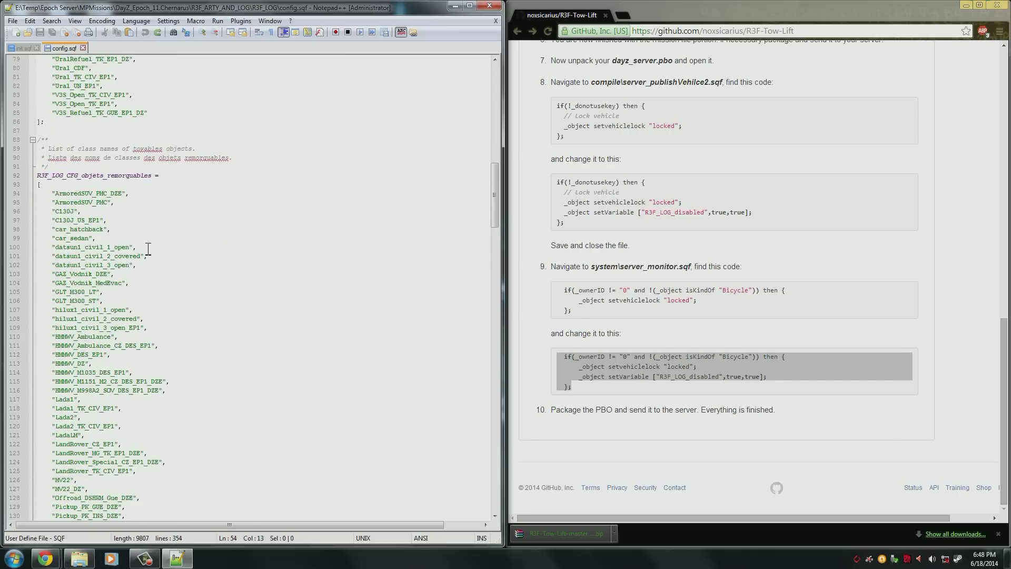
mouse_move(44, 142)
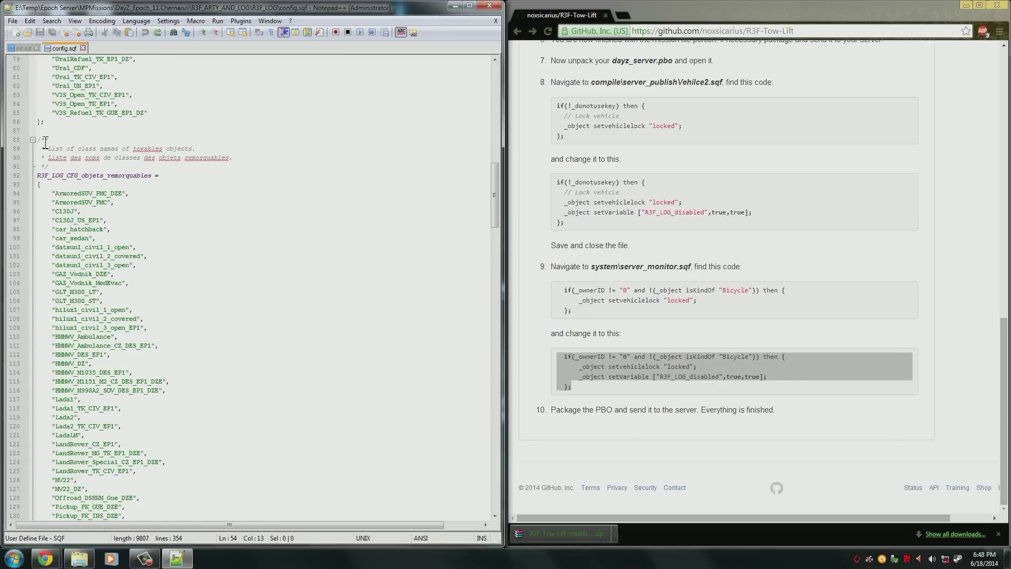
drag(48, 149, 193, 148)
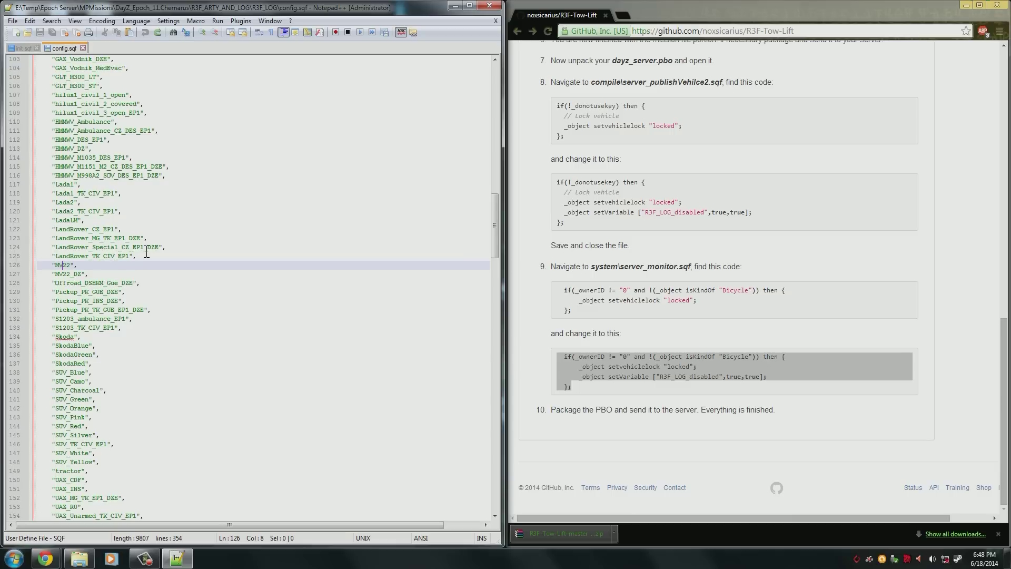
mouse_move(229, 288)
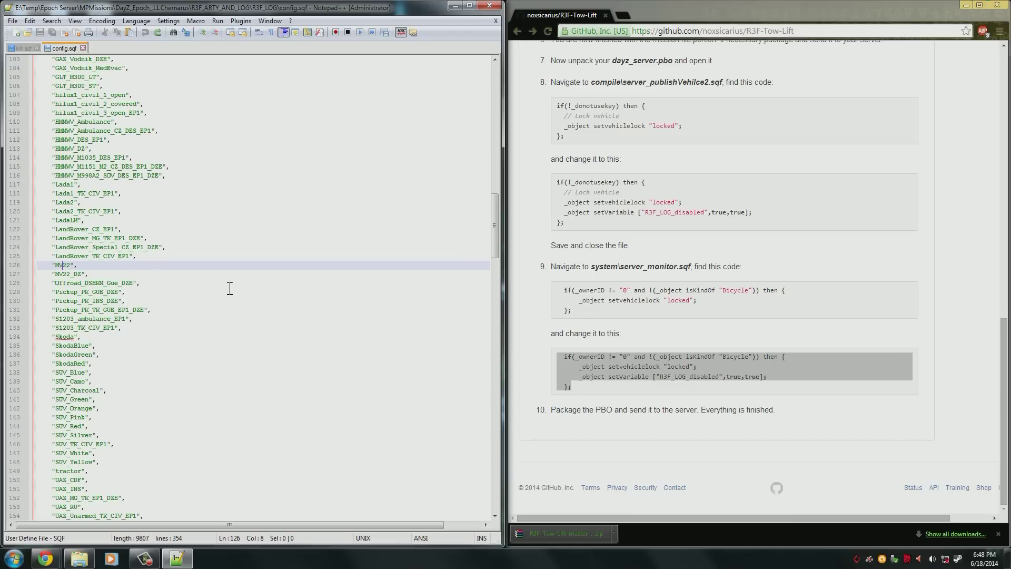
scroll(down, 3)
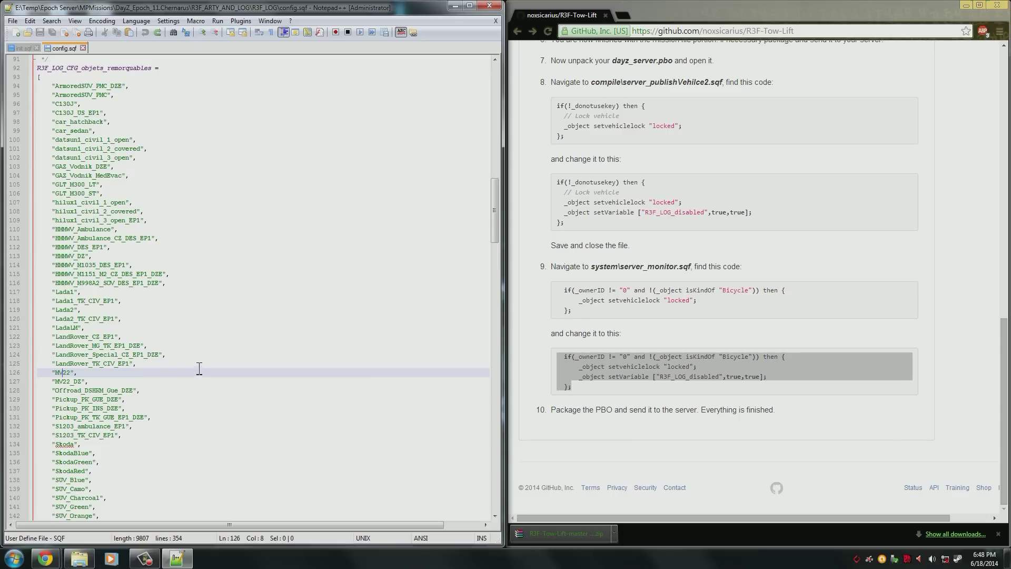
mouse_move(156, 267)
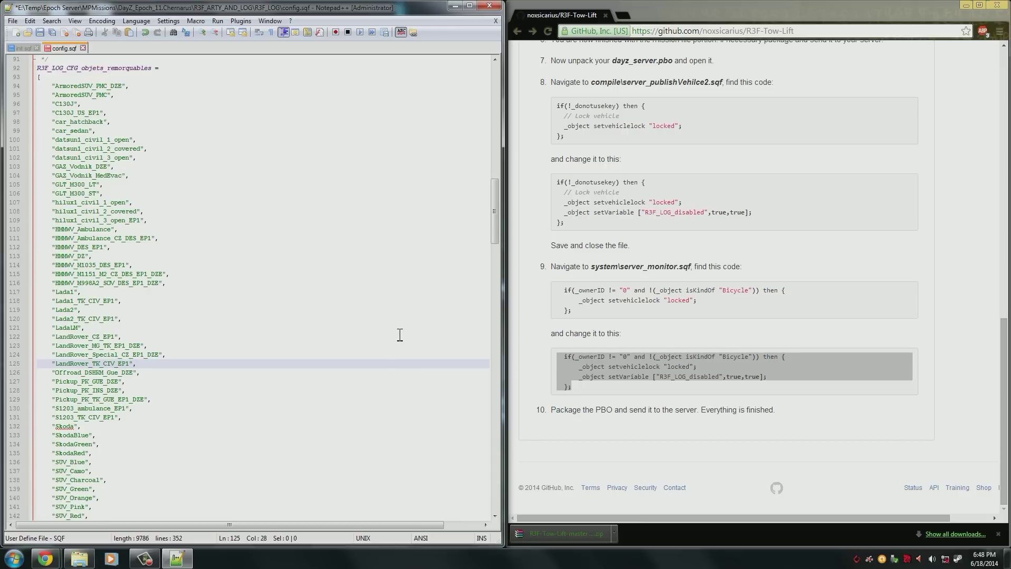
scroll(down, 3)
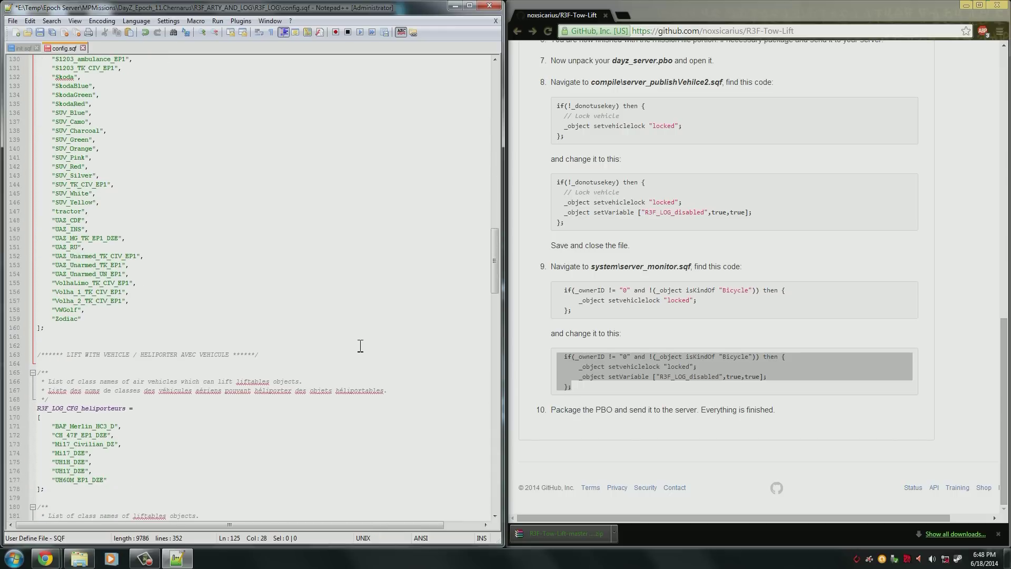
scroll(down, 3)
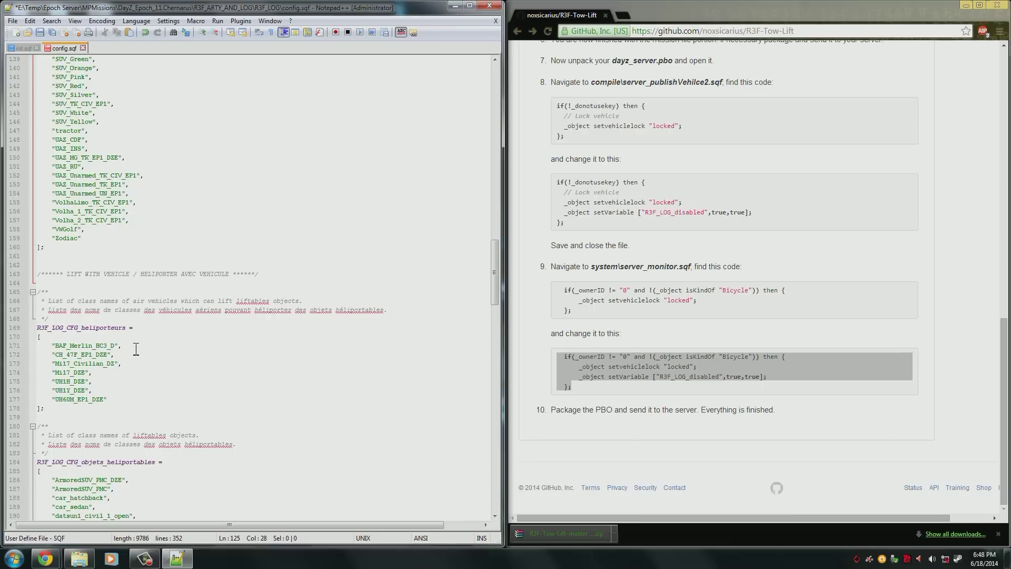
mouse_move(135, 342)
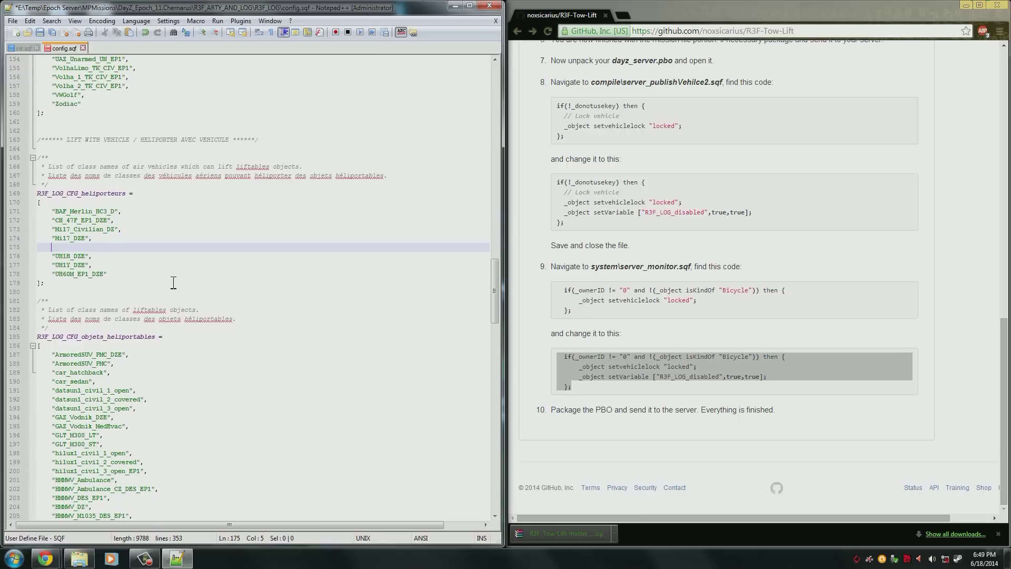
text(nwe)
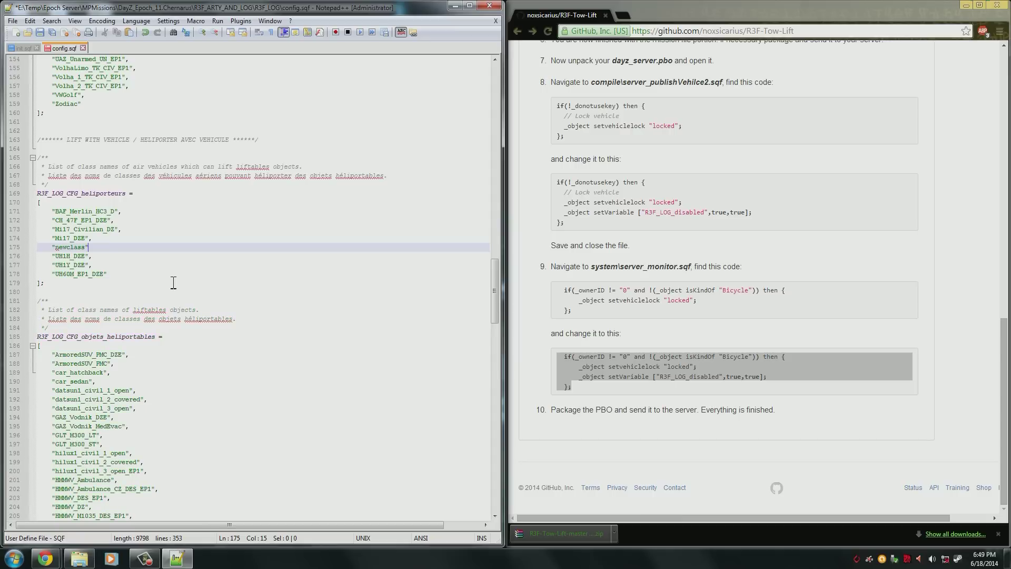
text(,)
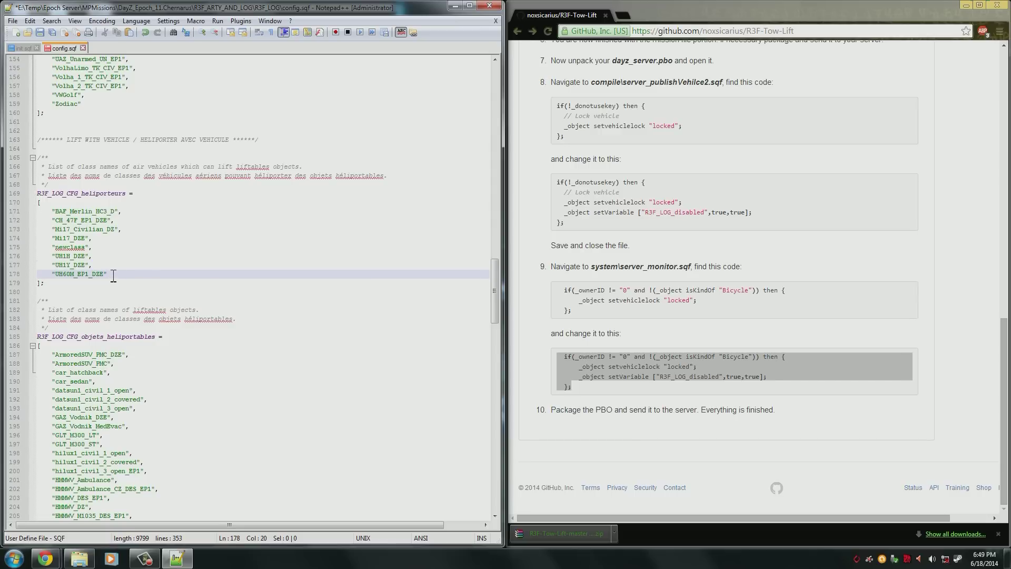
click(78, 220)
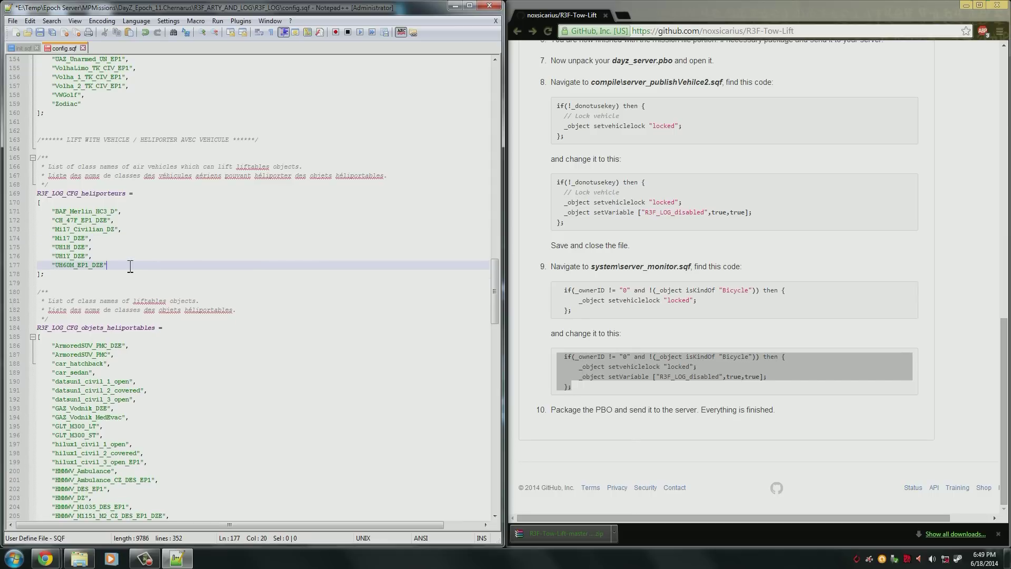
text(,)
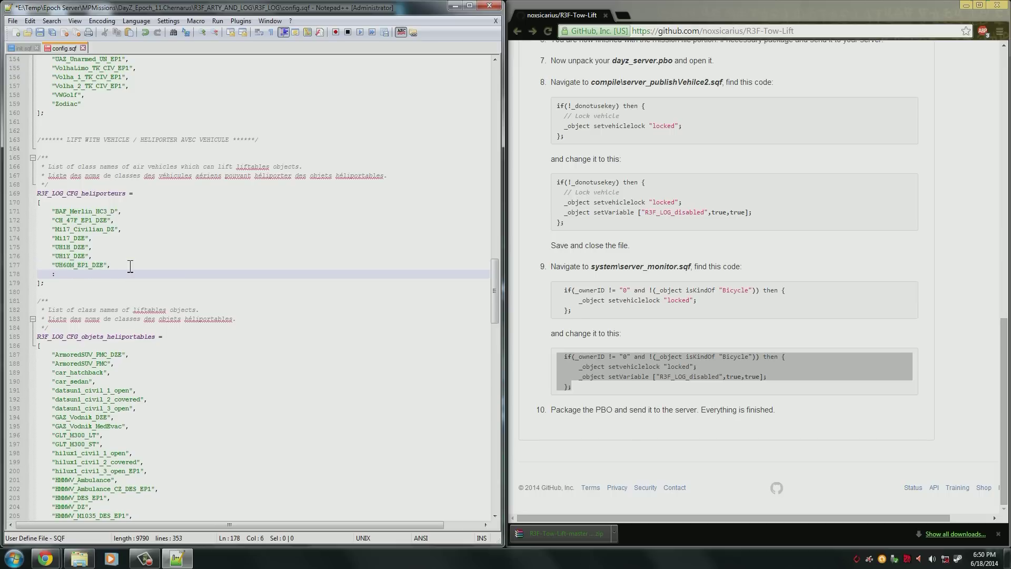
text(newCla)
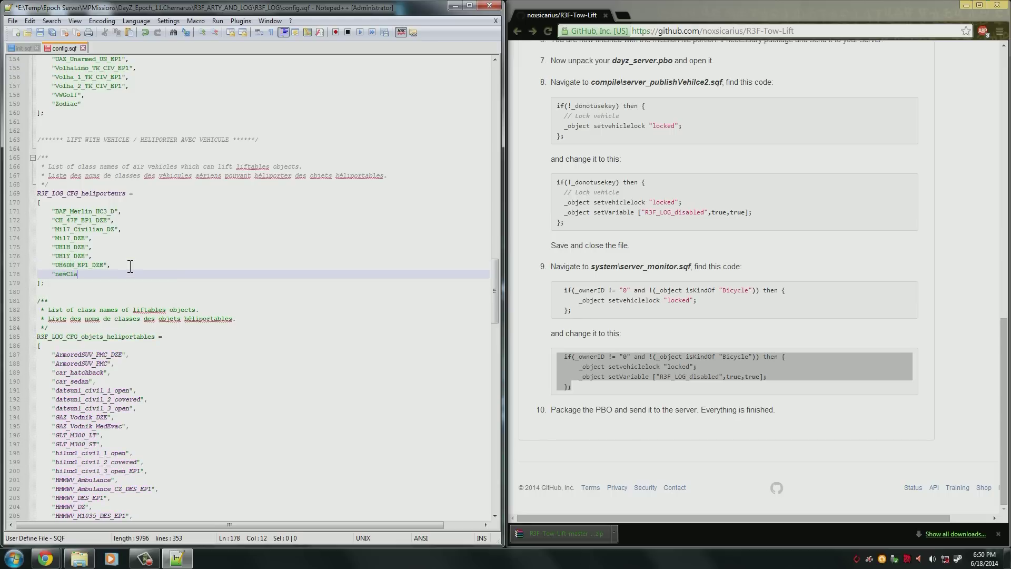
text(ss)
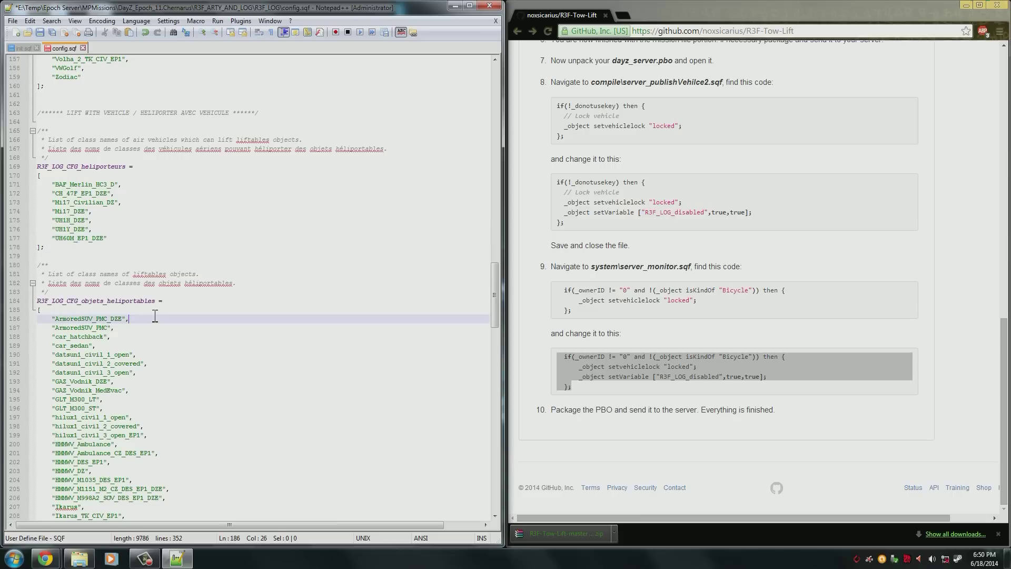
scroll(down, 3)
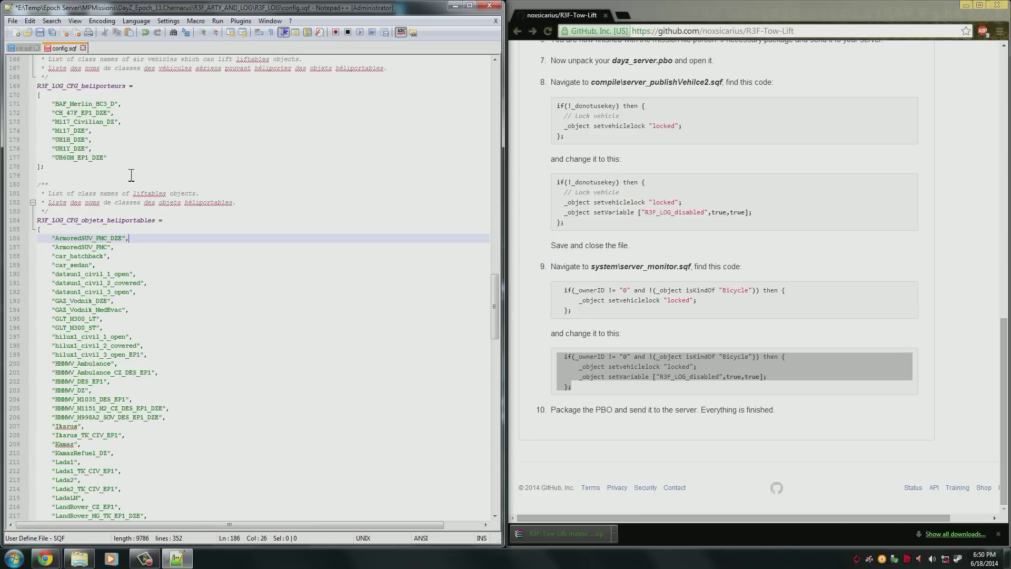
drag(64, 104, 106, 157)
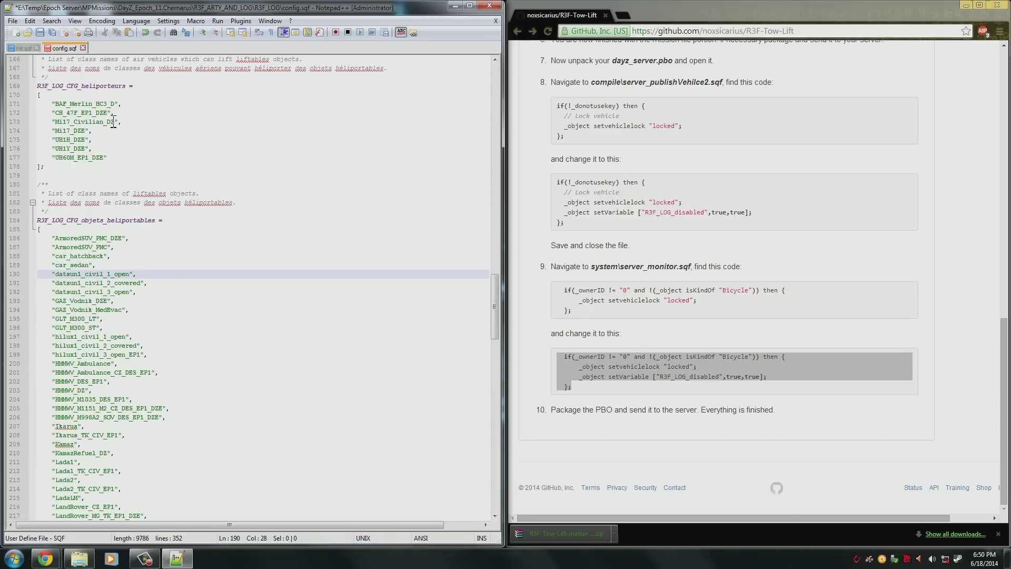
scroll(down, 3)
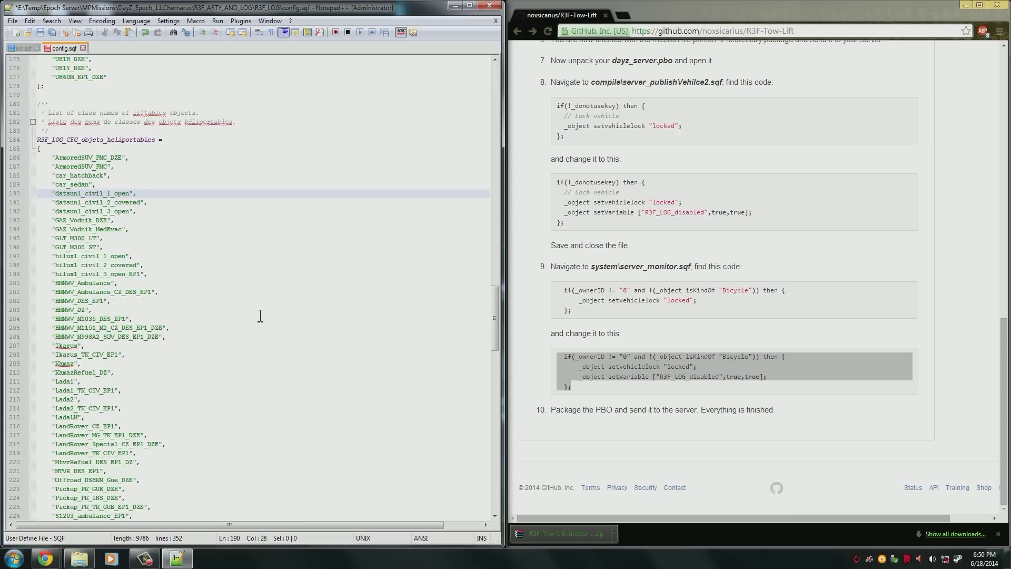
scroll(down, 3)
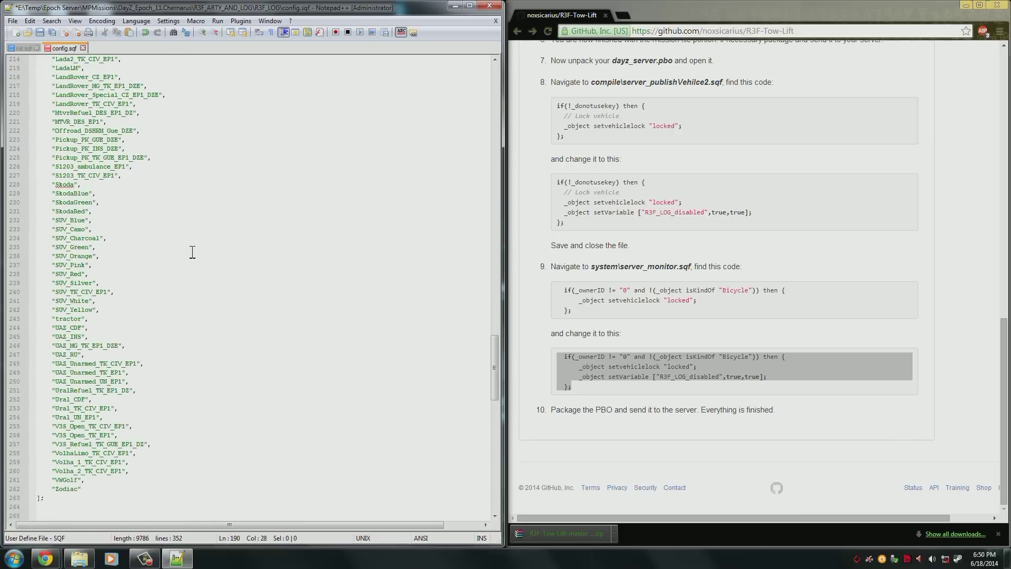
scroll(down, 3)
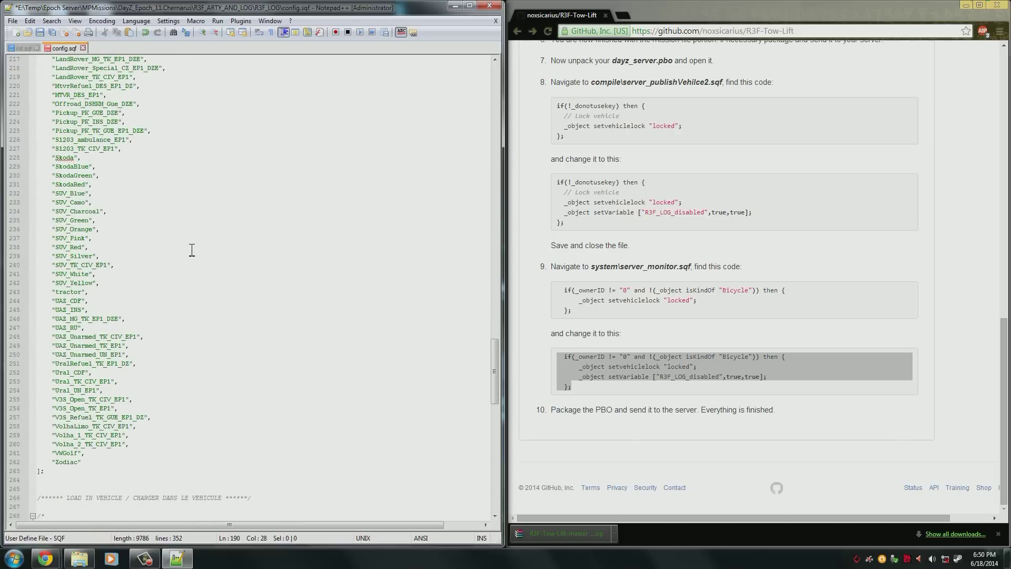
scroll(down, 3)
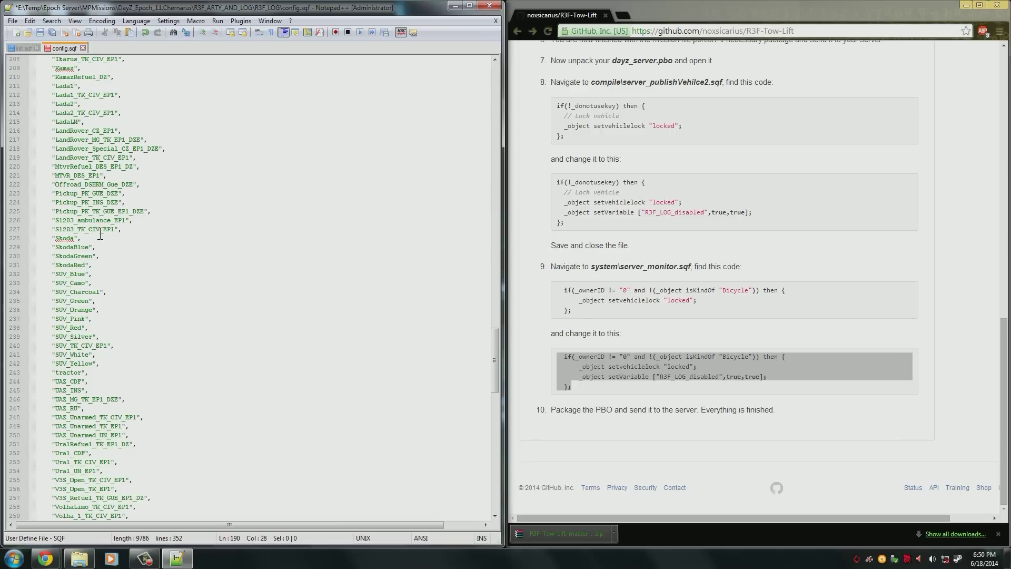
mouse_move(128, 197)
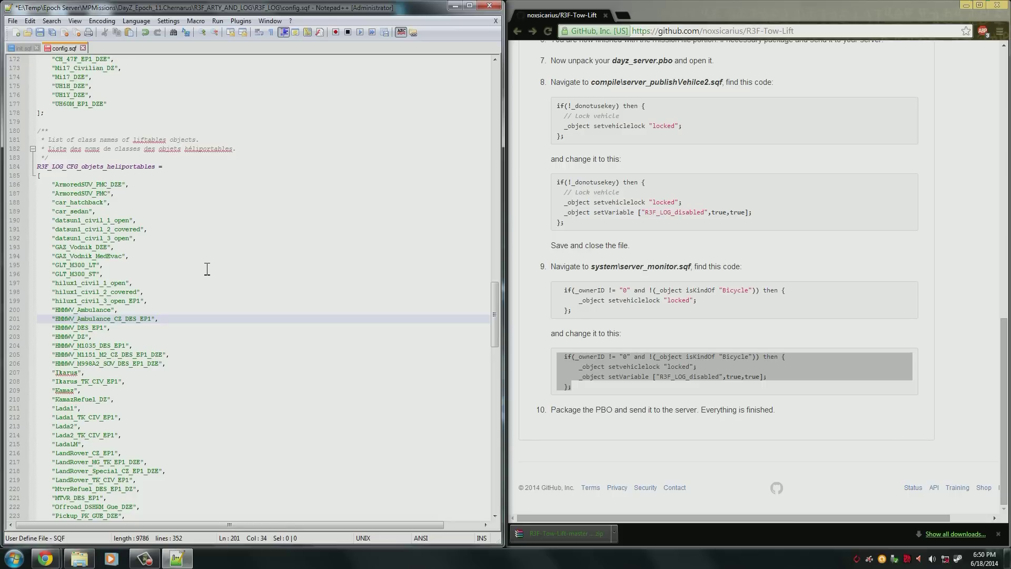
scroll(down, 3)
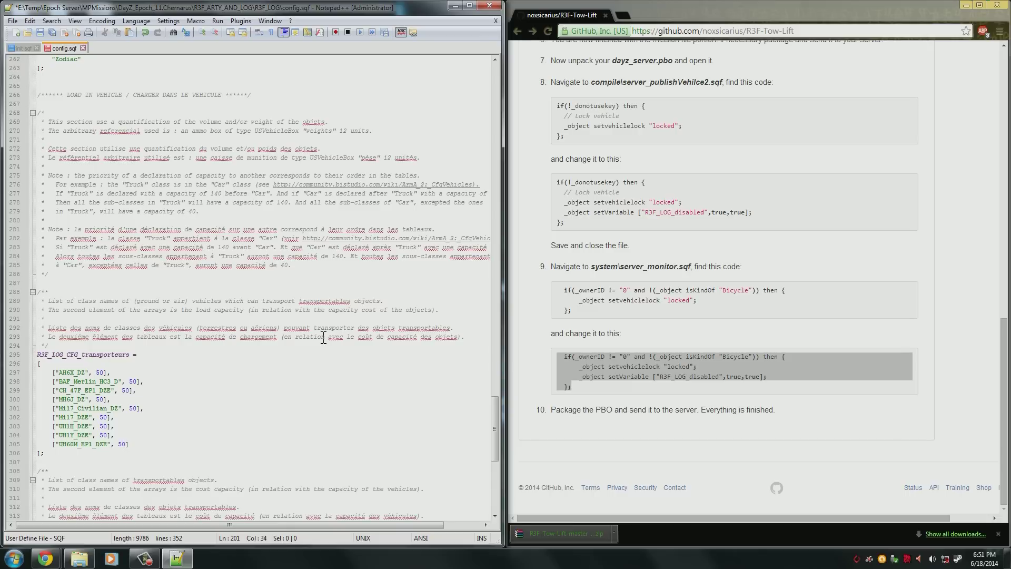
Replace CH_47F_EP1_DZE's capacity of 50 with a huge number in R3F_LOG_CFG_transporteurs
click(112, 434)
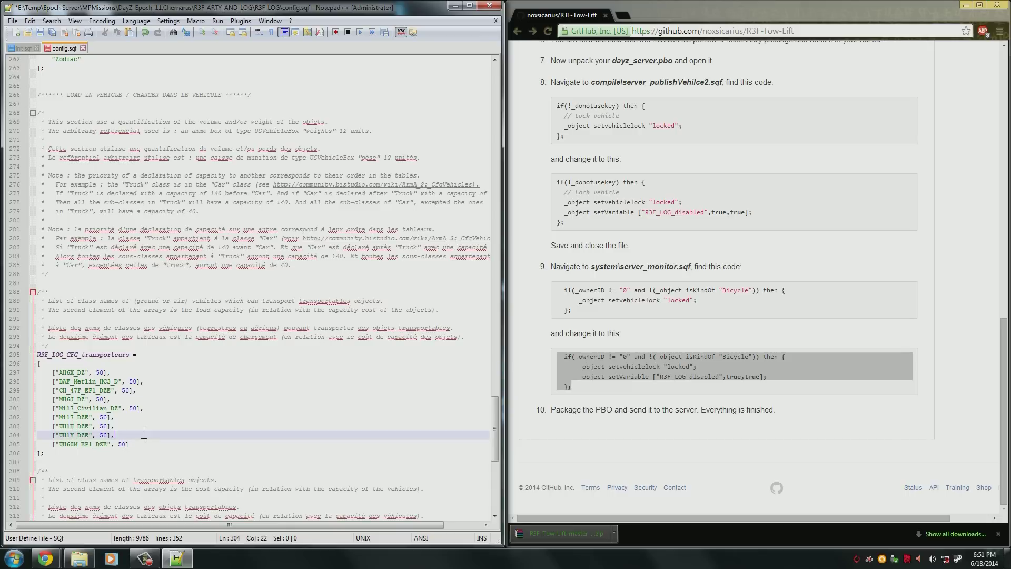
mouse_move(156, 398)
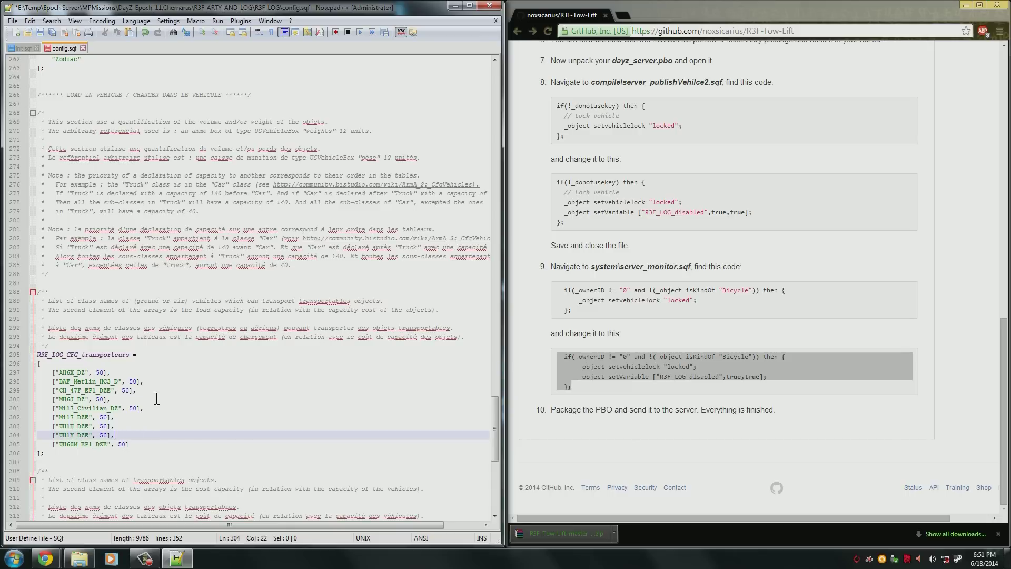
mouse_move(210, 421)
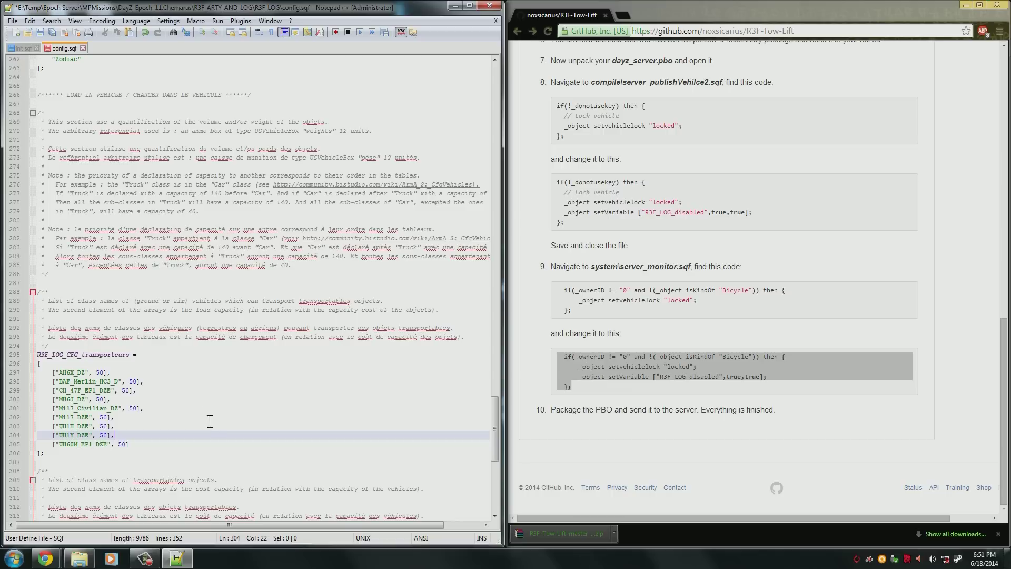
mouse_move(206, 430)
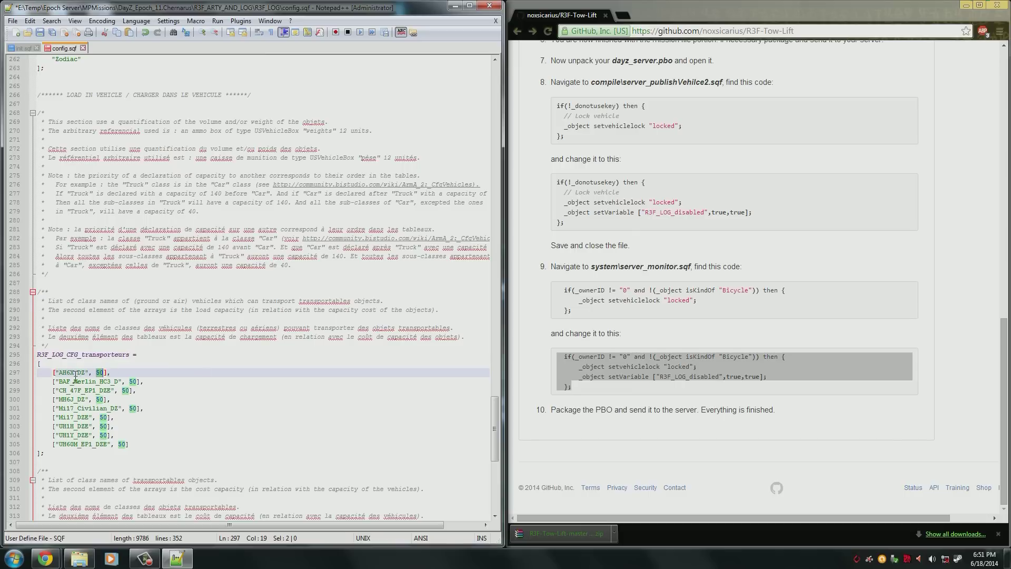
scroll(down, 3)
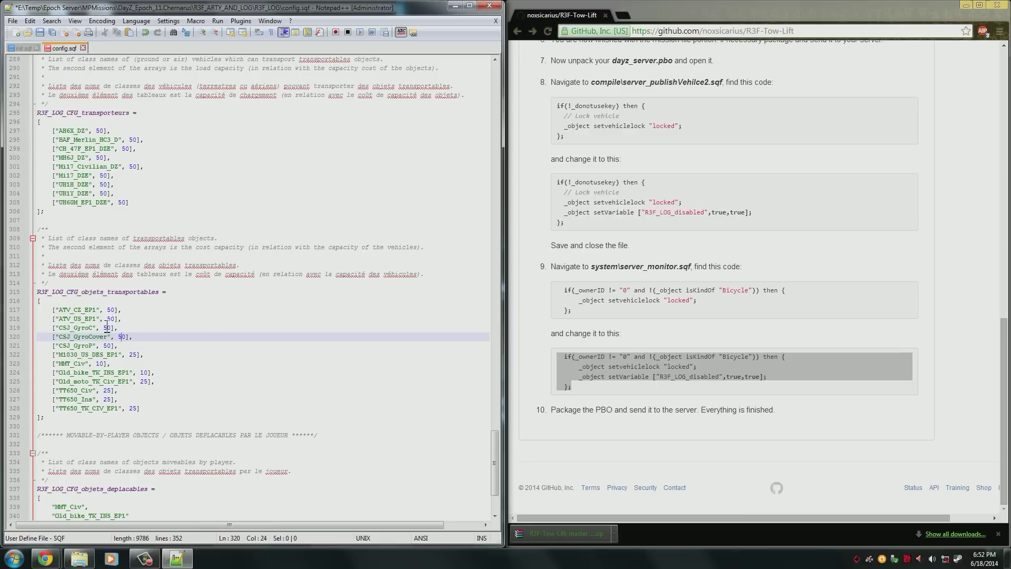
drag(58, 130, 129, 202)
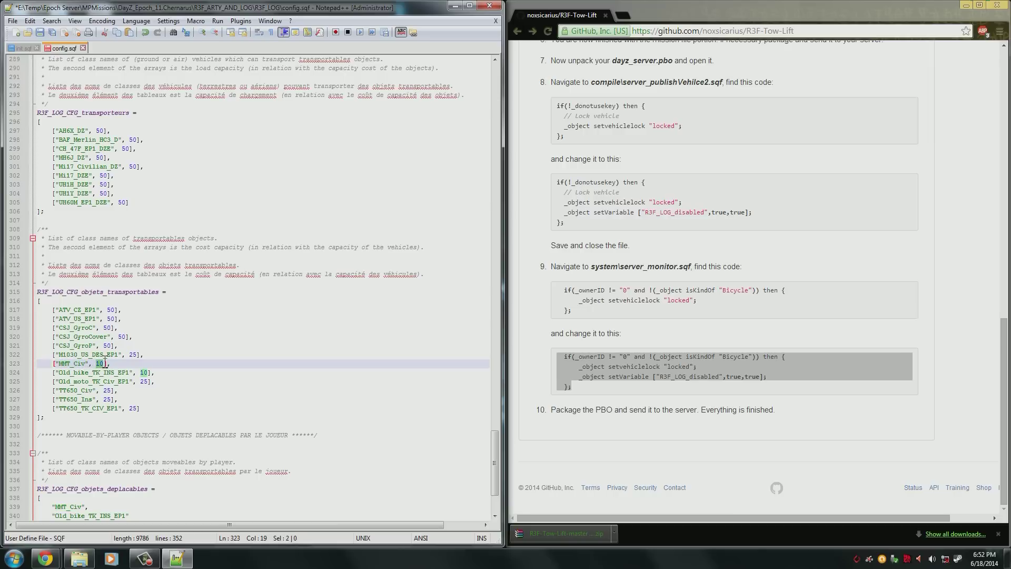
click(132, 167)
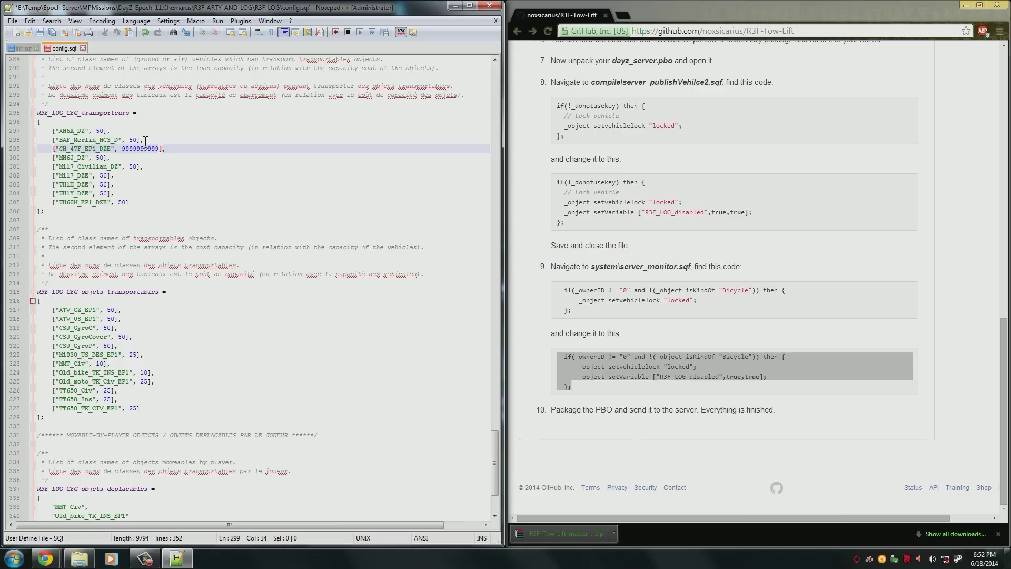
Replace the oversized CH_47F_EP1_DZE capacity value with 50
key(Delete)
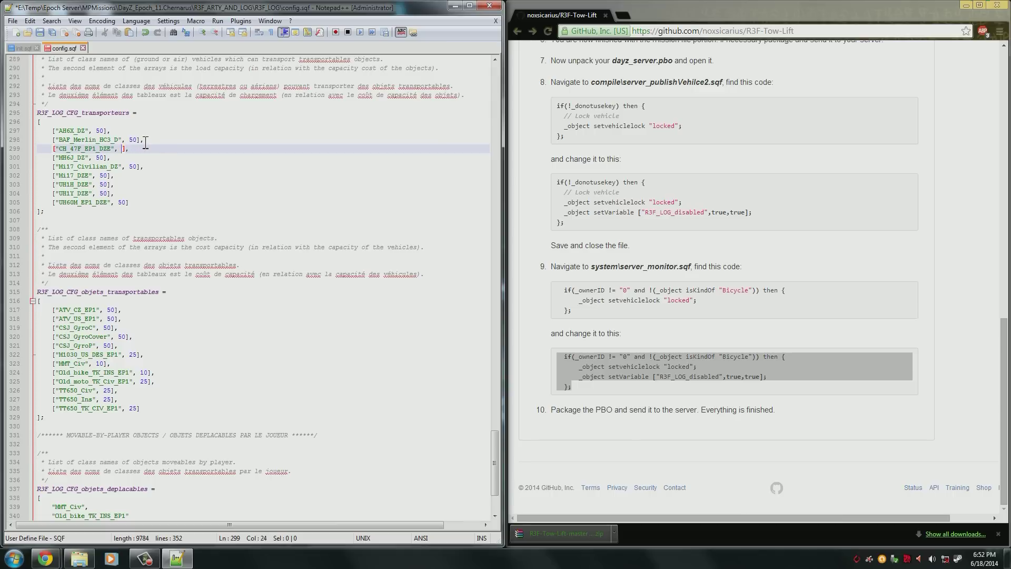
text(50)
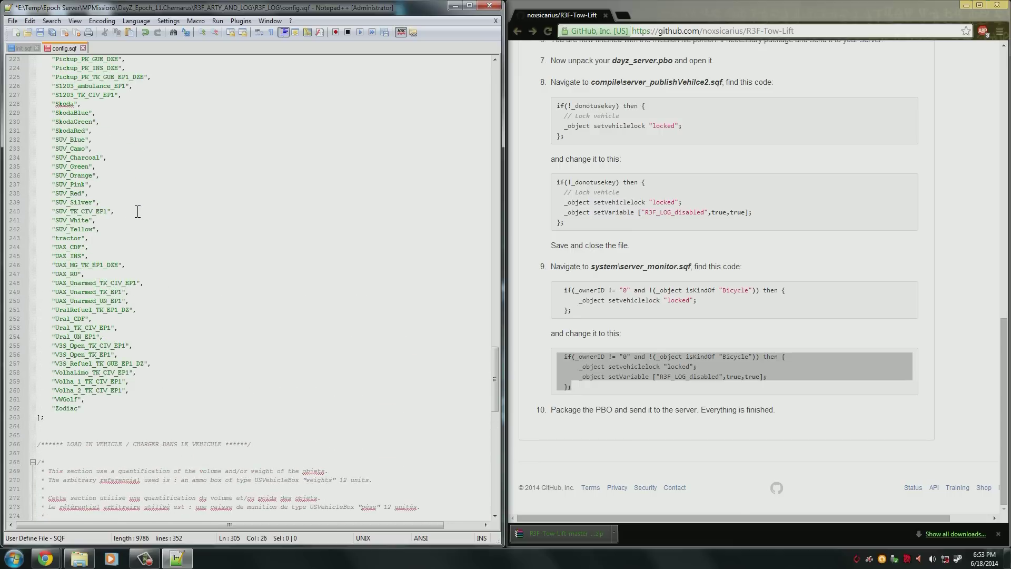
mouse_move(107, 139)
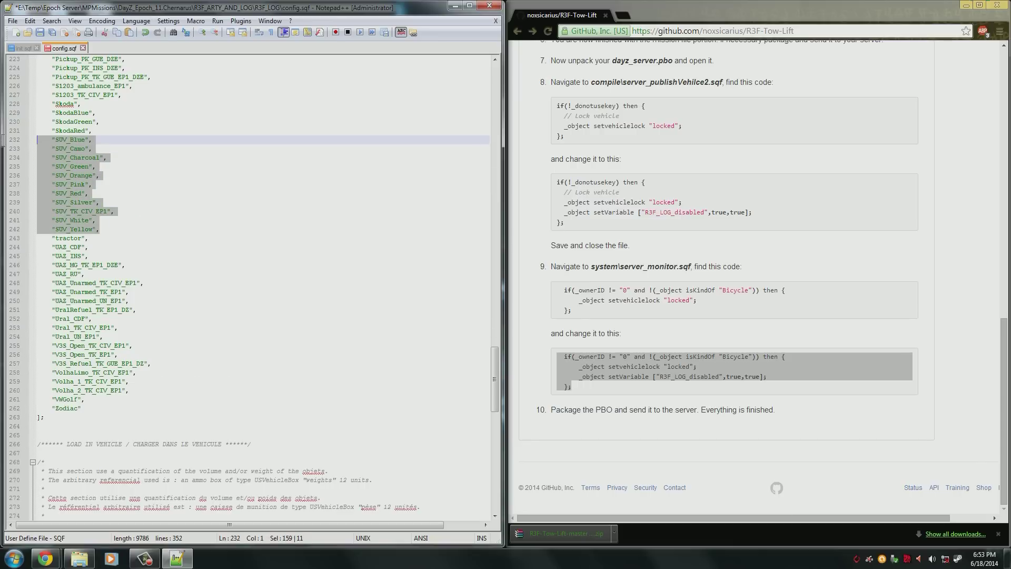
mouse_move(123, 242)
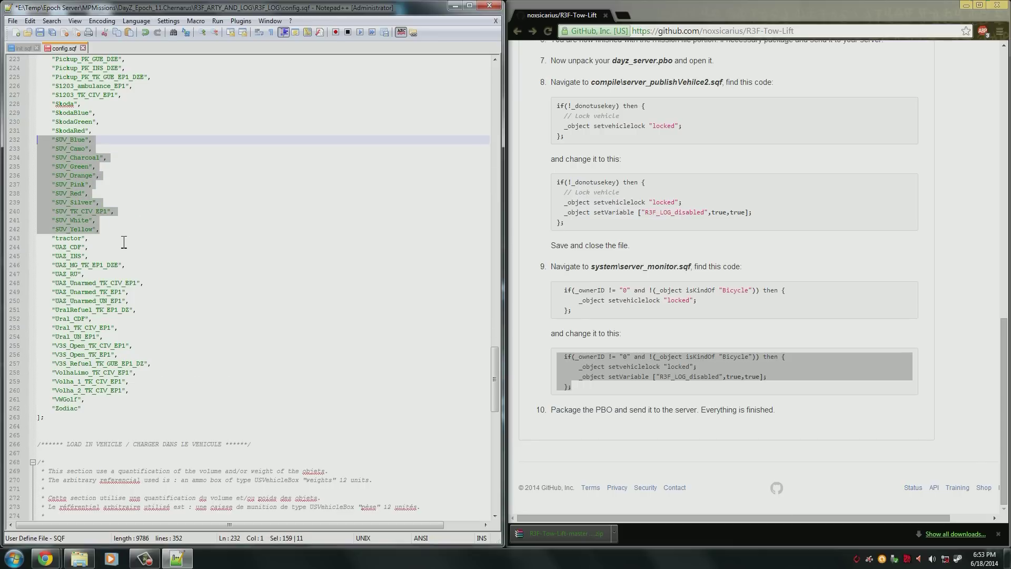
mouse_move(175, 258)
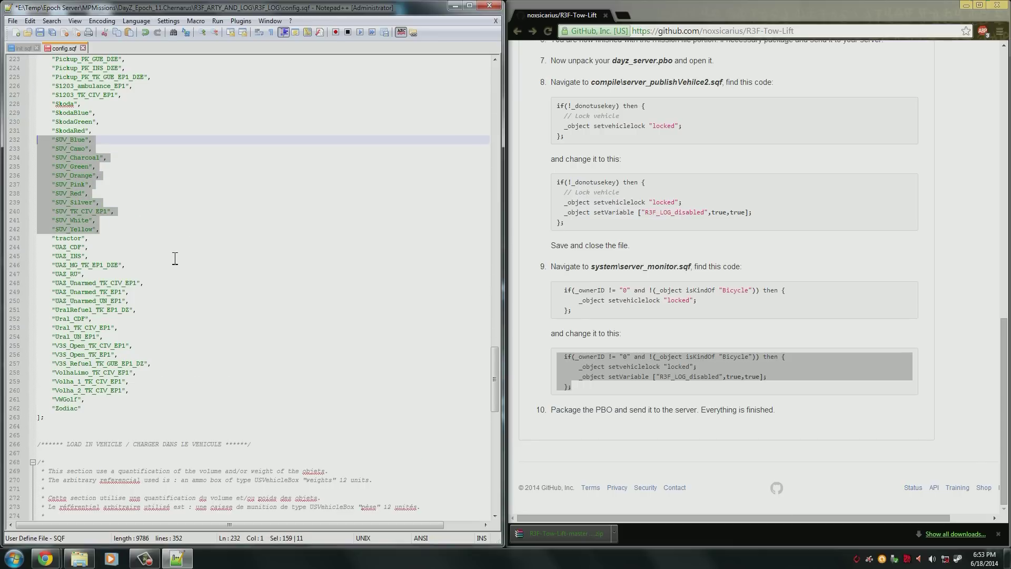
Add a comma after the UH60M_EP1_DZE entry and give SUV_Blue a capacity of 10
scroll(down, 3)
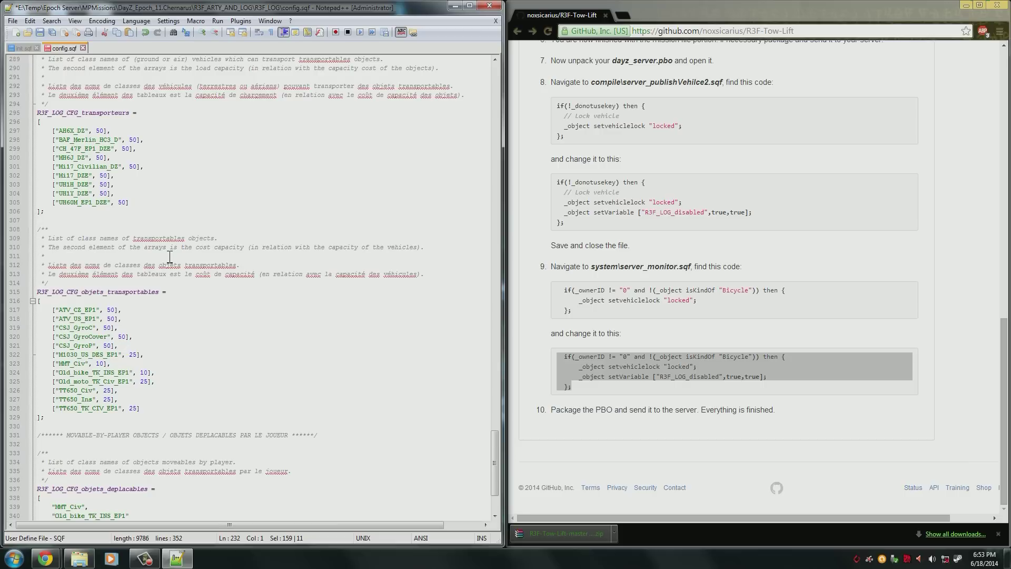
click(129, 202)
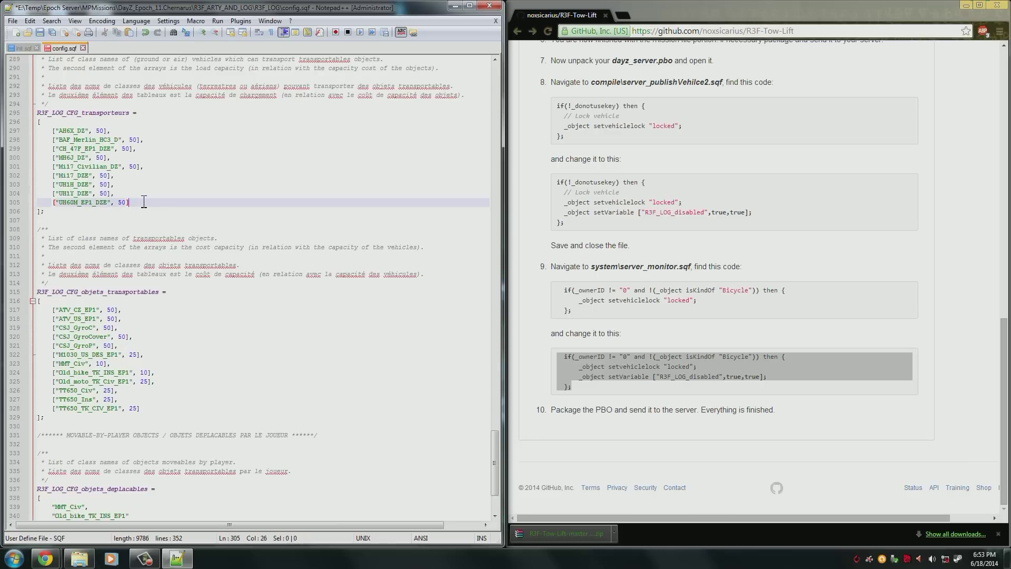
text(,)
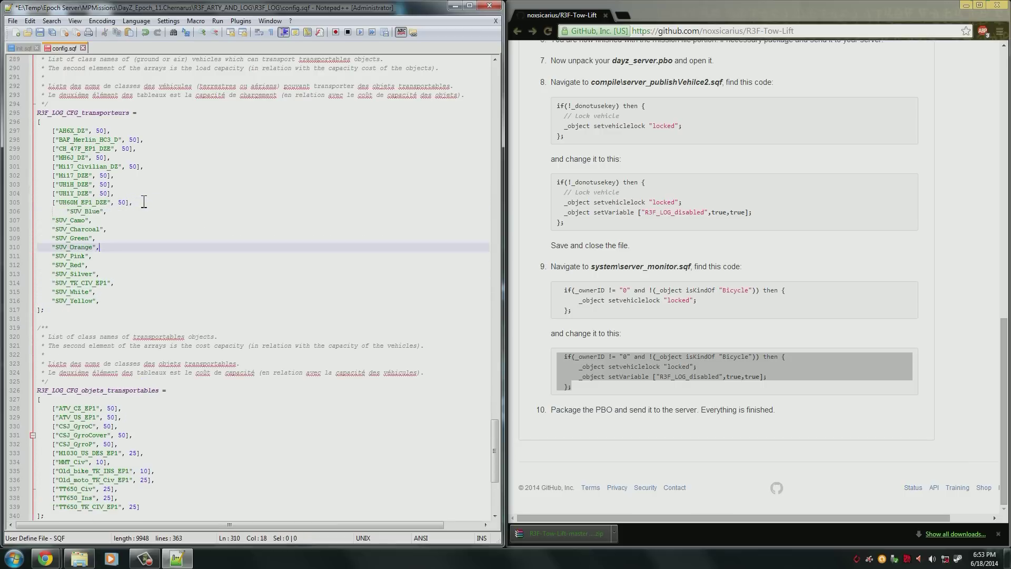
click(66, 211)
text([)
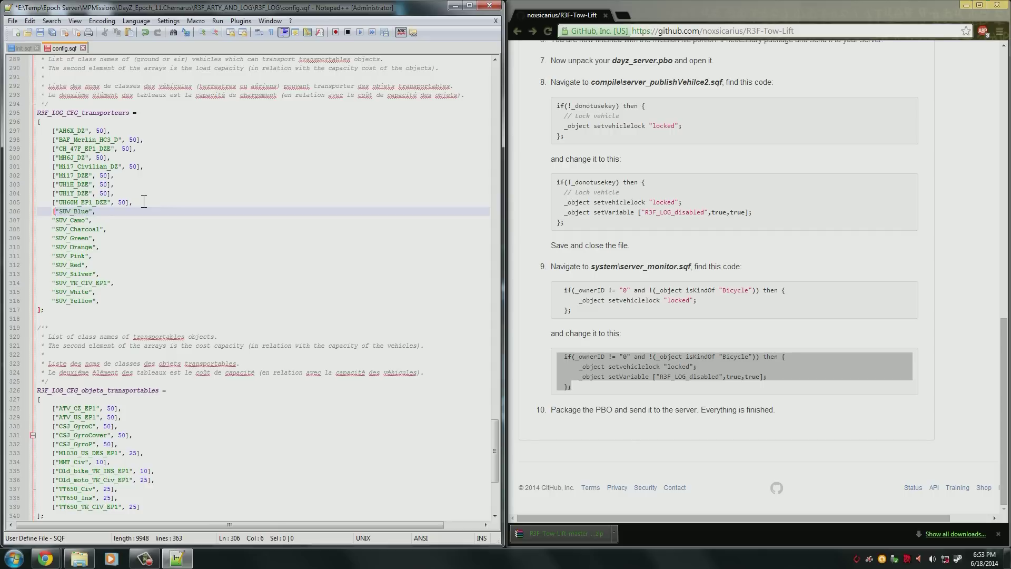
click(95, 211)
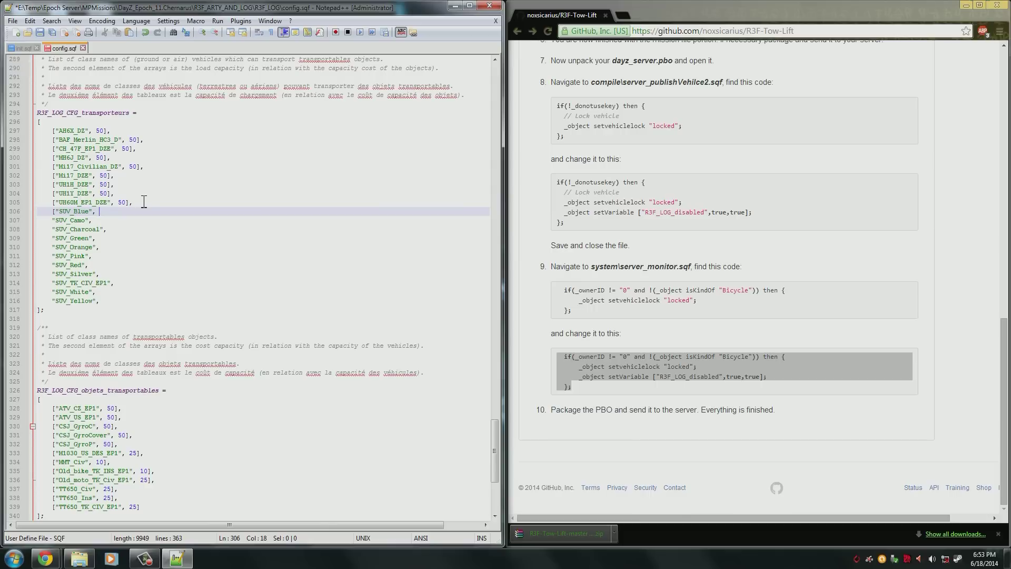
text(10)
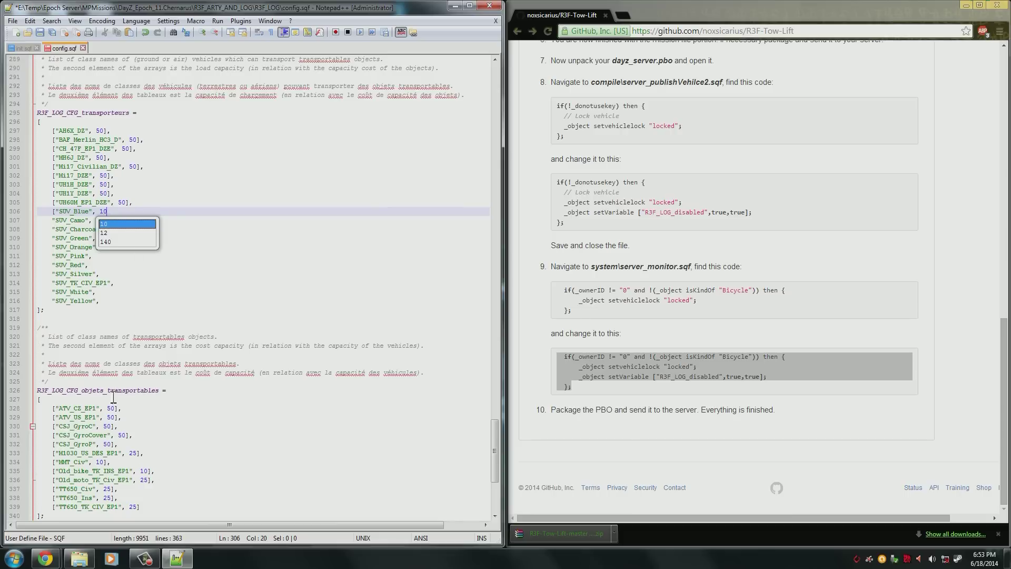
click(195, 212)
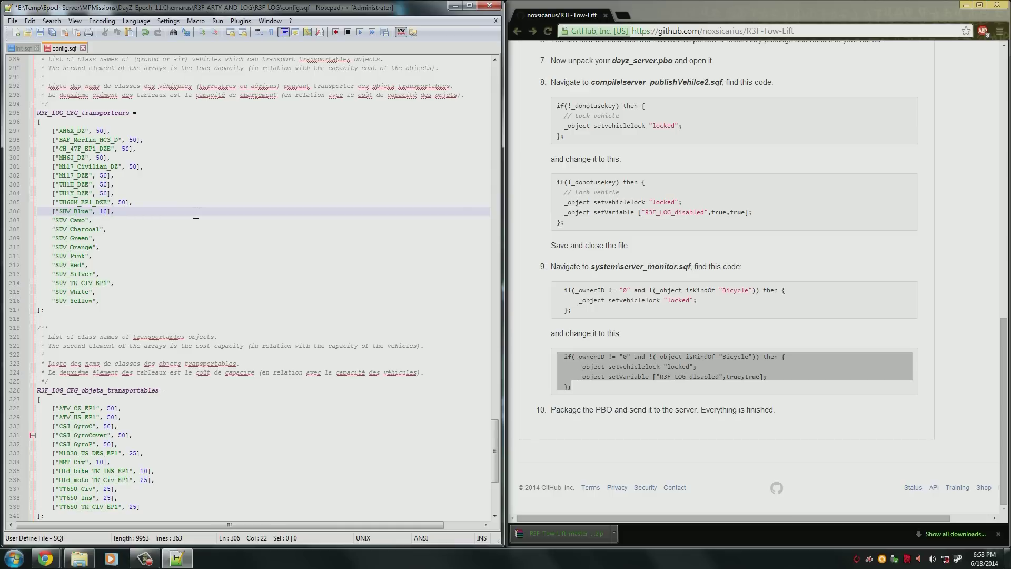
Give the SUV_Camo, SUV_Charcoal and SUV_Yellow entries a capacity of 10
click(58, 220)
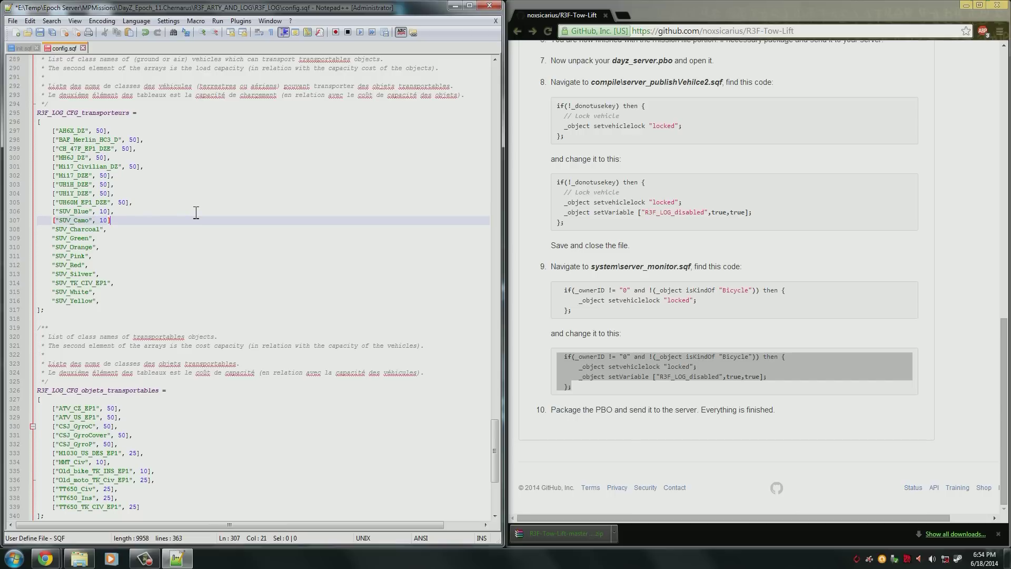
text(,)
click(263, 229)
text([)
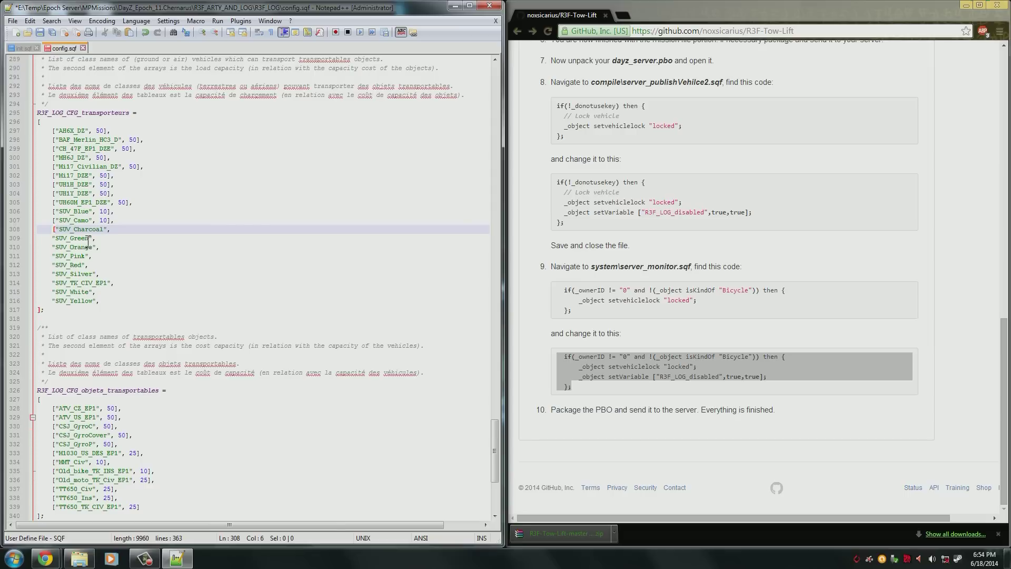
click(109, 229)
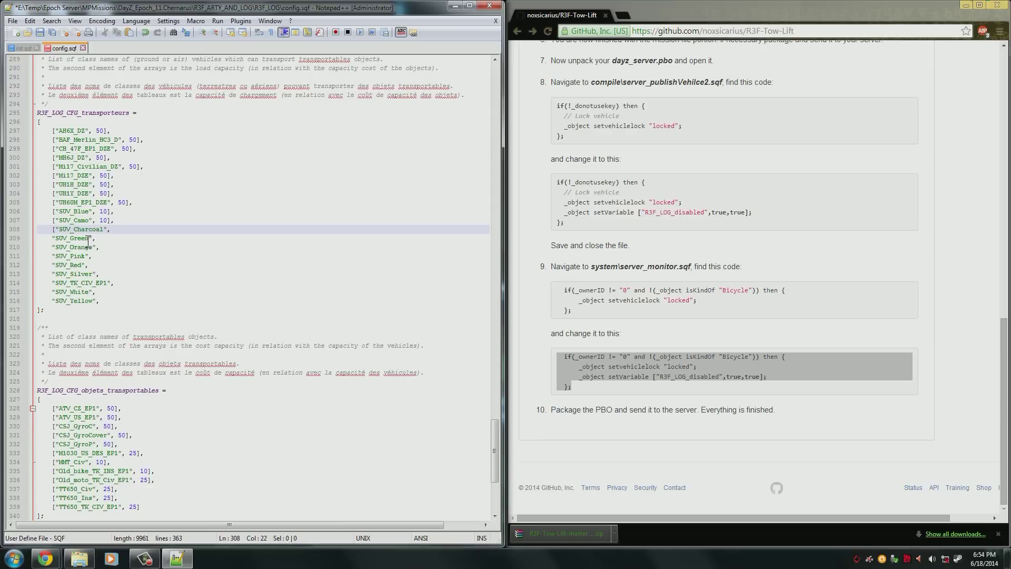
text(10],)
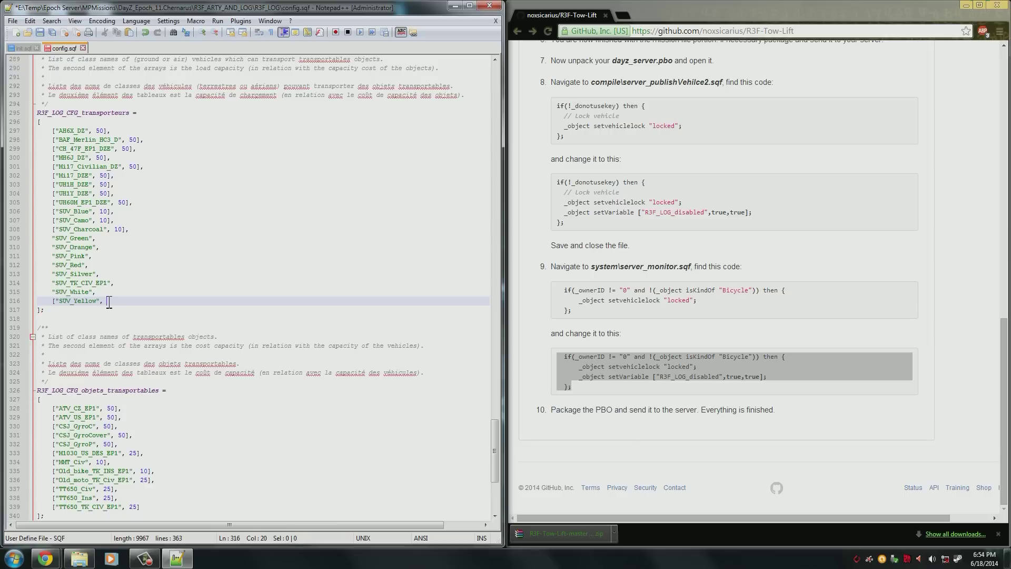
text(10])
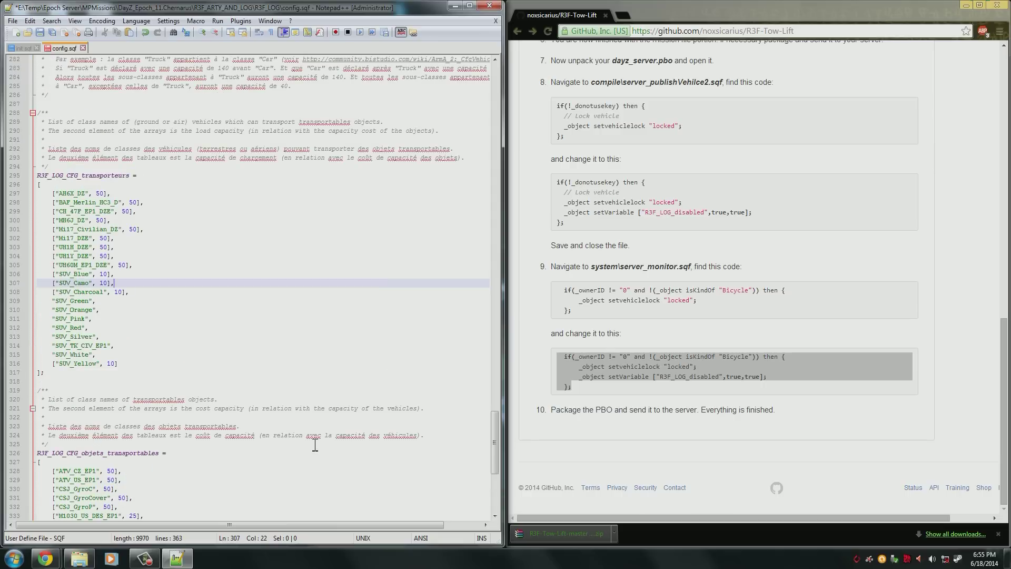
mouse_move(291, 392)
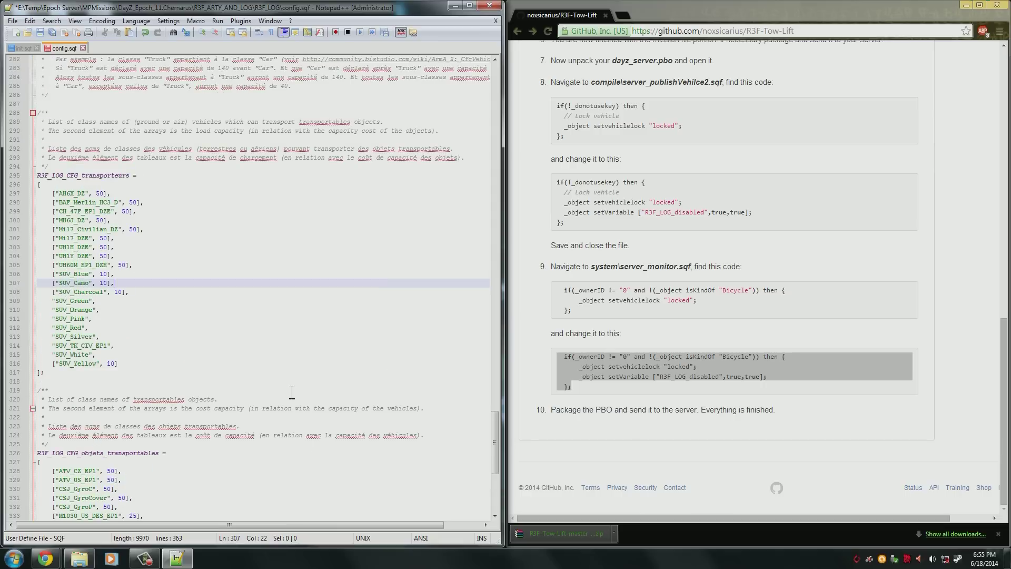
scroll(down, 3)
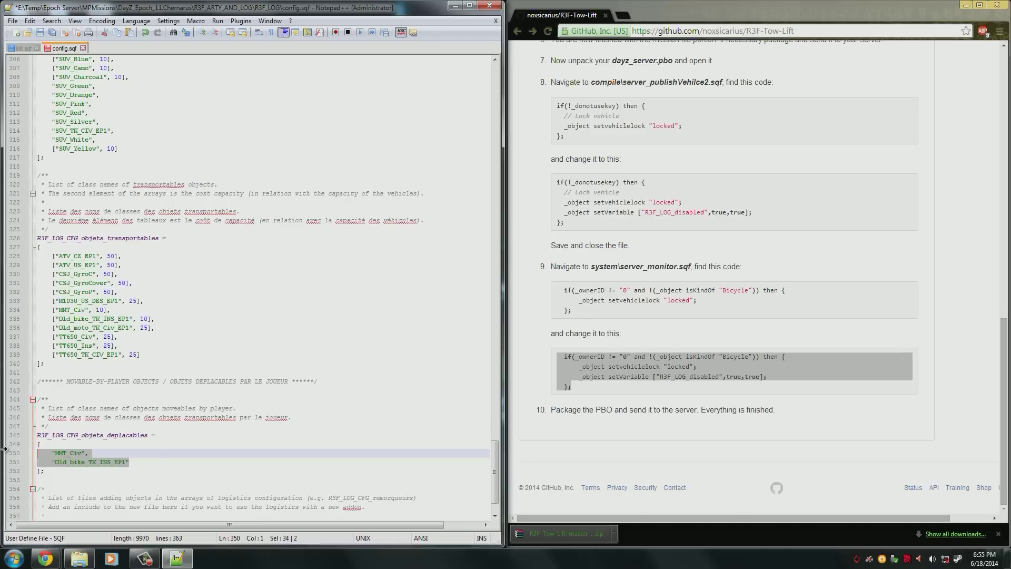
mouse_move(171, 462)
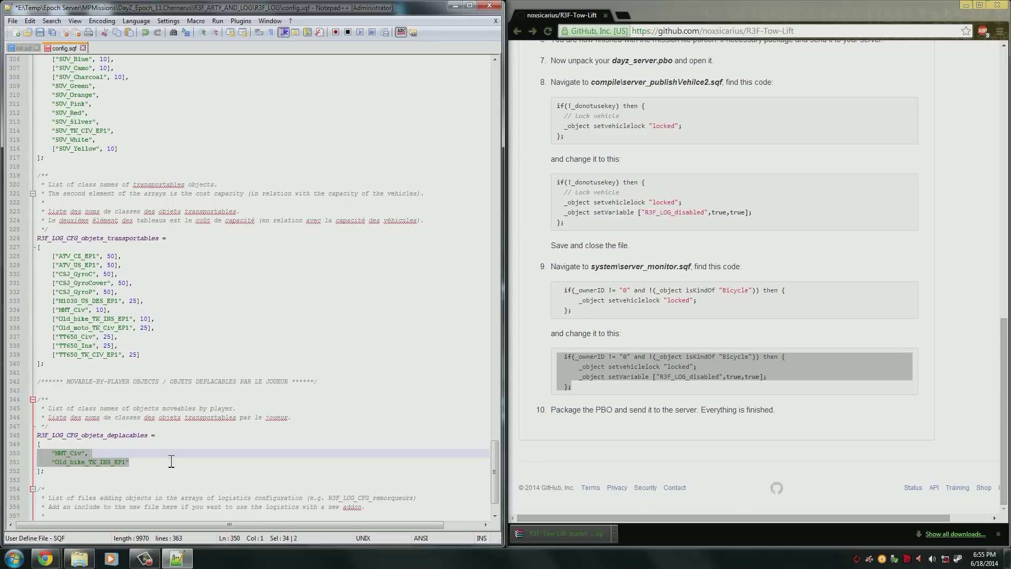
click(184, 358)
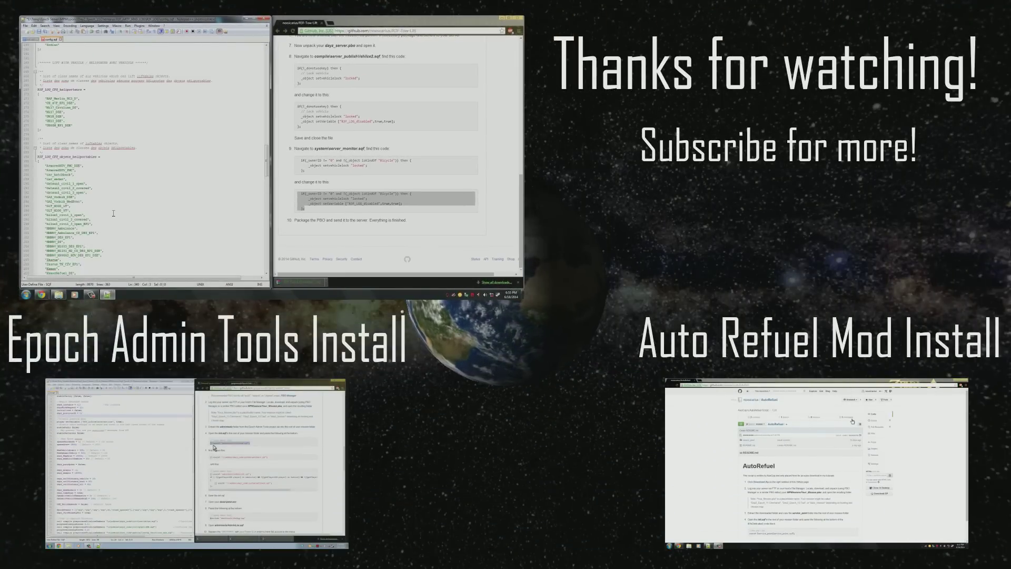
scroll(down, 3)
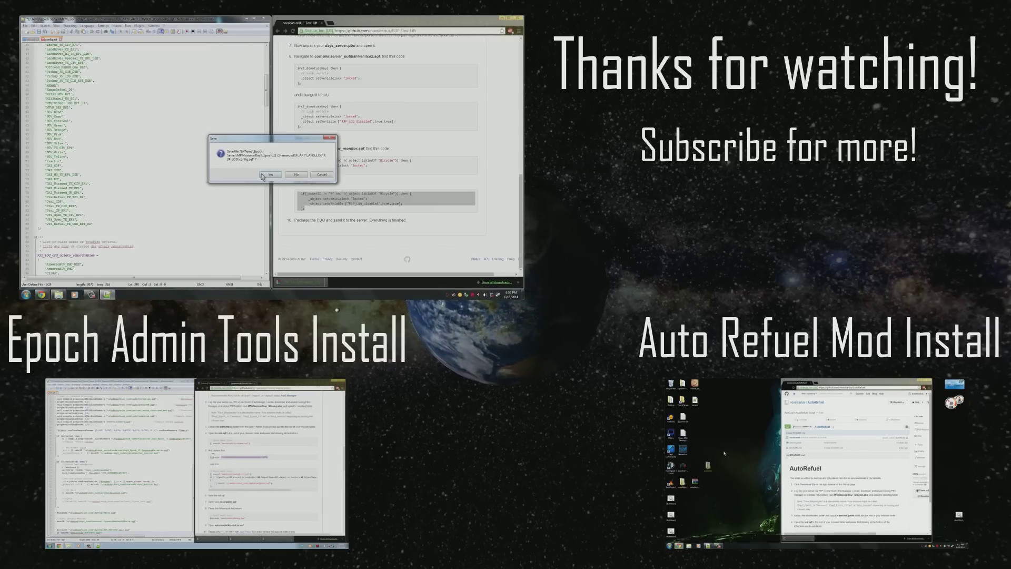
click(271, 174)
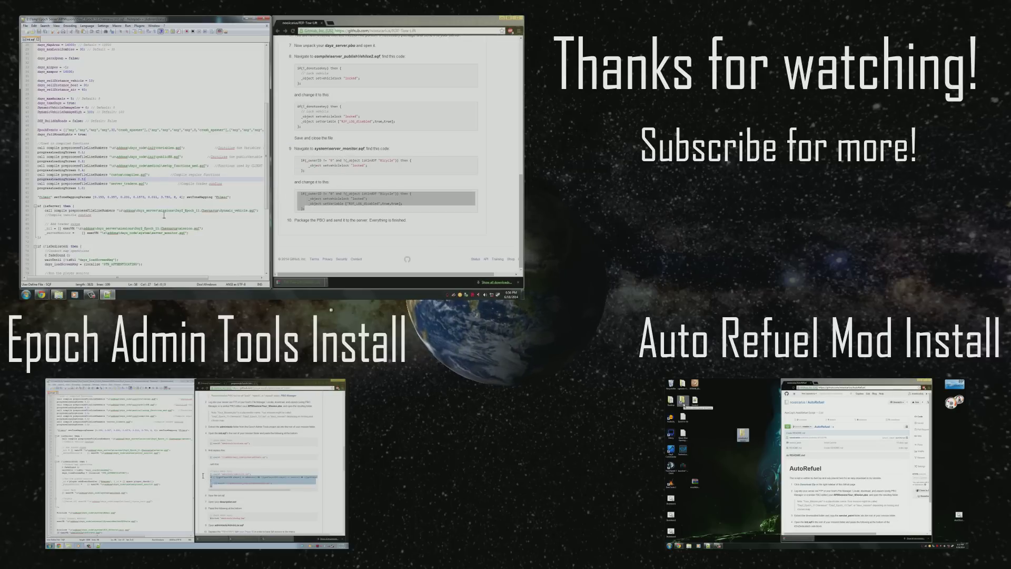
scroll(down, 3)
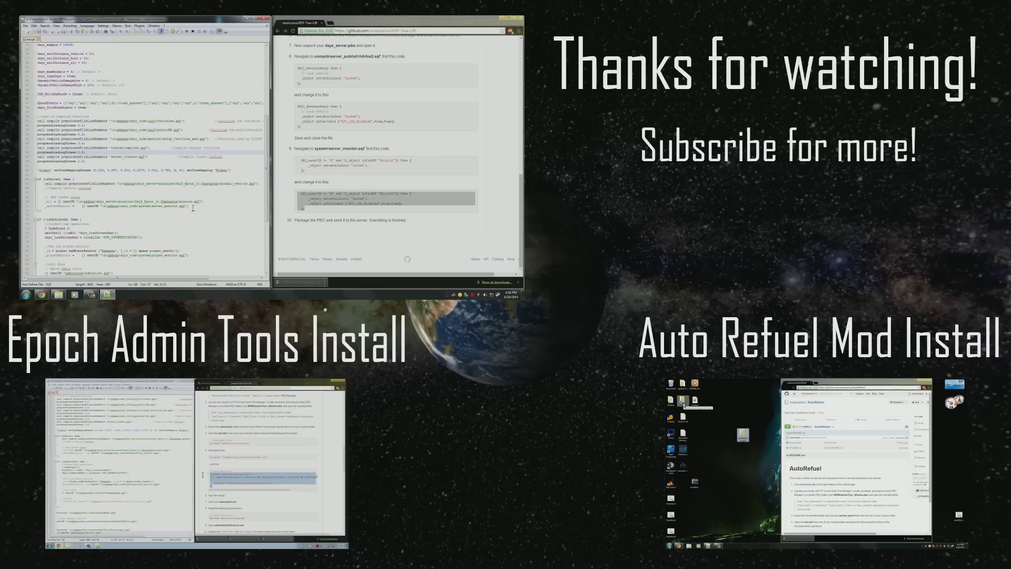